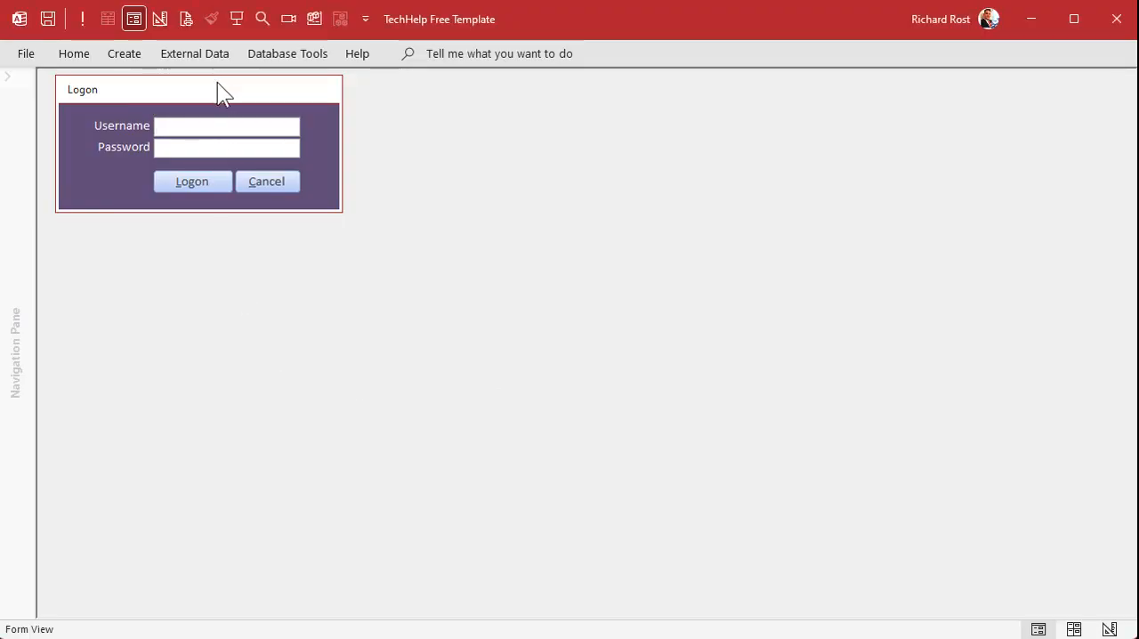
click(227, 125)
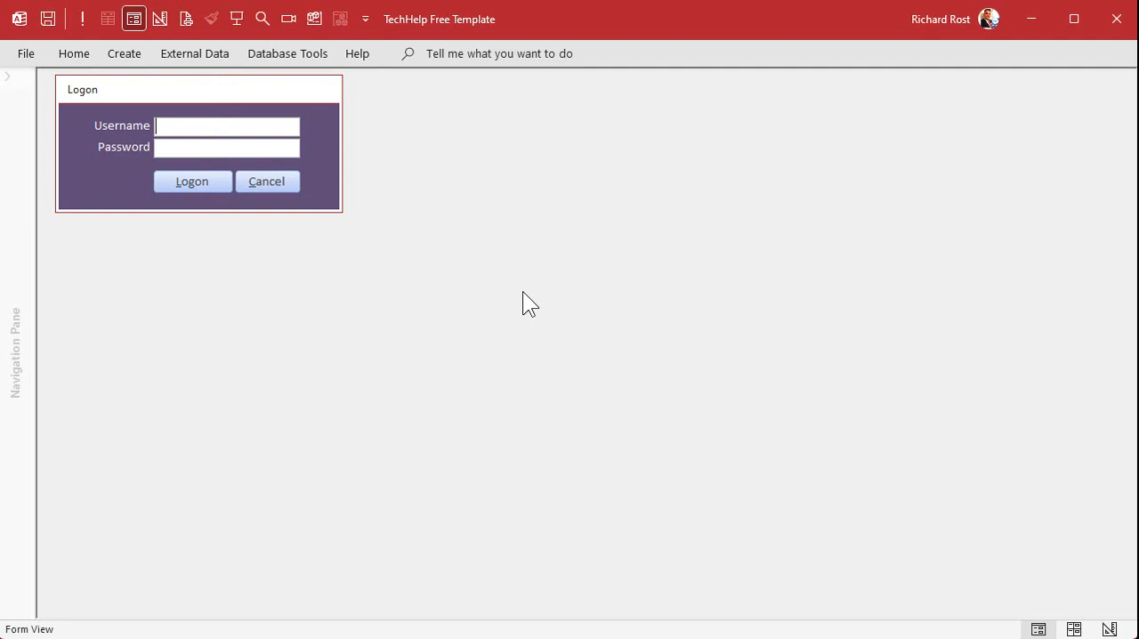
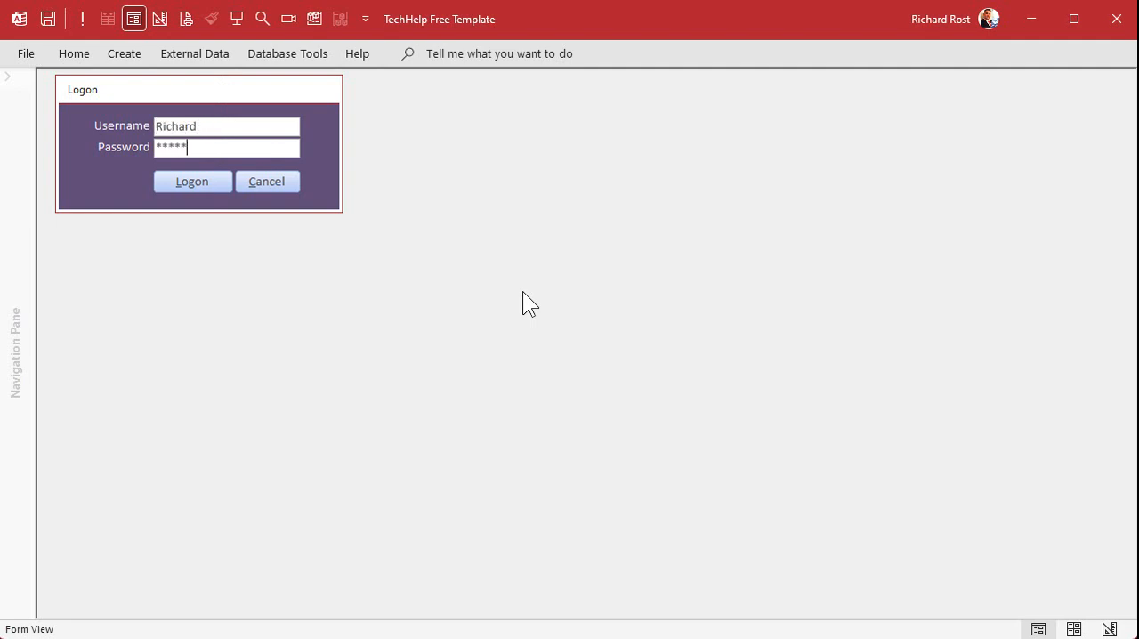
click(193, 181)
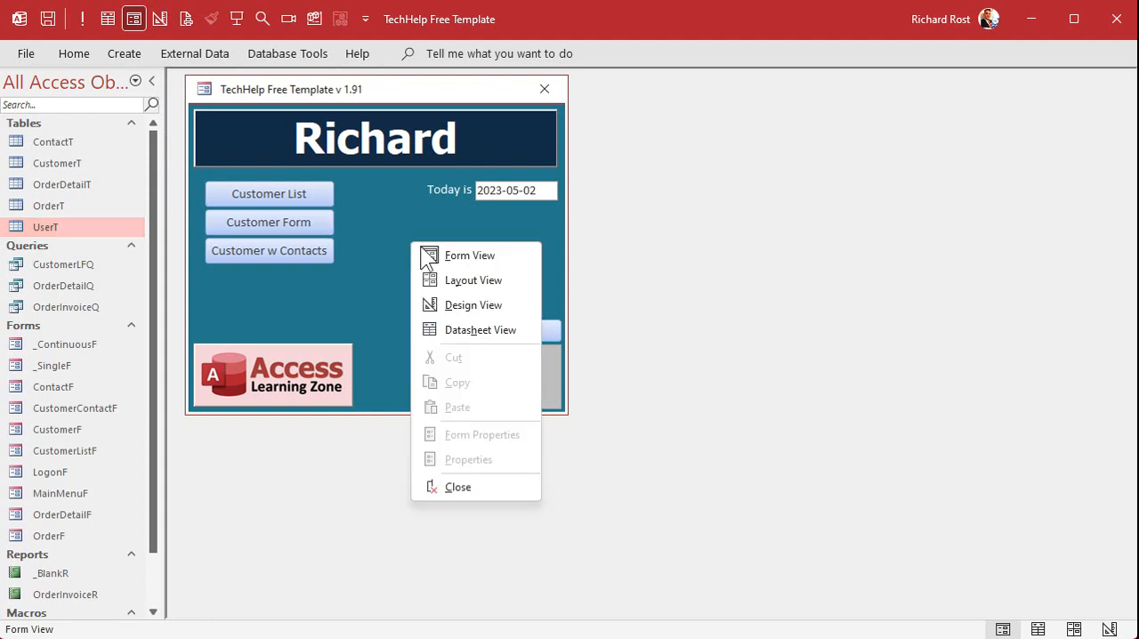
click(474, 305)
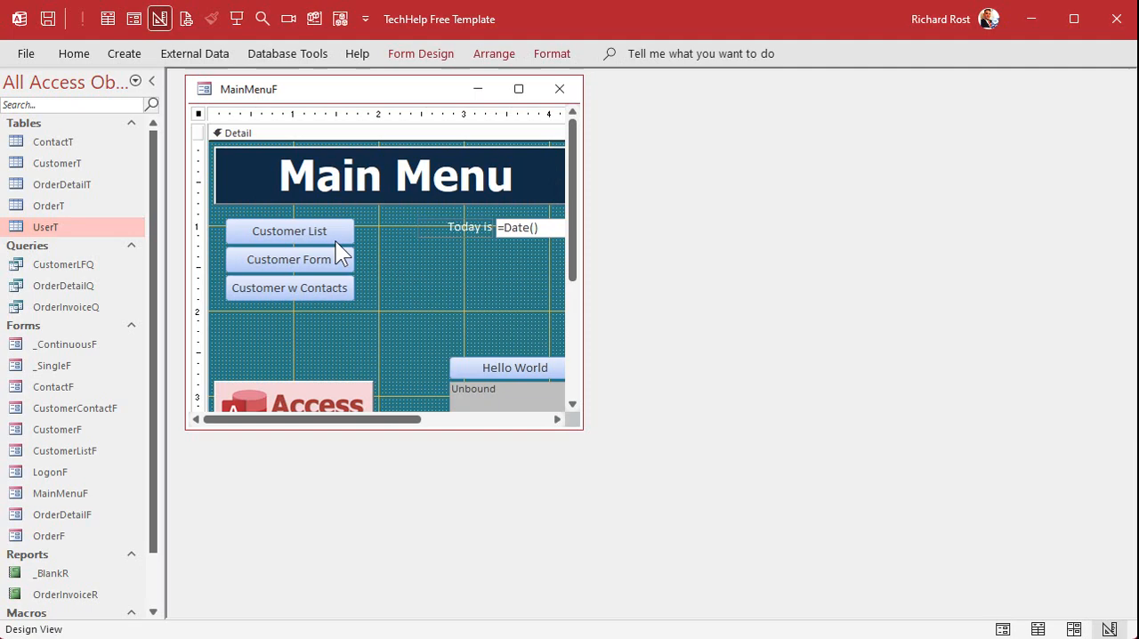
mouse_move(98, 460)
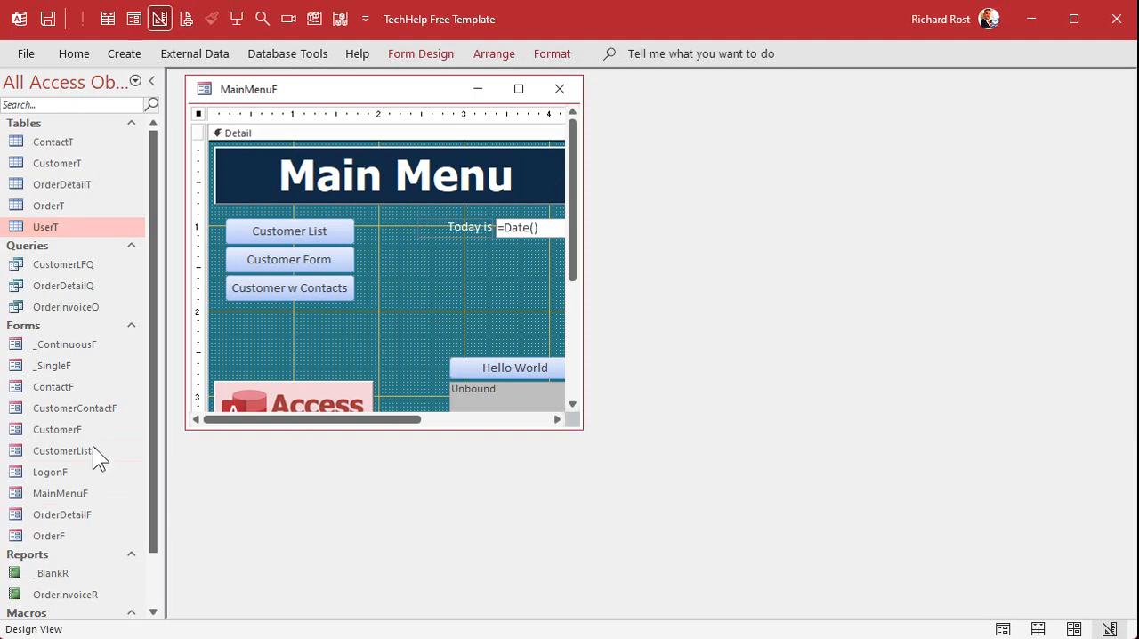
right_click(288, 231)
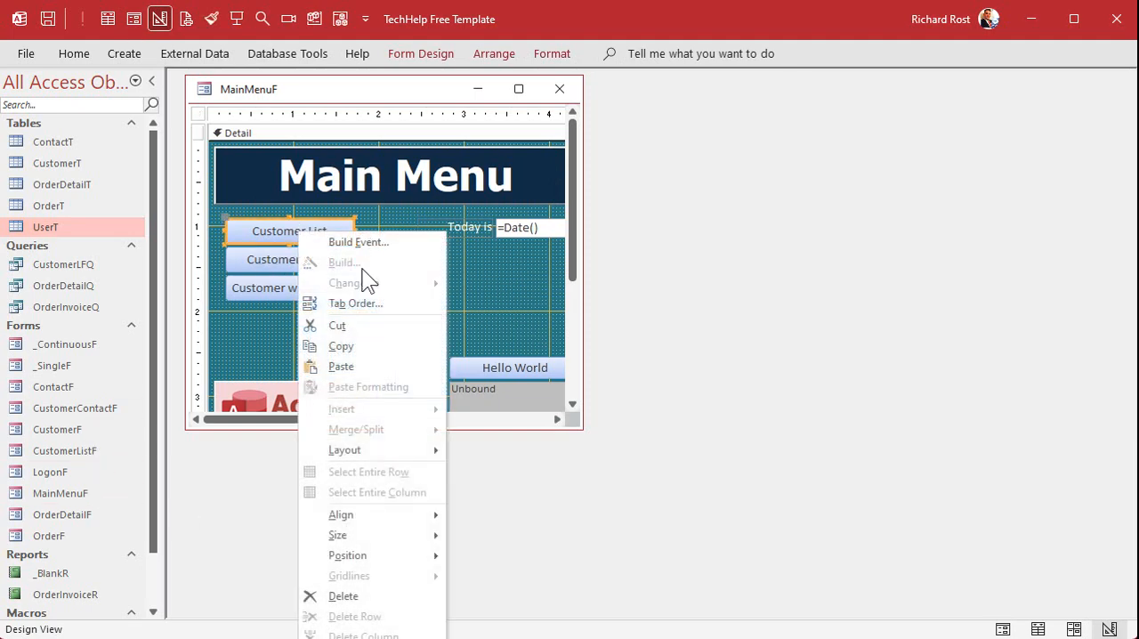
click(358, 242)
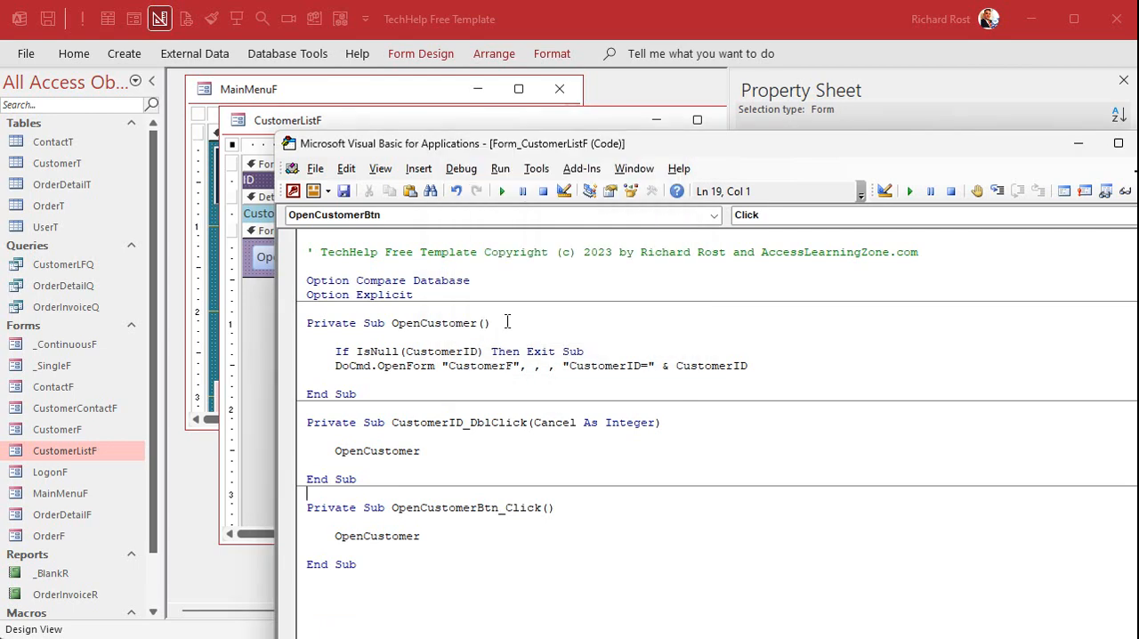
mouse_move(549, 331)
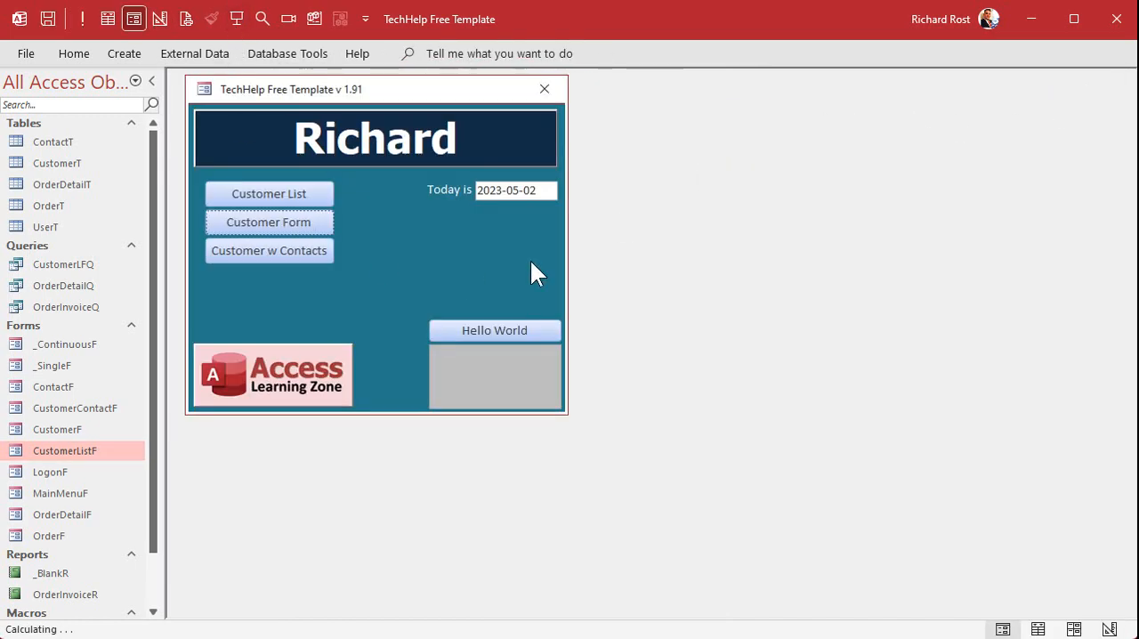
mouse_move(726, 271)
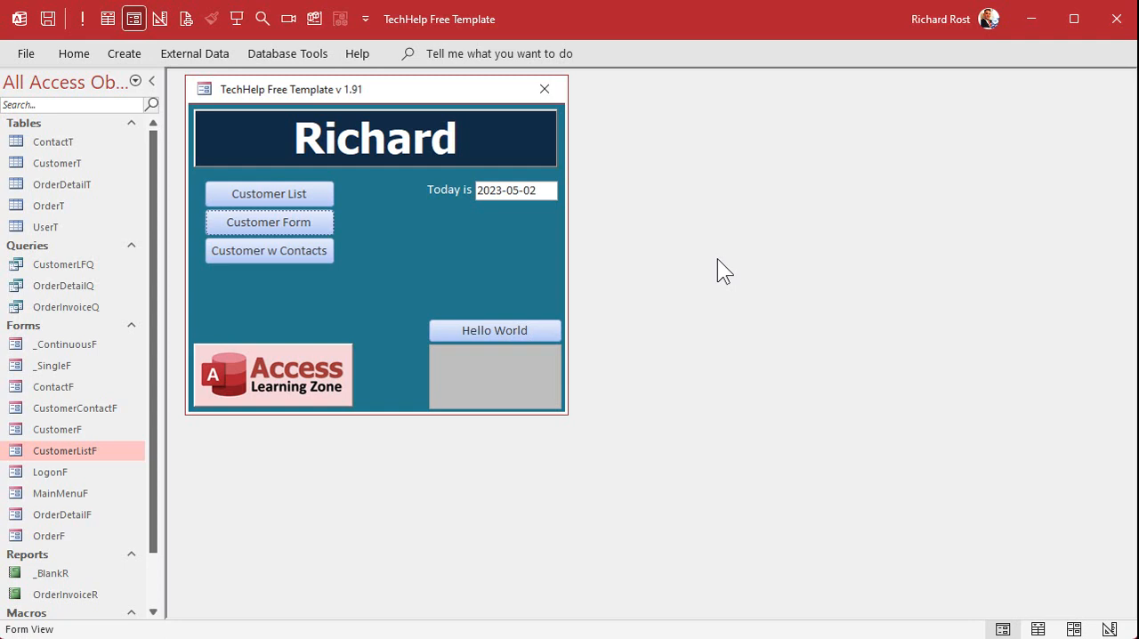
mouse_move(434, 251)
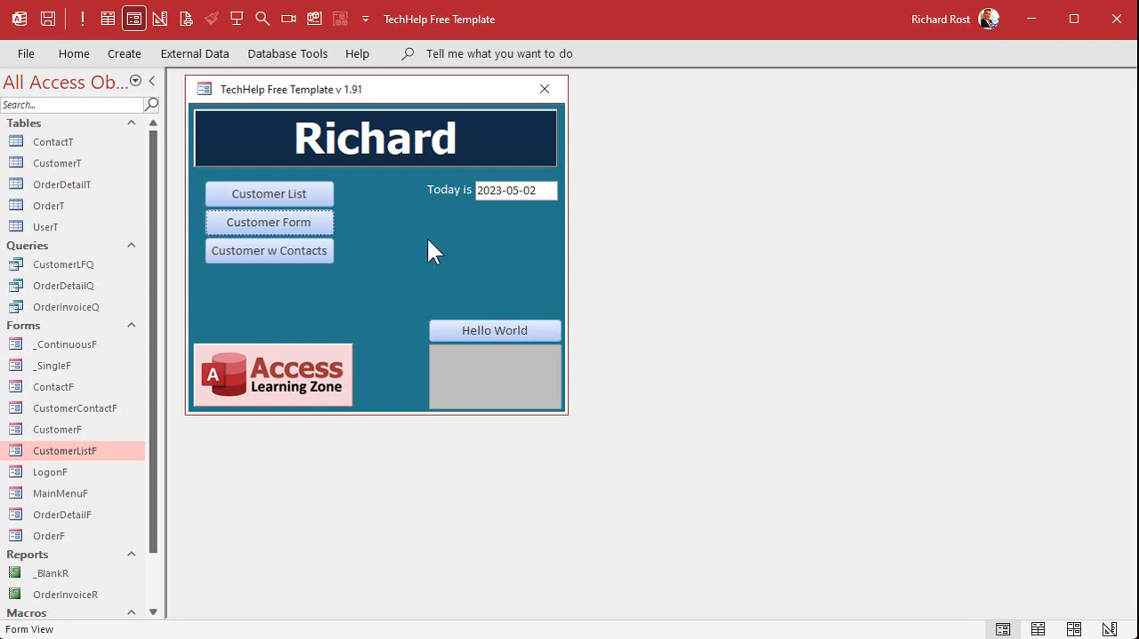
mouse_move(388, 275)
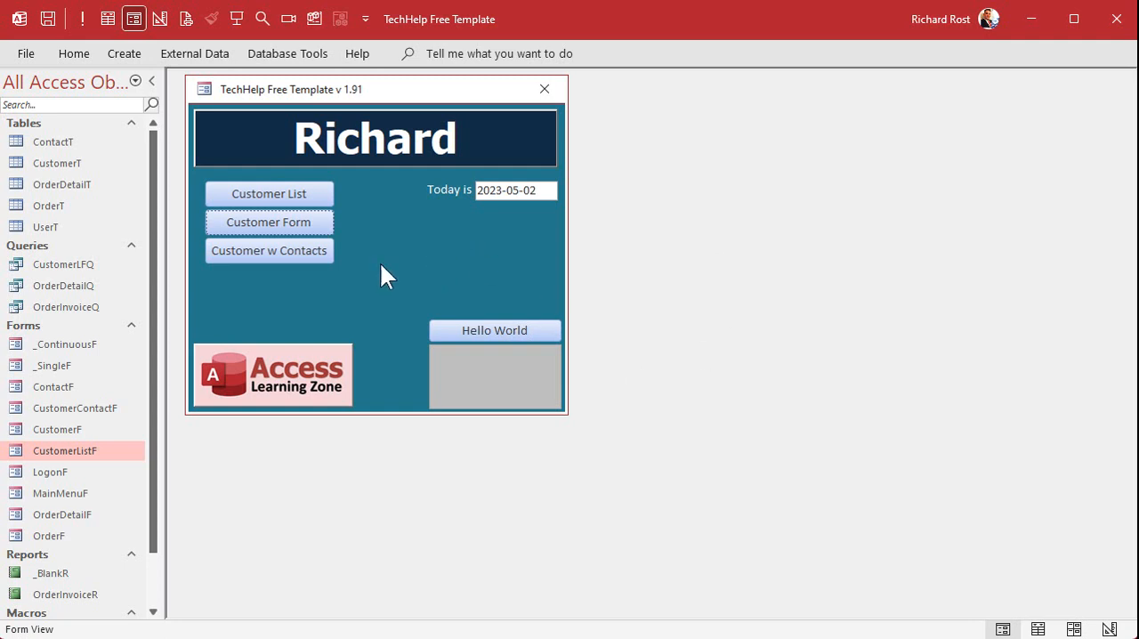
Add a UserID field of Number type to CustomerT in Design View and close the design
click(57, 163)
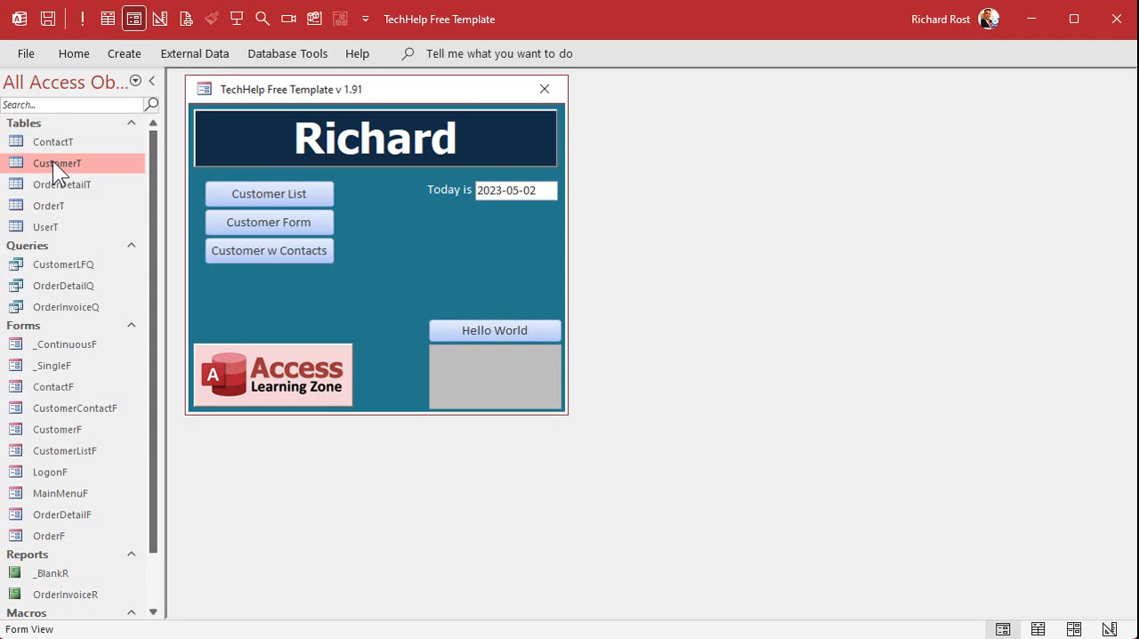
right_click(57, 164)
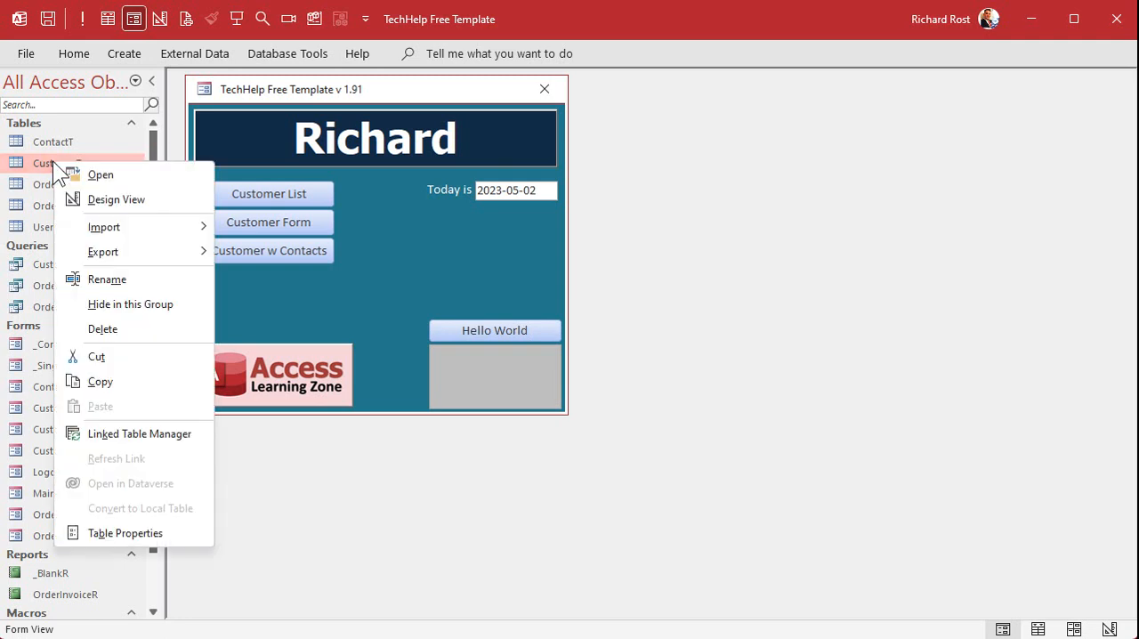
click(118, 198)
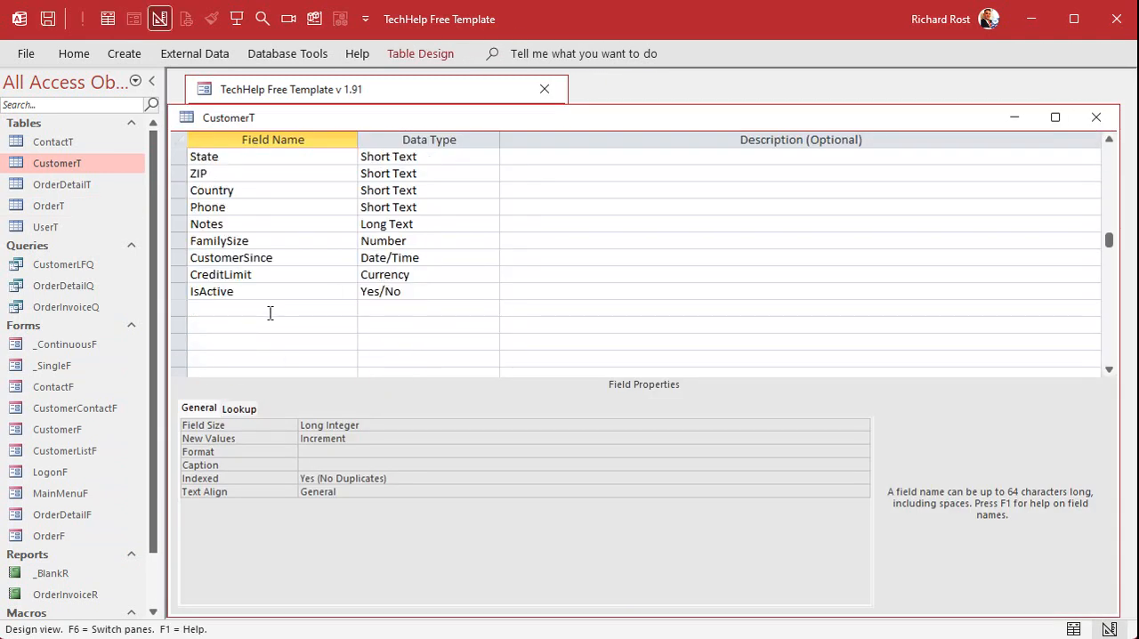
text(UserID)
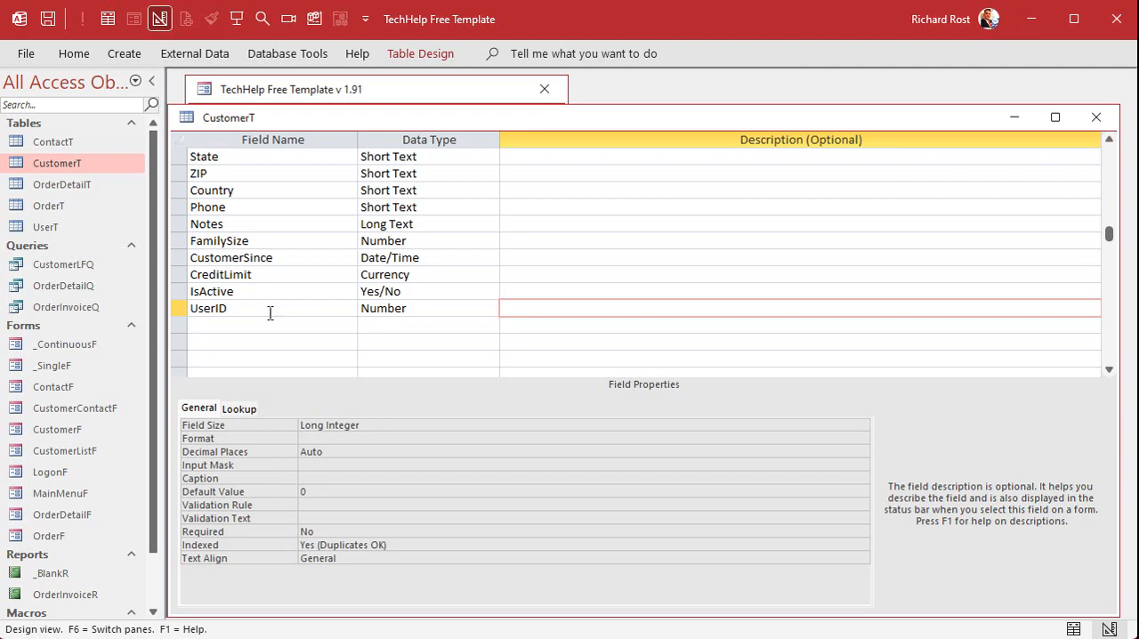
mouse_move(62, 222)
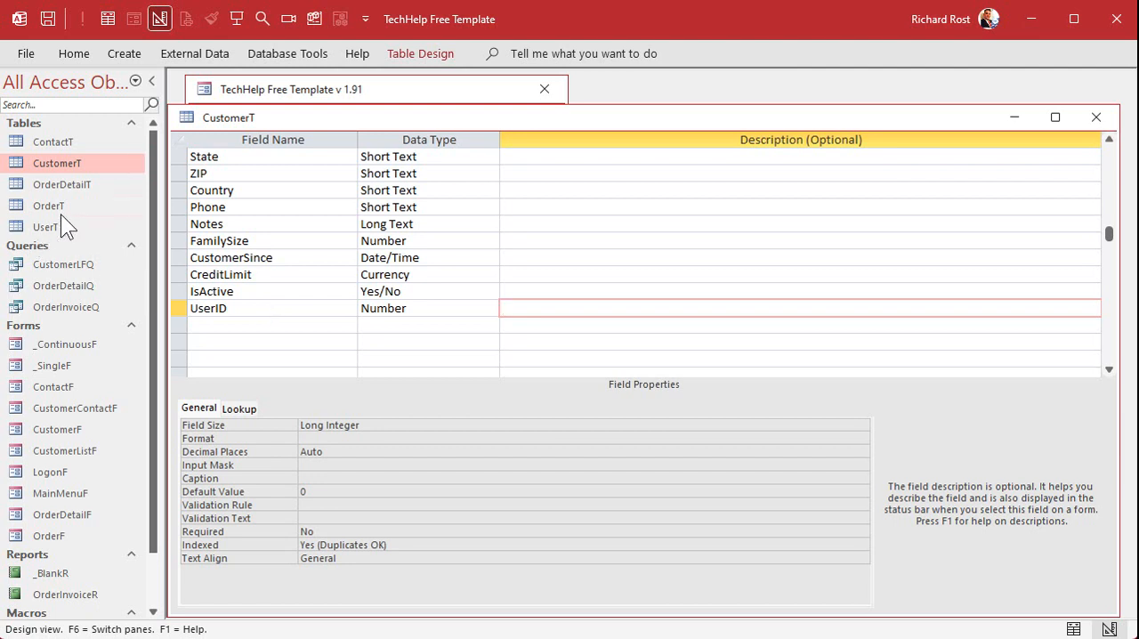
double_click(45, 226)
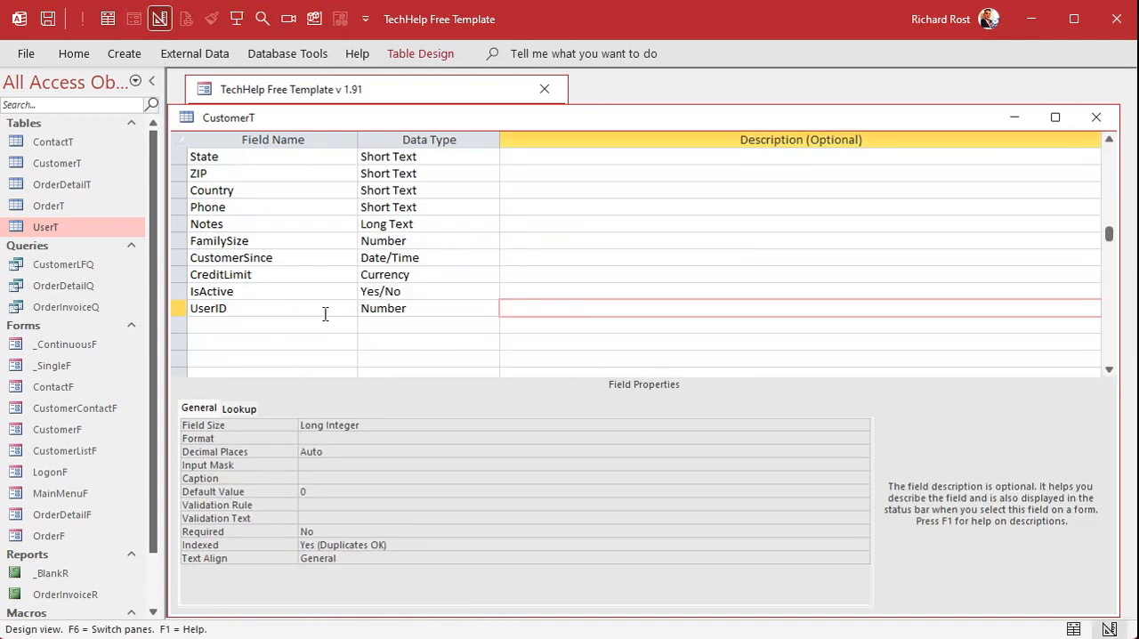
mouse_move(1042, 144)
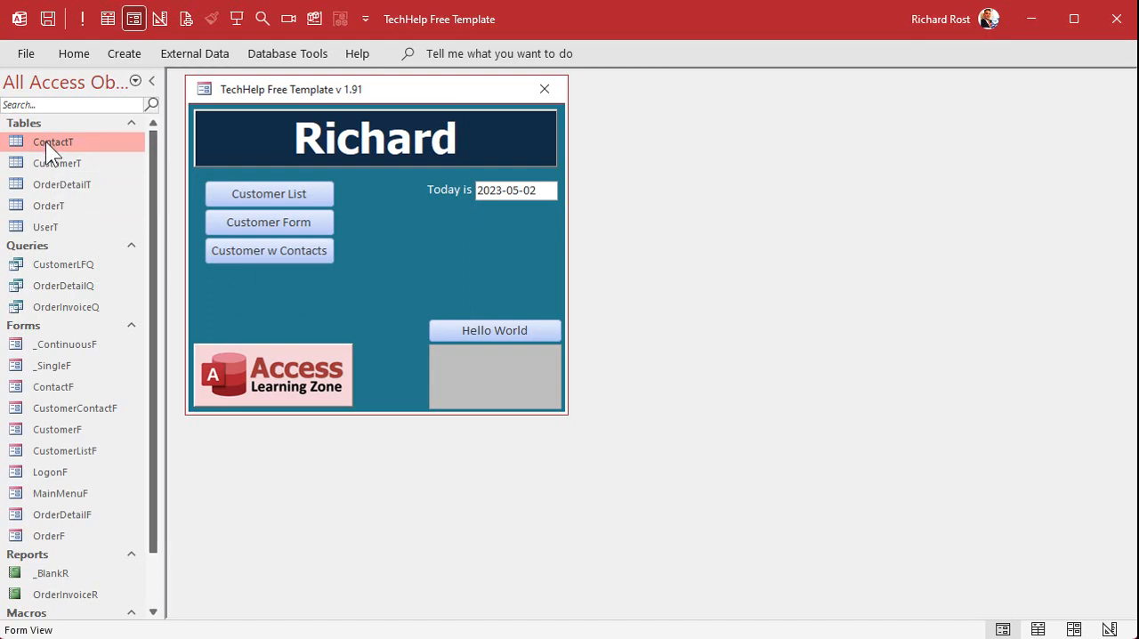
Enter a UserID from 1 to 4 for each CustomerT record in datasheet view
double_click(57, 164)
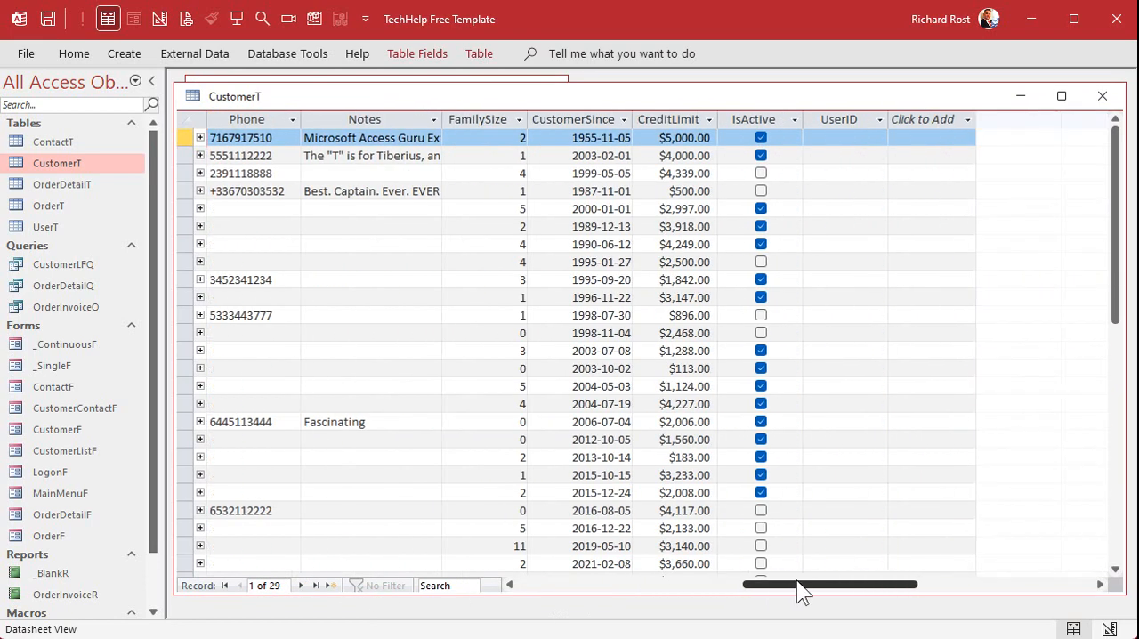
scroll(right, 3)
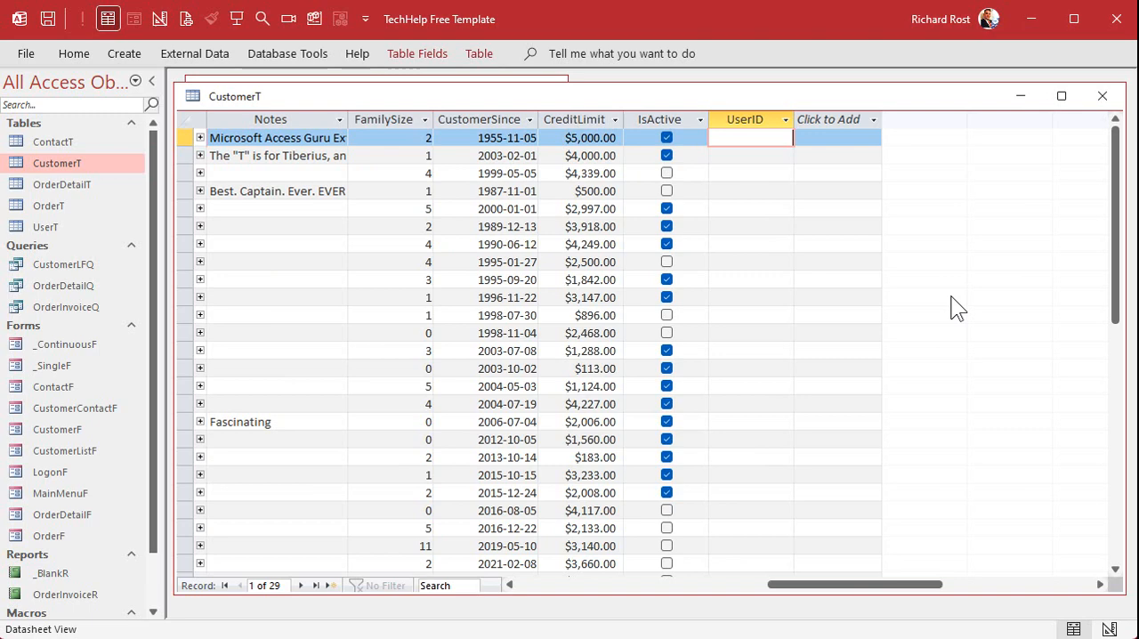
mouse_move(530, 321)
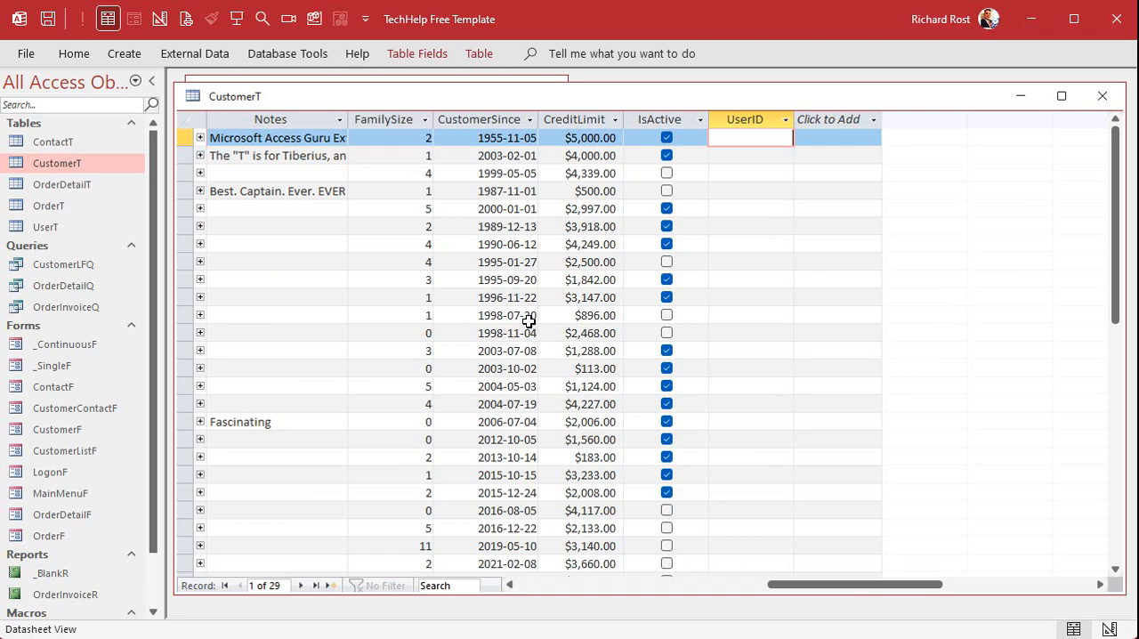
mouse_move(958, 365)
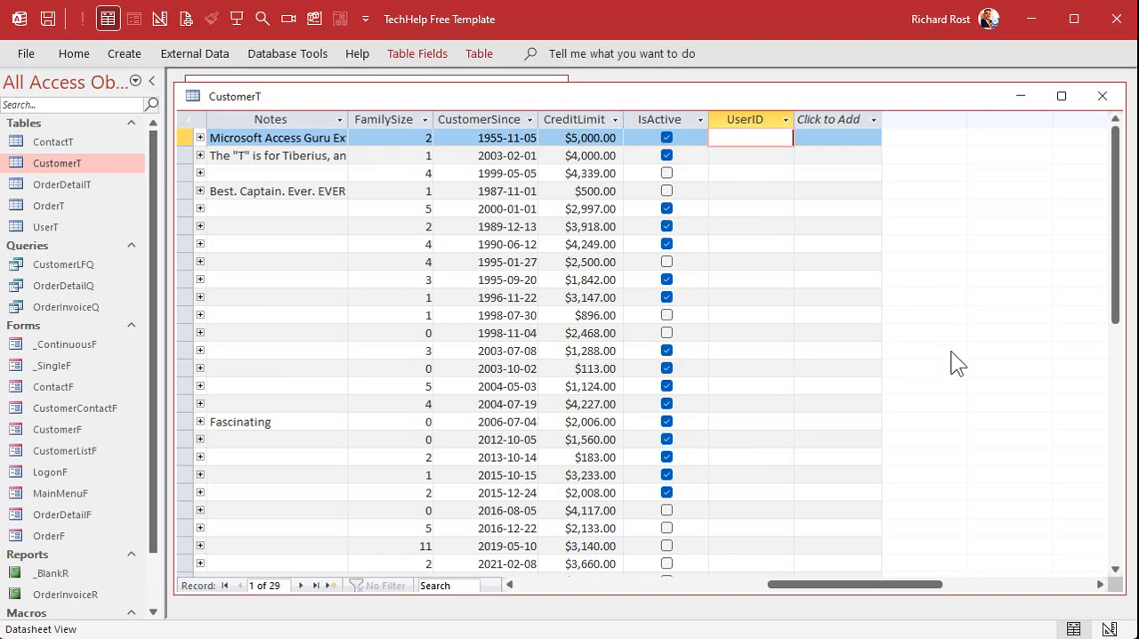
click(752, 262)
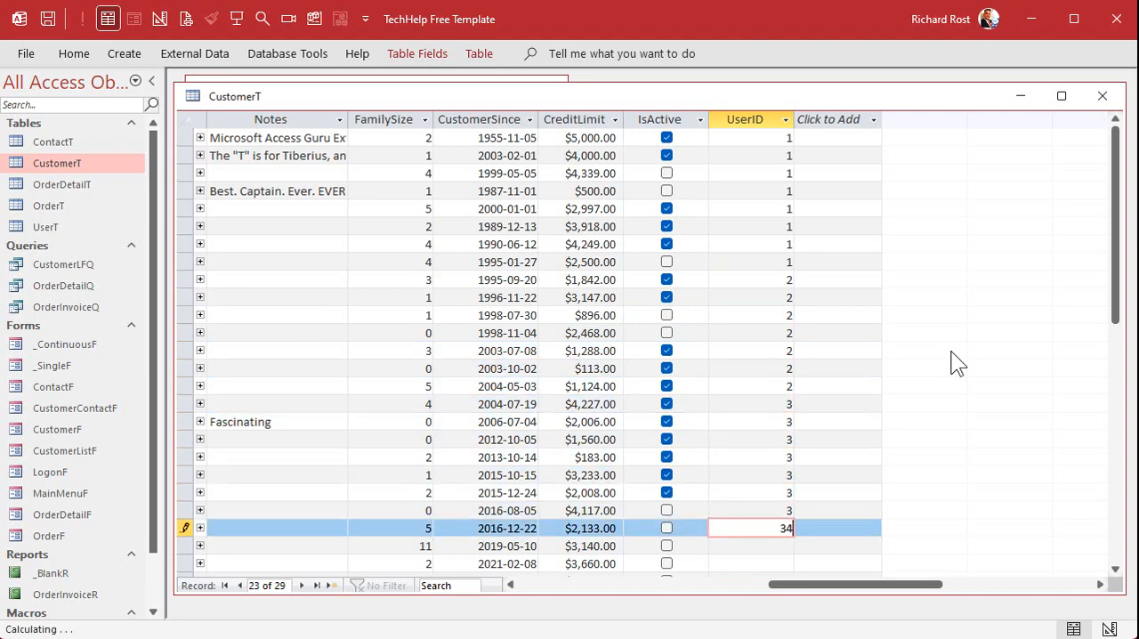
scroll(down, 3)
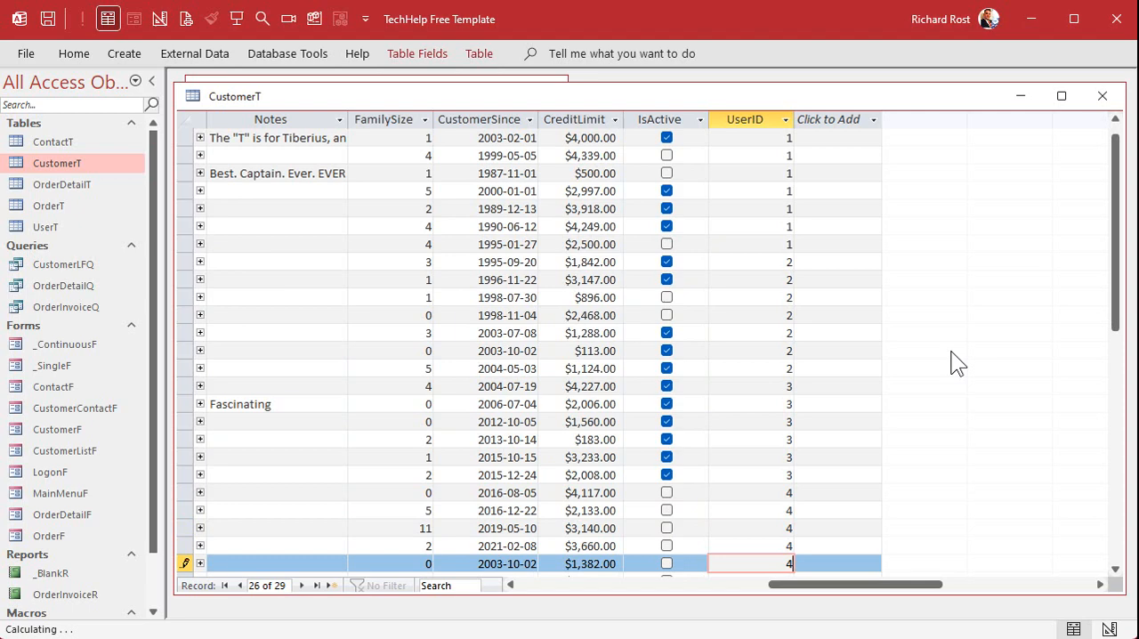
scroll(down, 3)
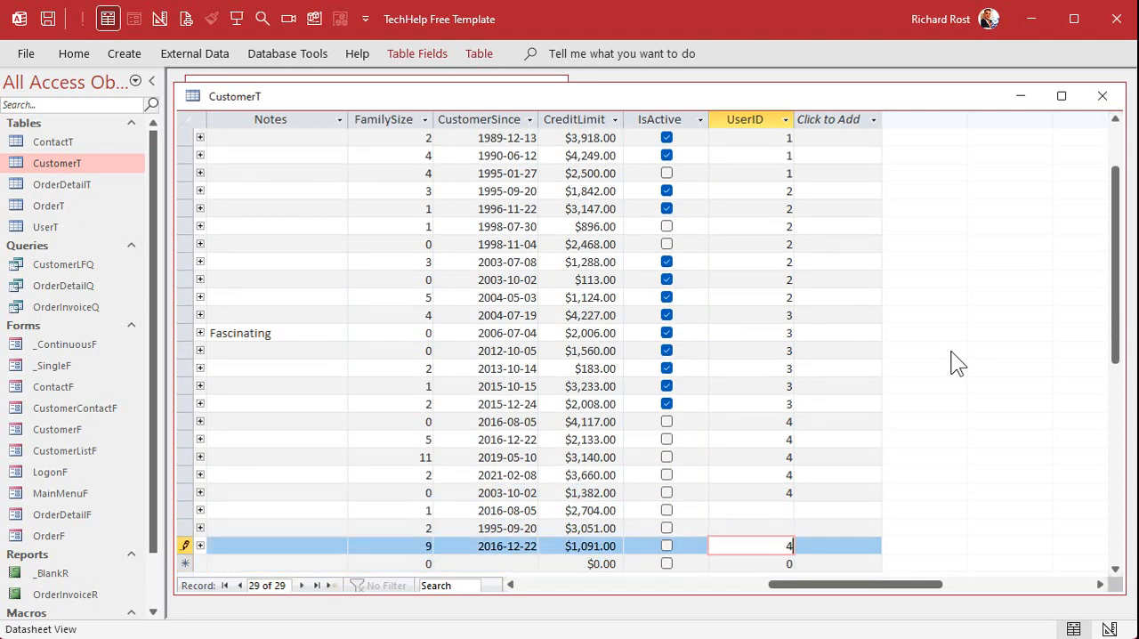
scroll(up, 3)
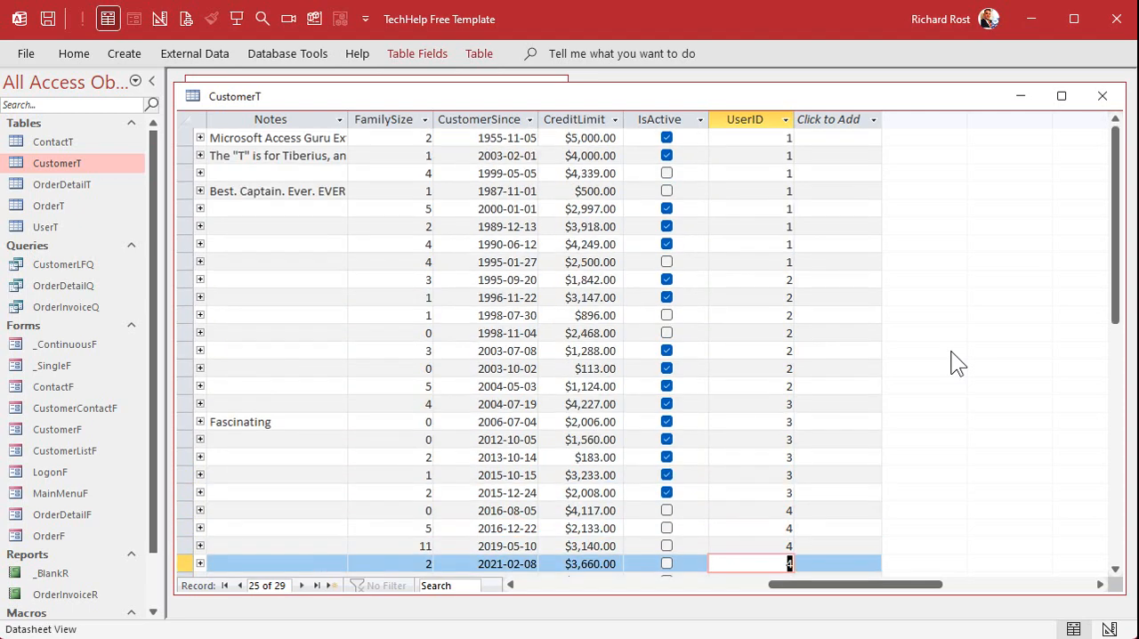
mouse_move(1085, 187)
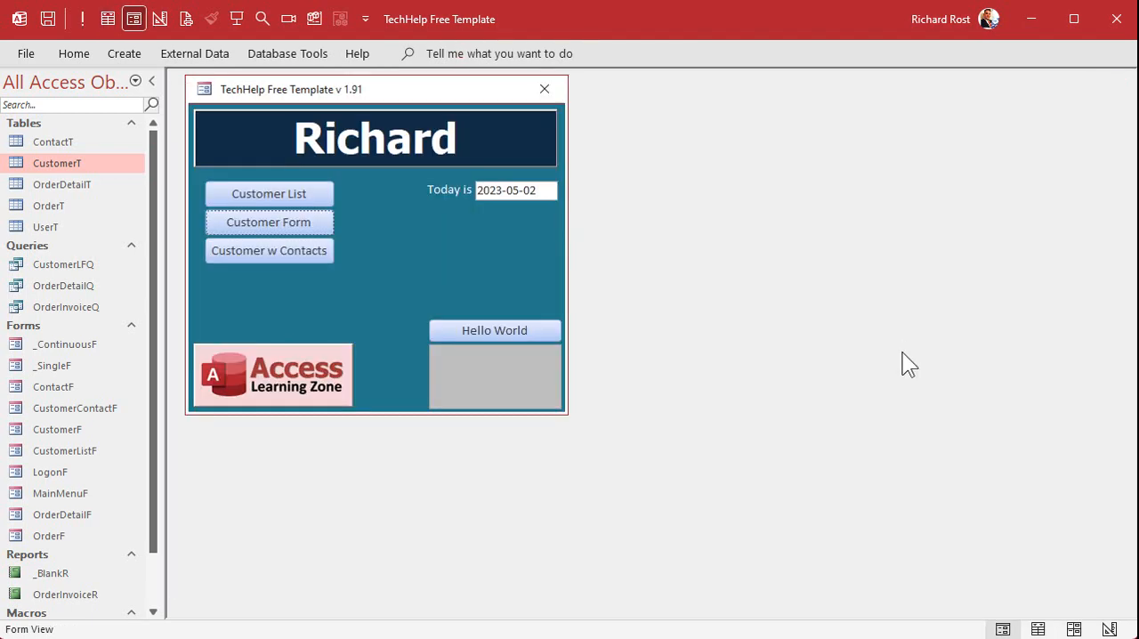
In LogonF's Logon button code, start a new line after the TempVars Username assignment
click(50, 471)
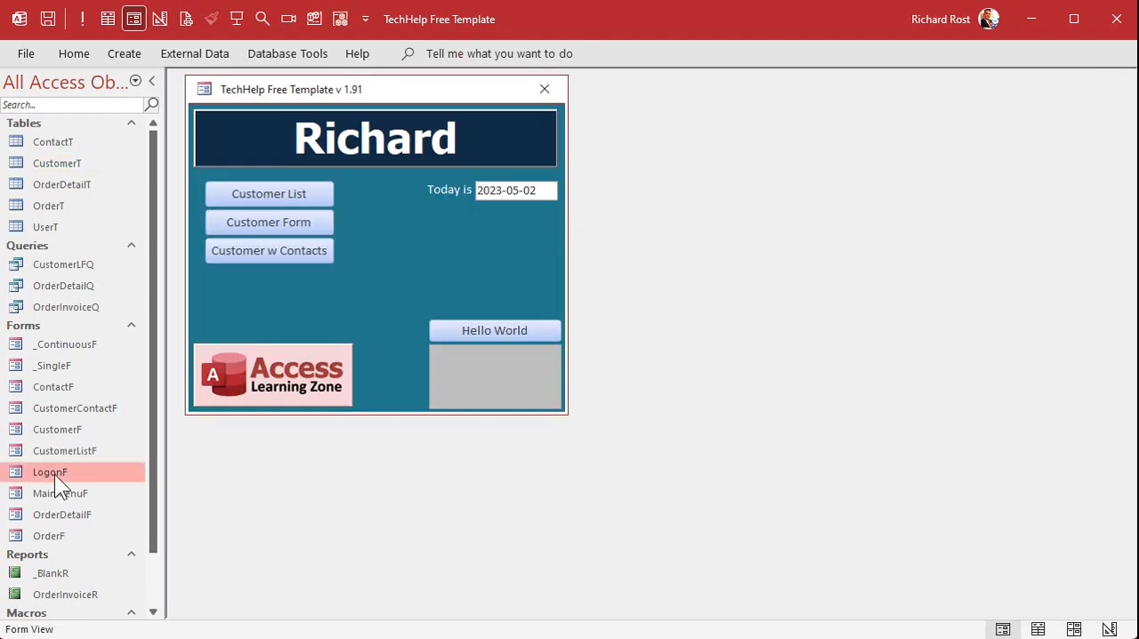
double_click(50, 472)
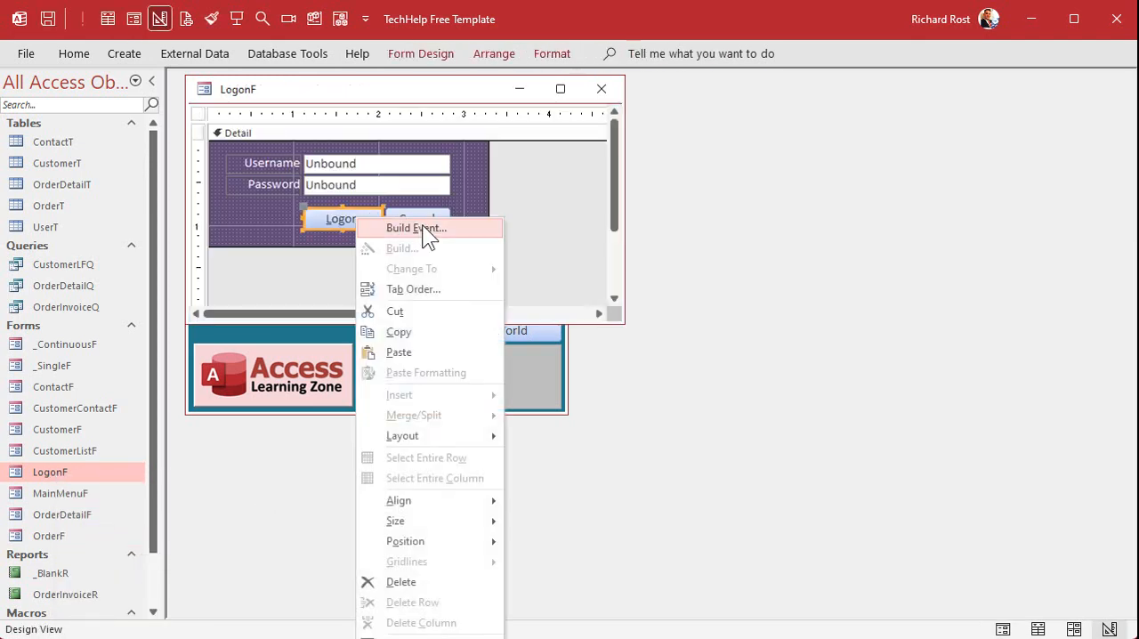
click(417, 227)
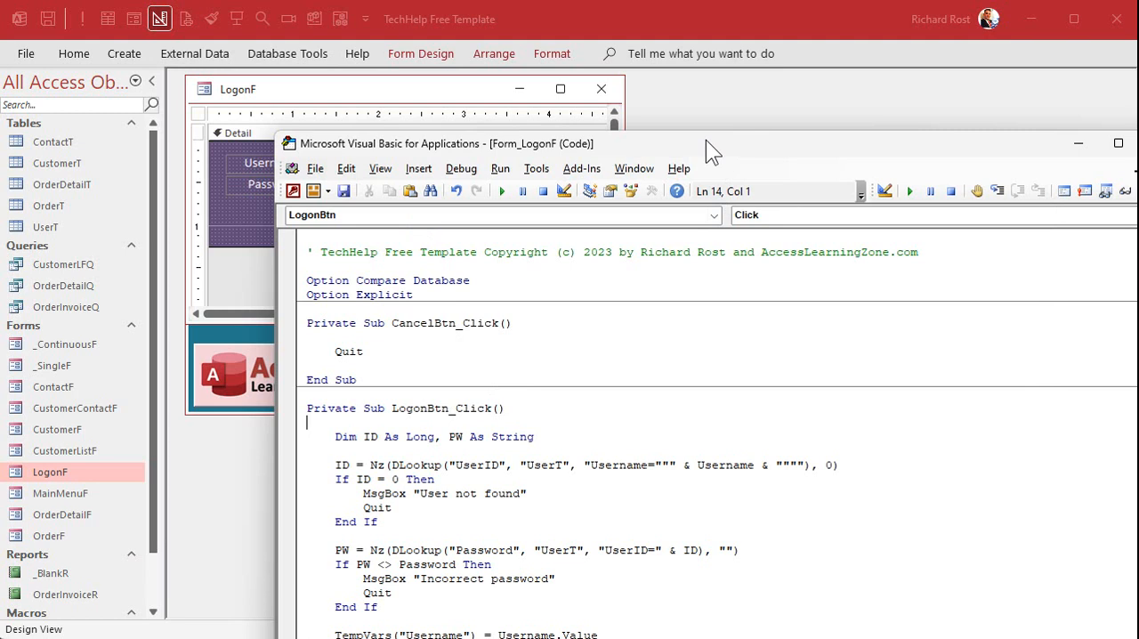
click(1117, 142)
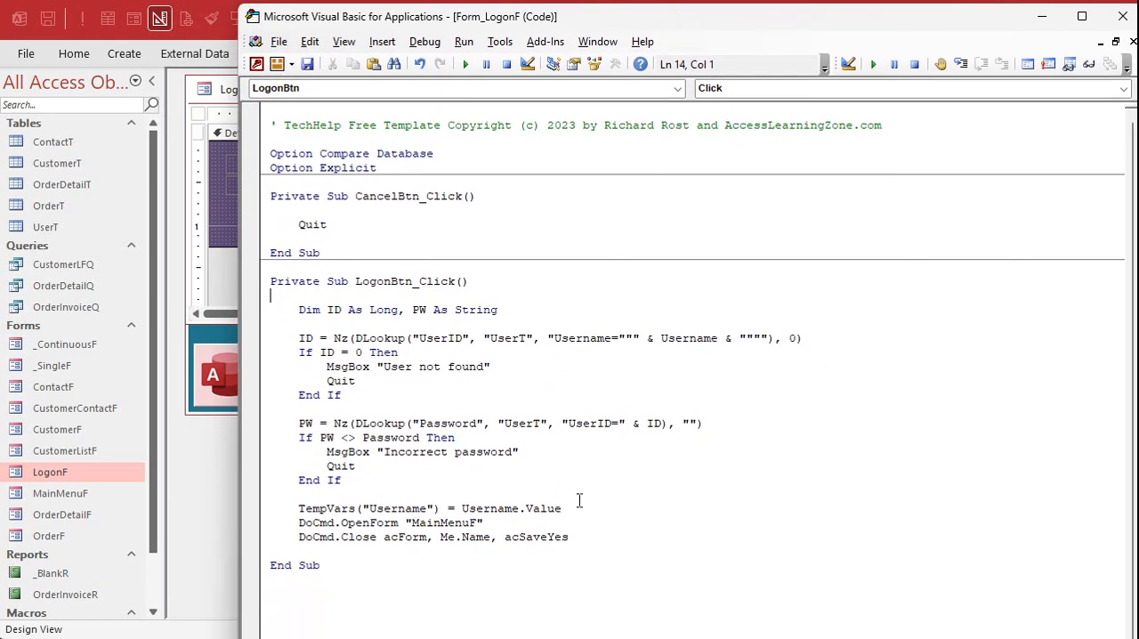
click(384, 509)
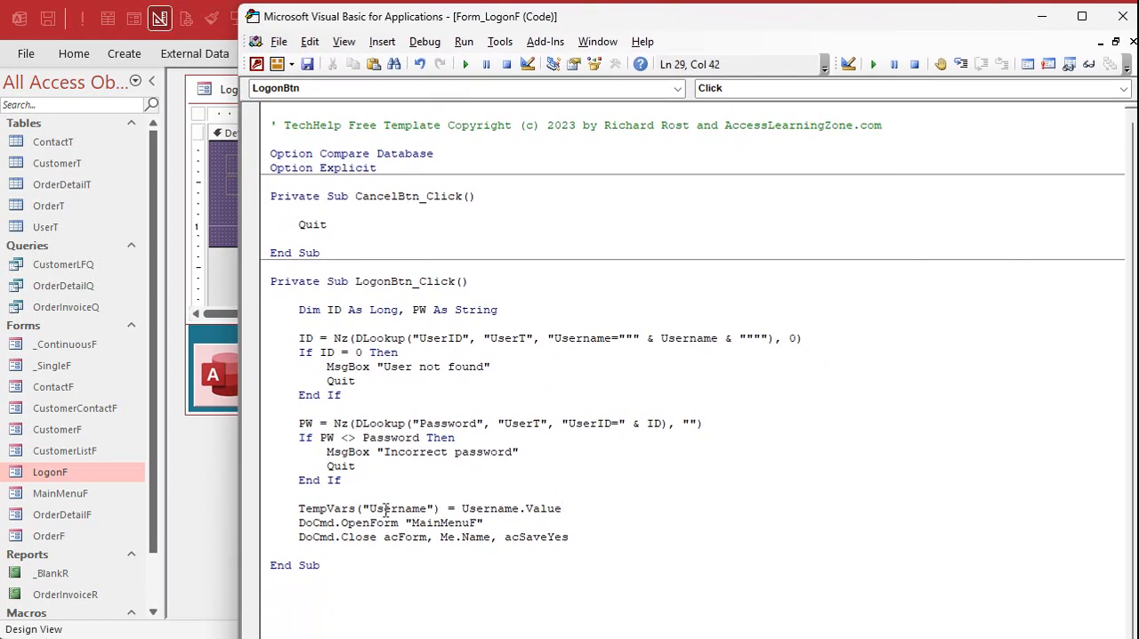
click(631, 509)
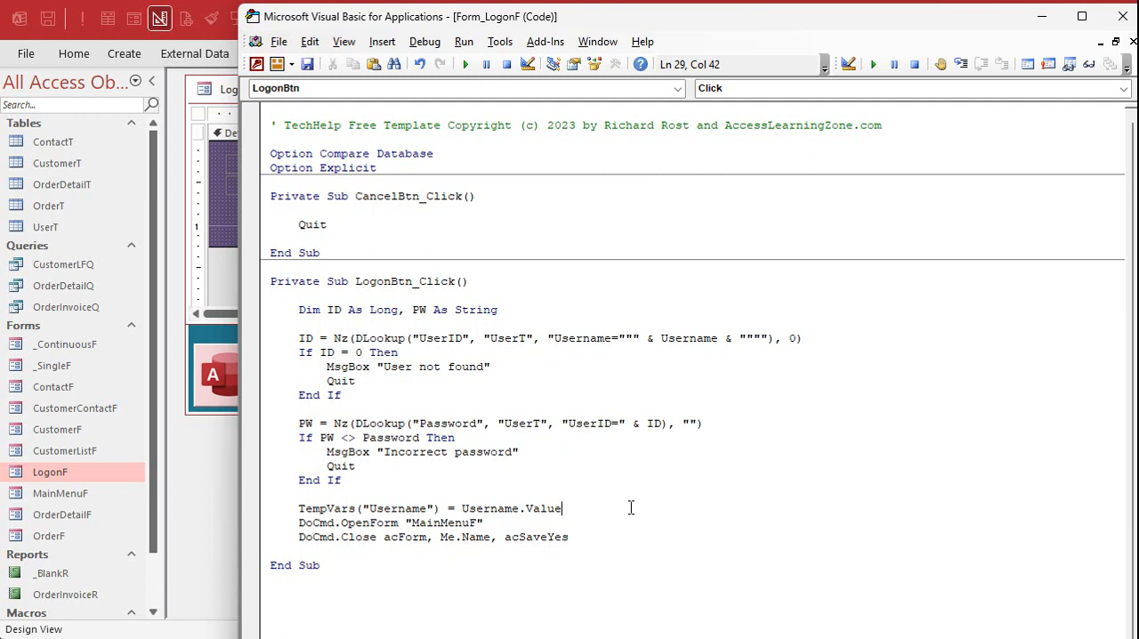
key(Return)
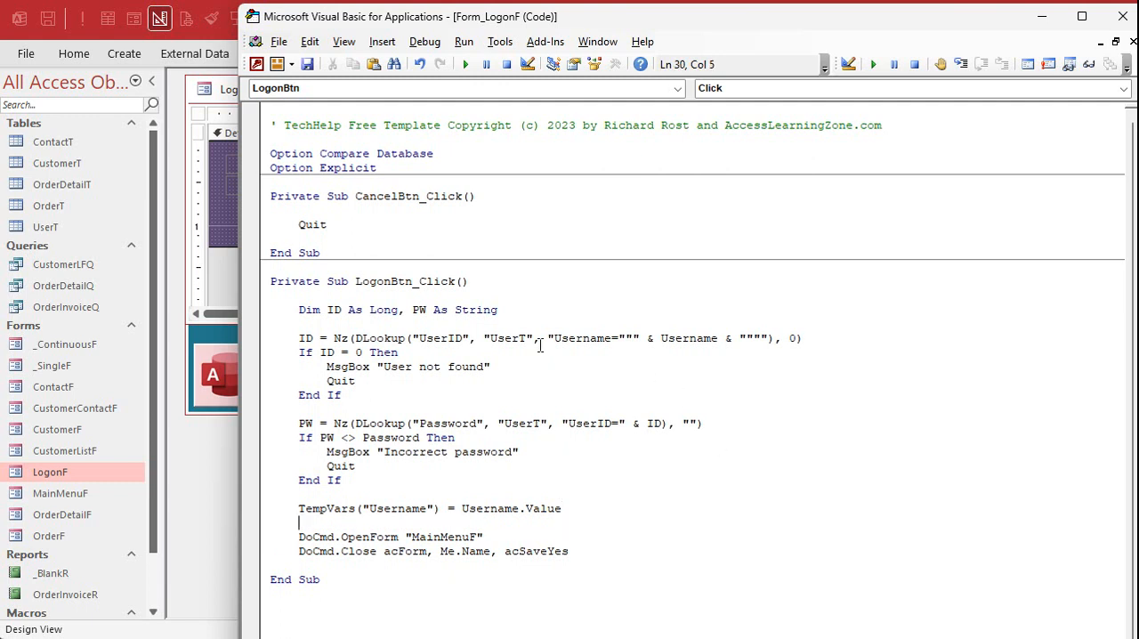
Write TempVars("UserID") = ID on the new line and close the VBA editor
double_click(306, 338)
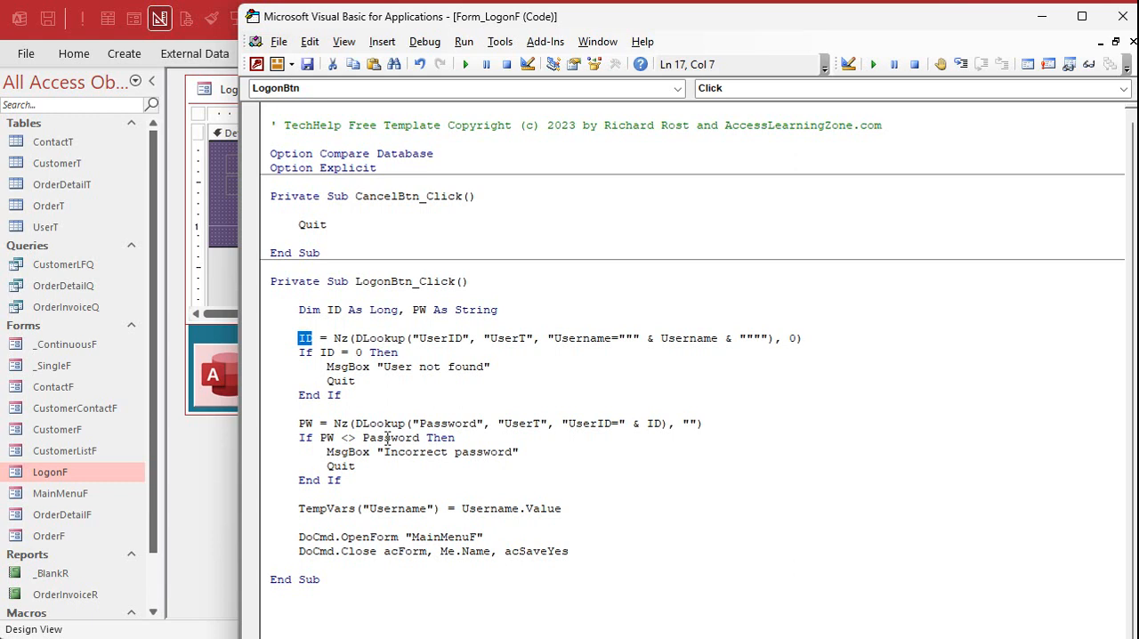
mouse_move(342, 523)
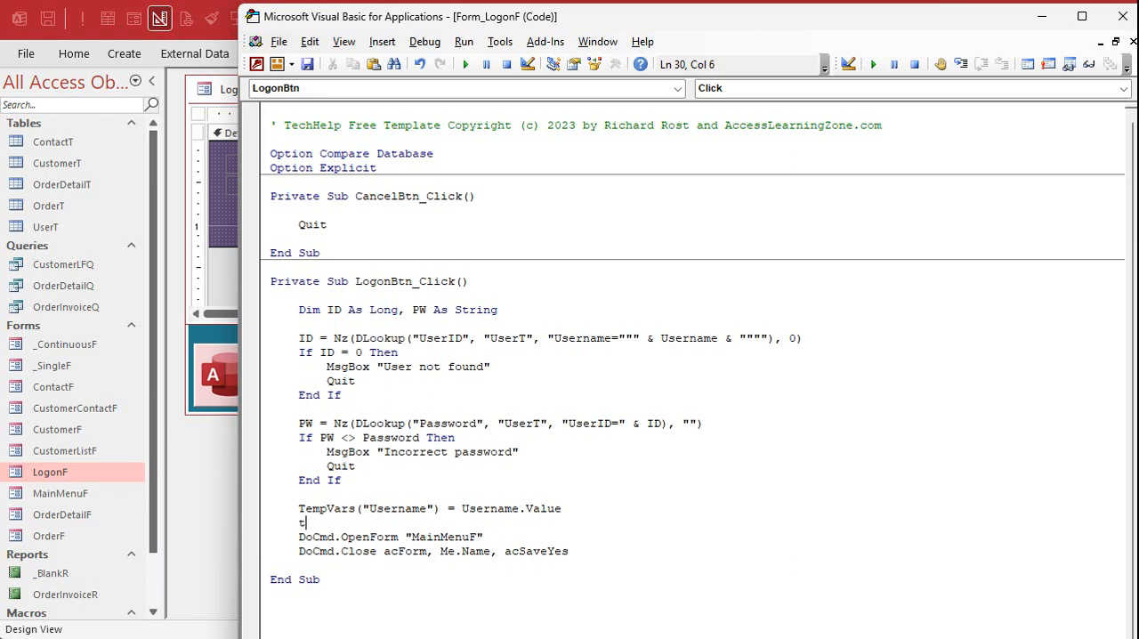
text(empvars("UserID)
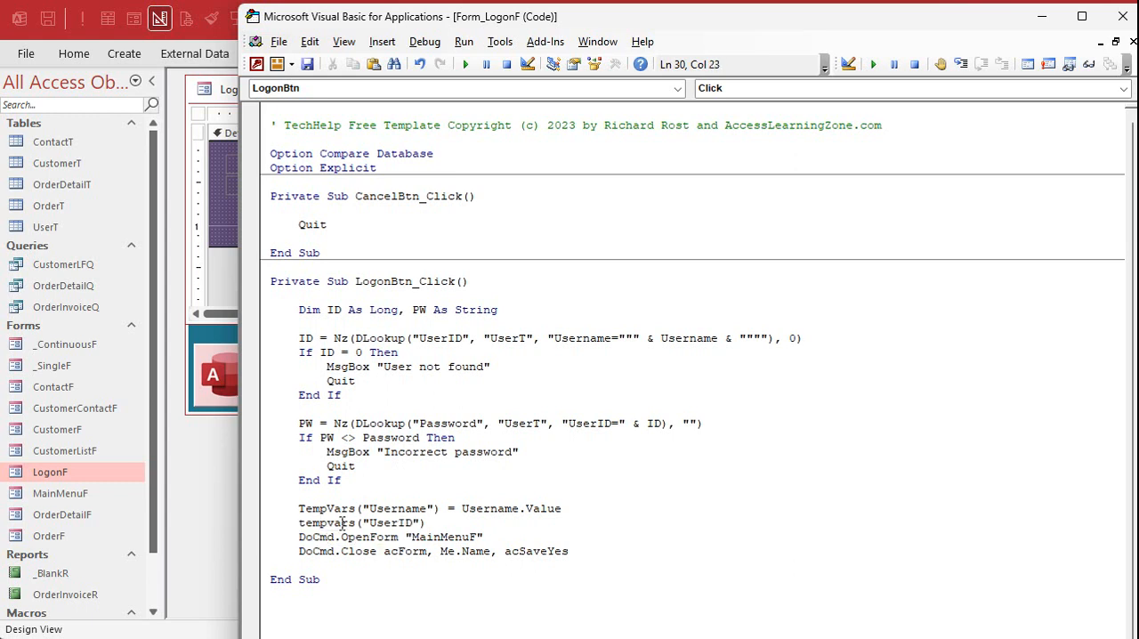
click(431, 523)
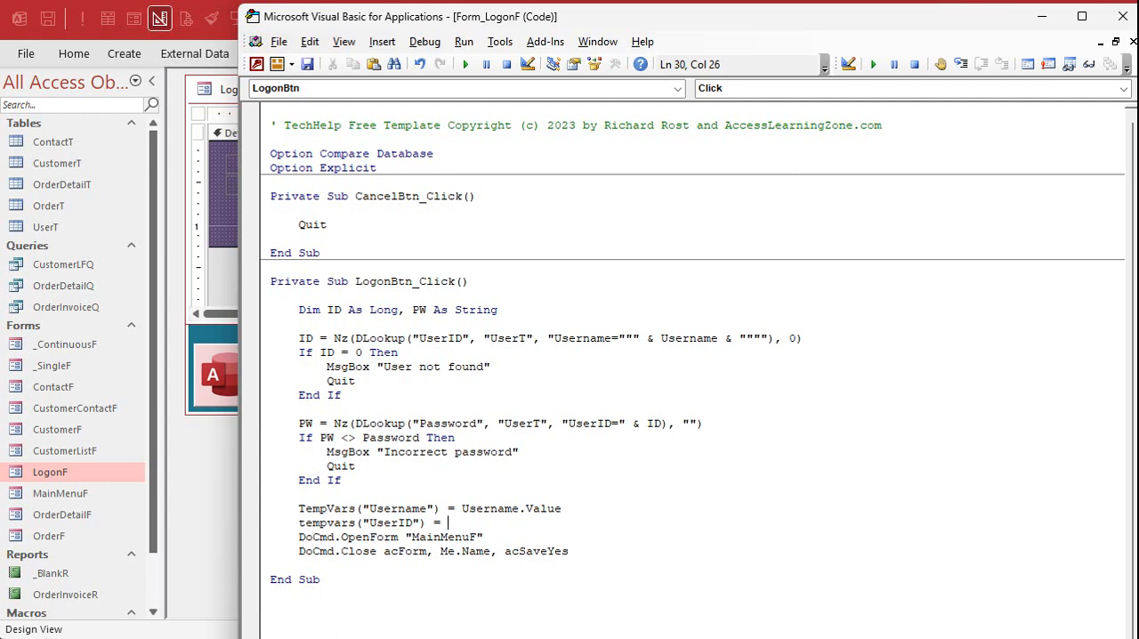
text(ID)
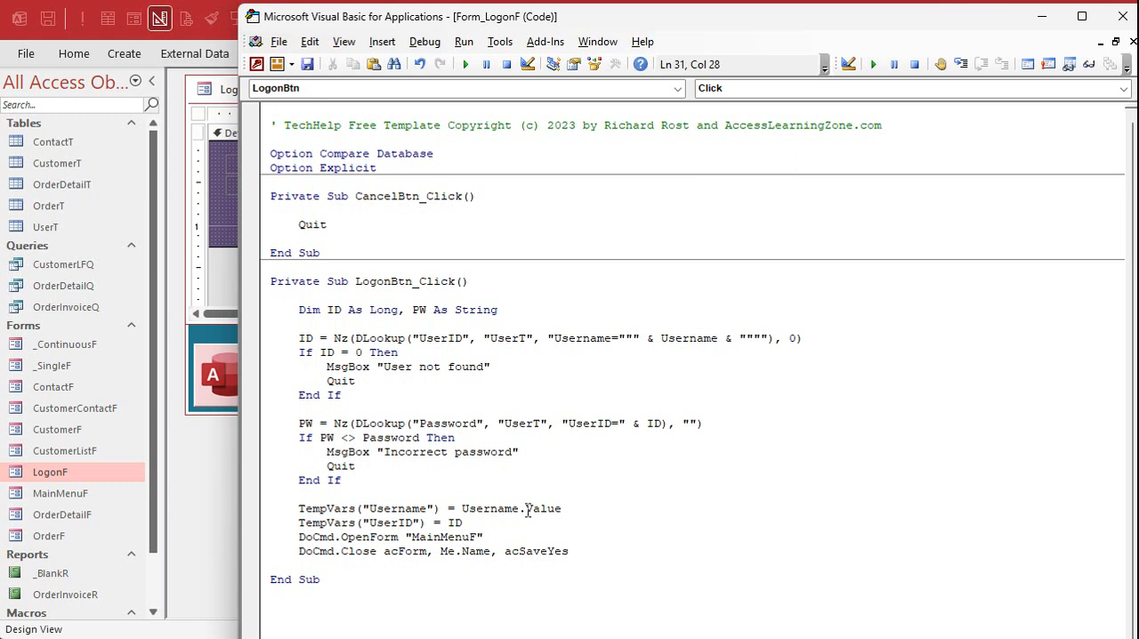
double_click(542, 509)
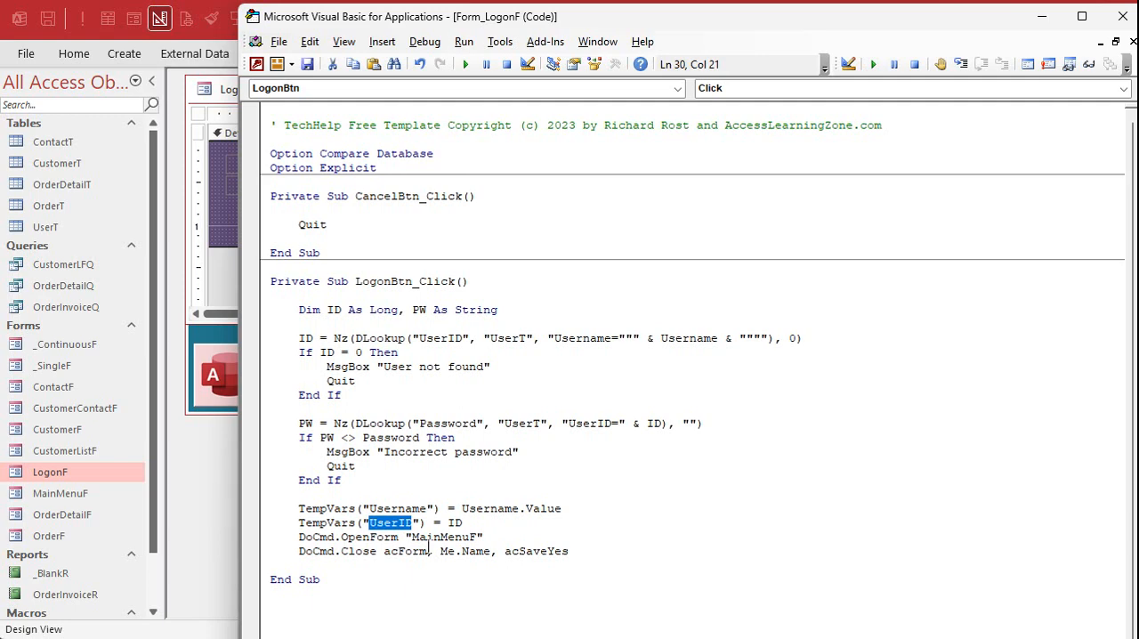
click(406, 494)
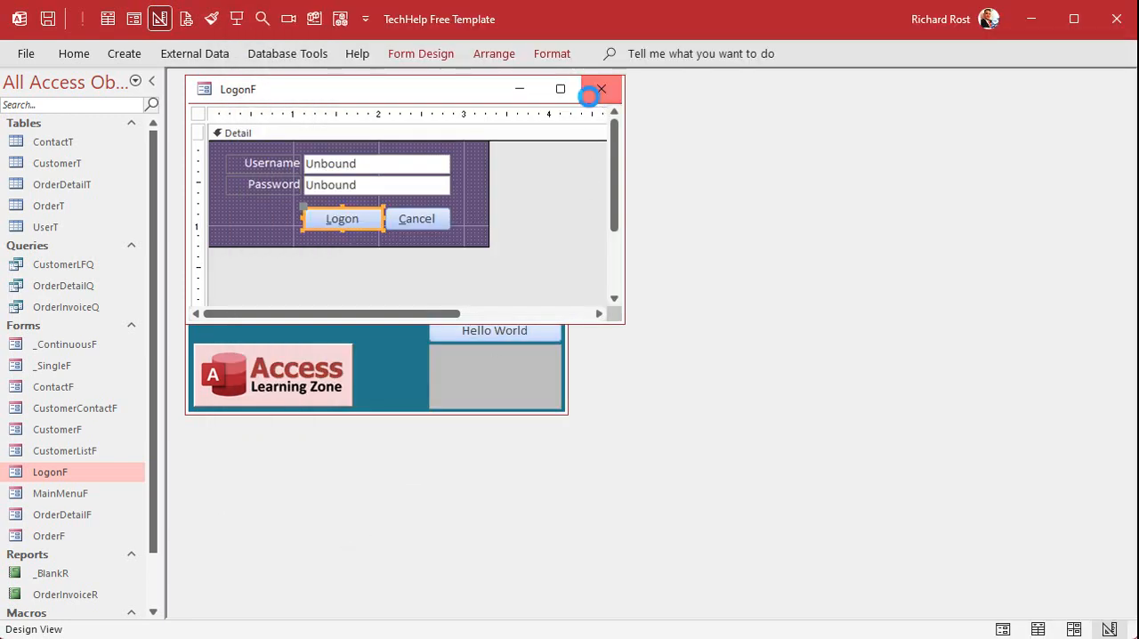
Close the LogonF design and briefly check the Customer List from the main menu
click(602, 89)
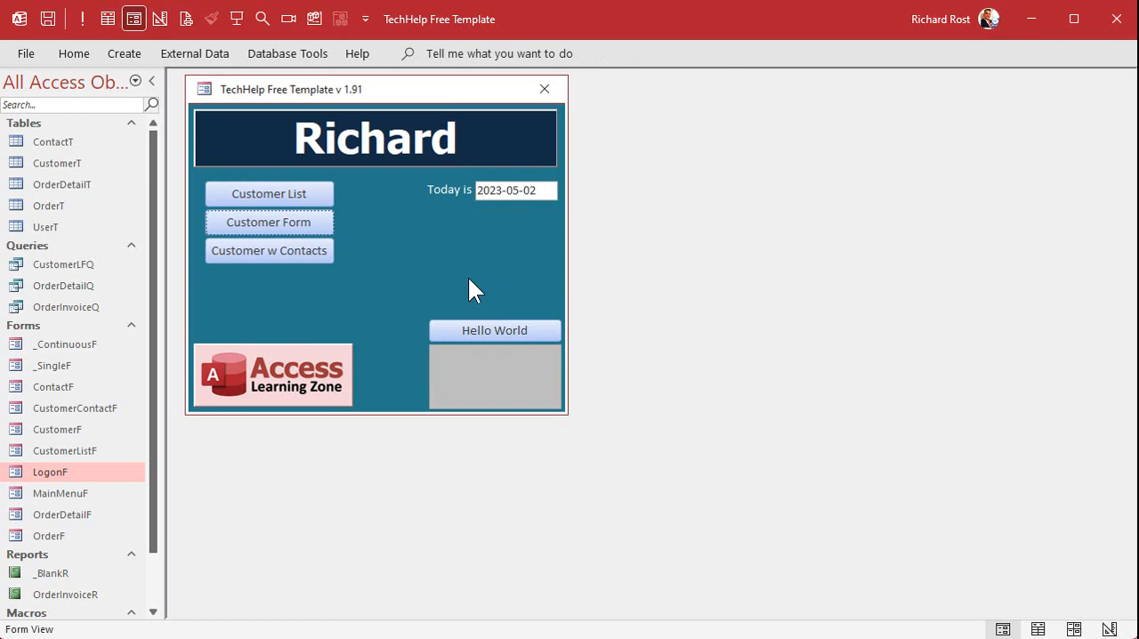
mouse_move(317, 224)
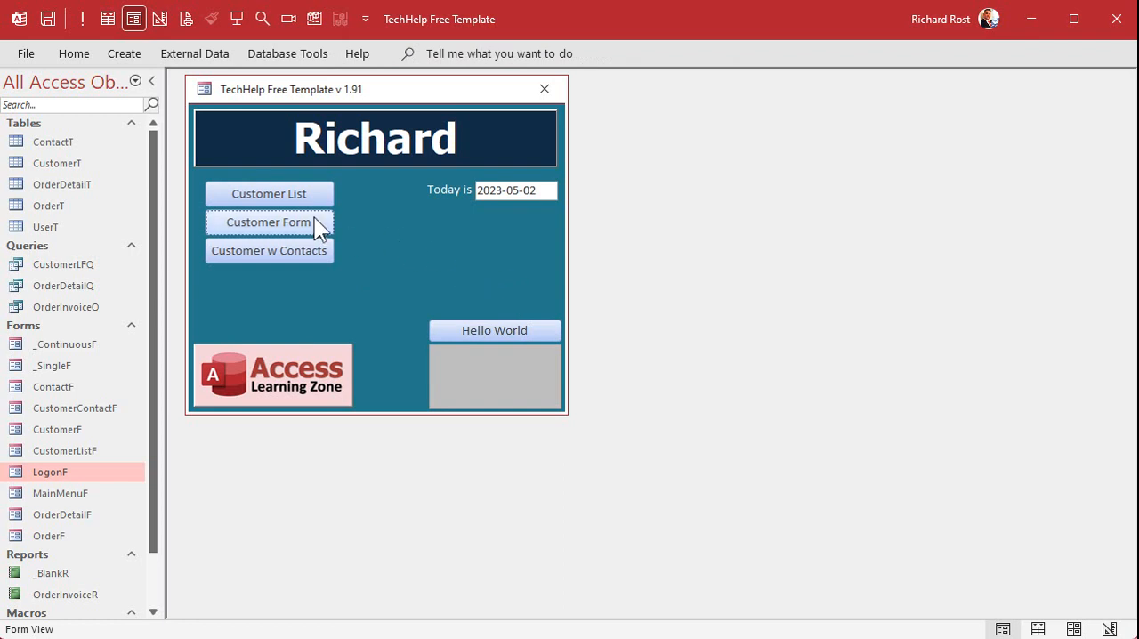
click(269, 192)
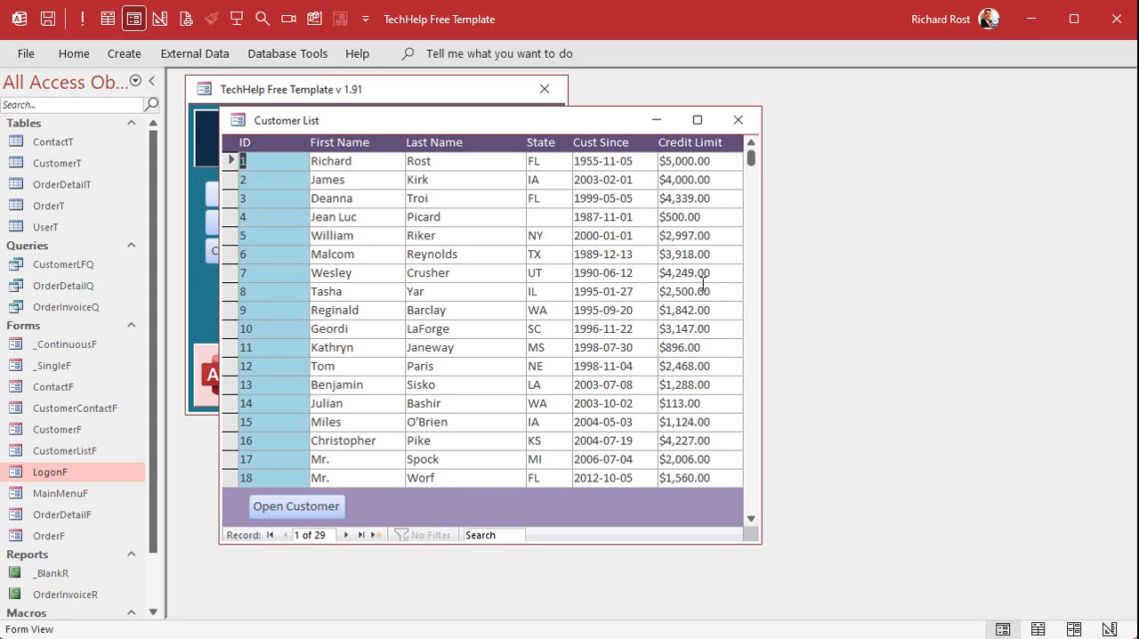
click(737, 119)
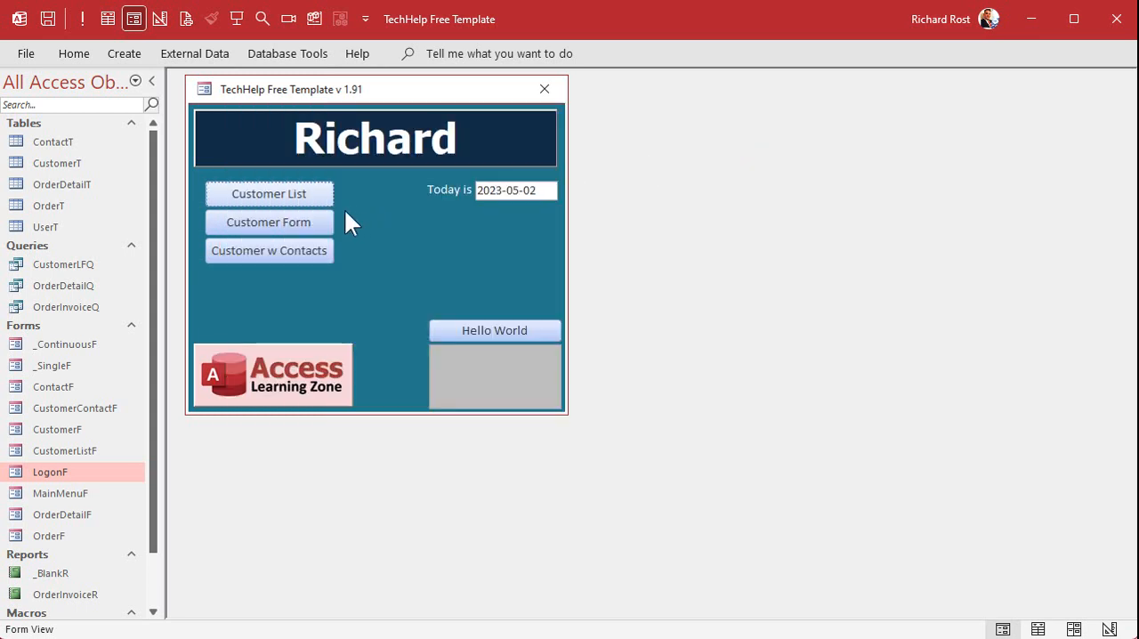
mouse_move(299, 207)
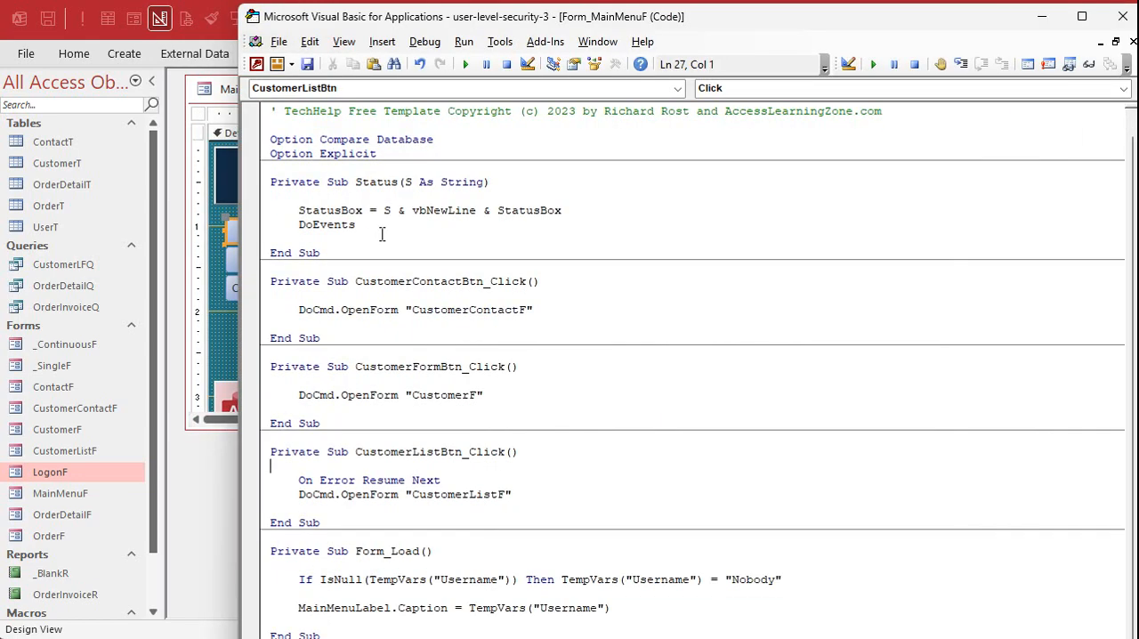
Remove On Error Resume Next and filter OpenForm CustomerListF with "UserID=" & TempVars("UserID")
click(439, 481)
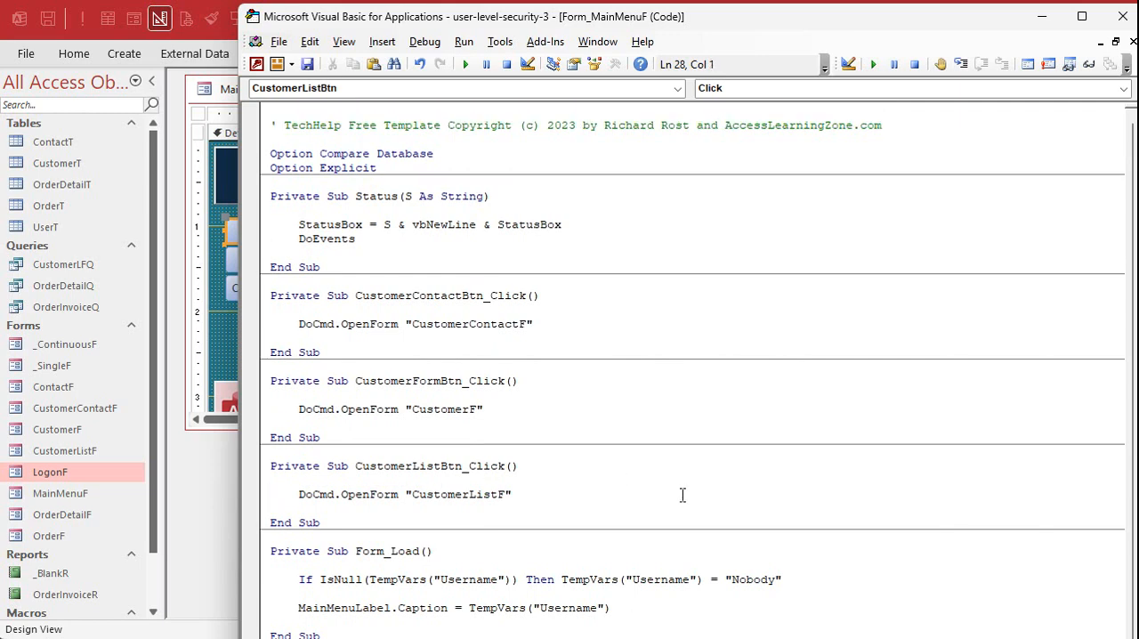
click(684, 494)
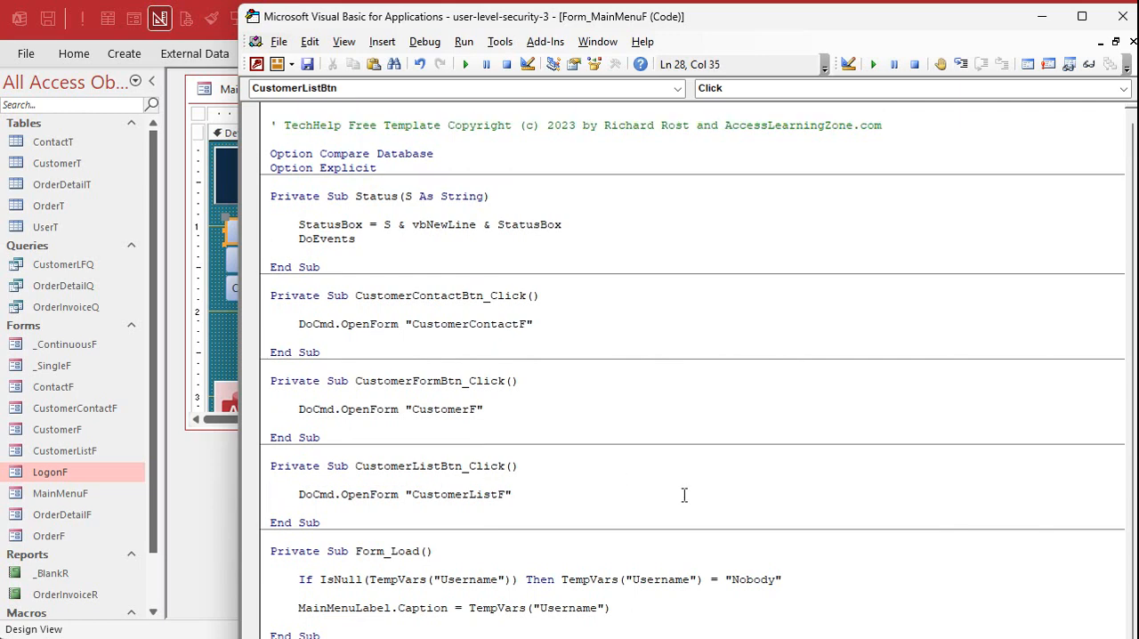
text(,,,)
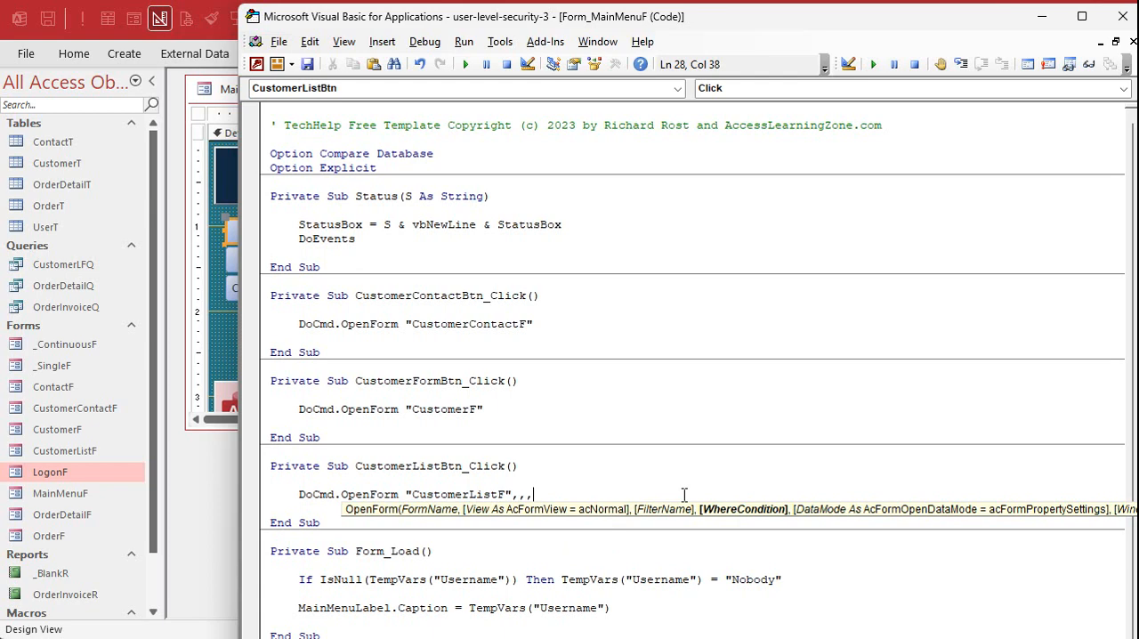
text(")
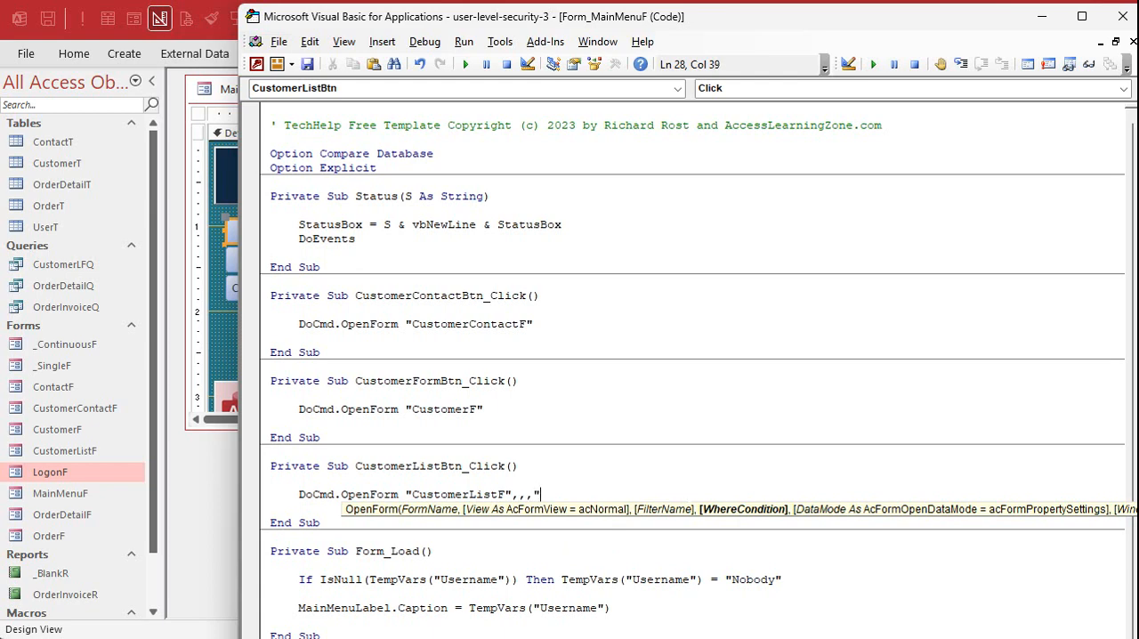
text(UserID)
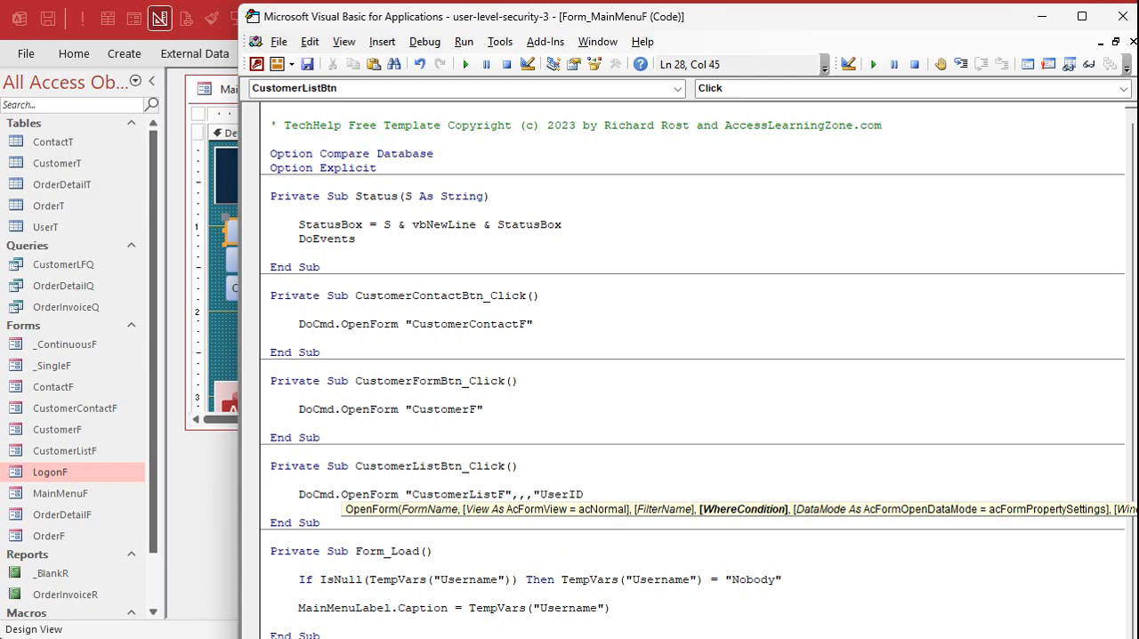
text(=)
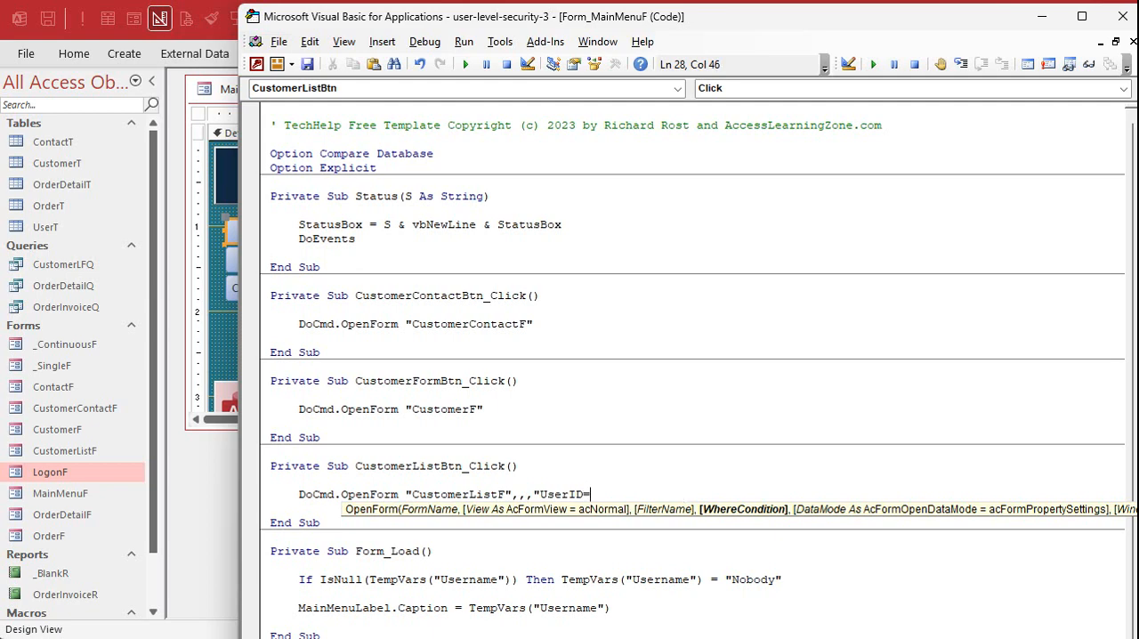
text(& Tempov)
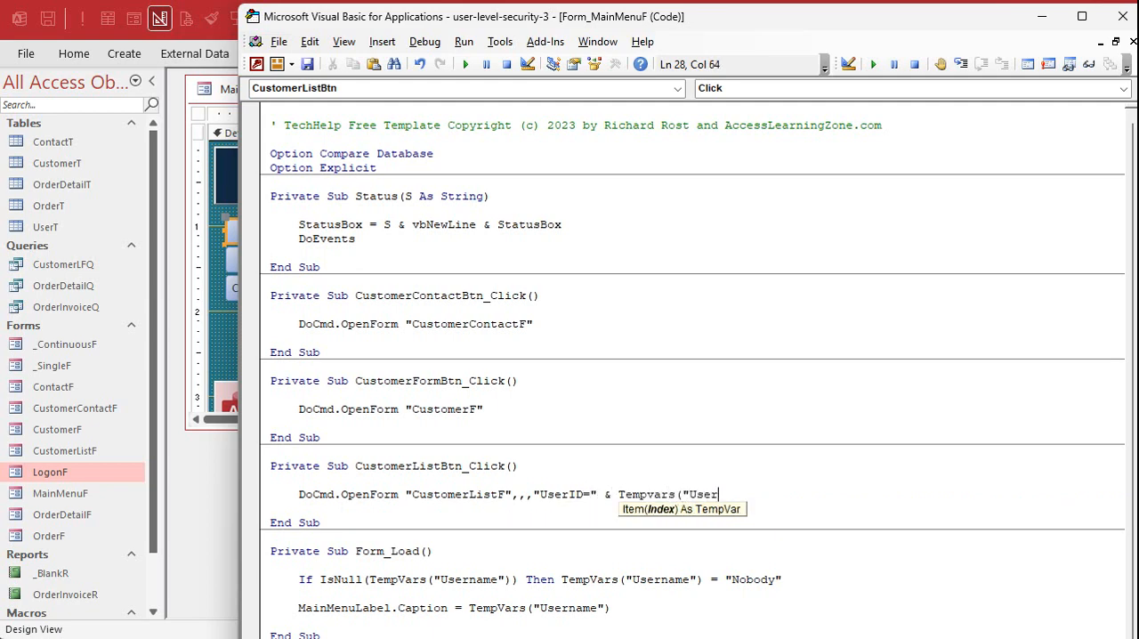
key(Return)
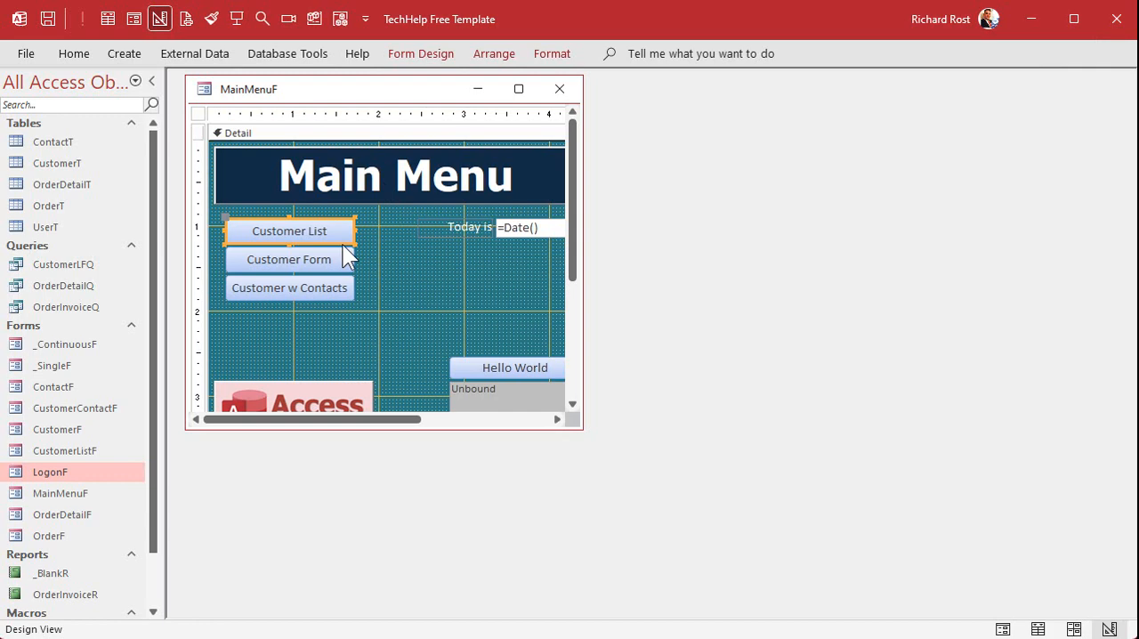
mouse_move(481, 228)
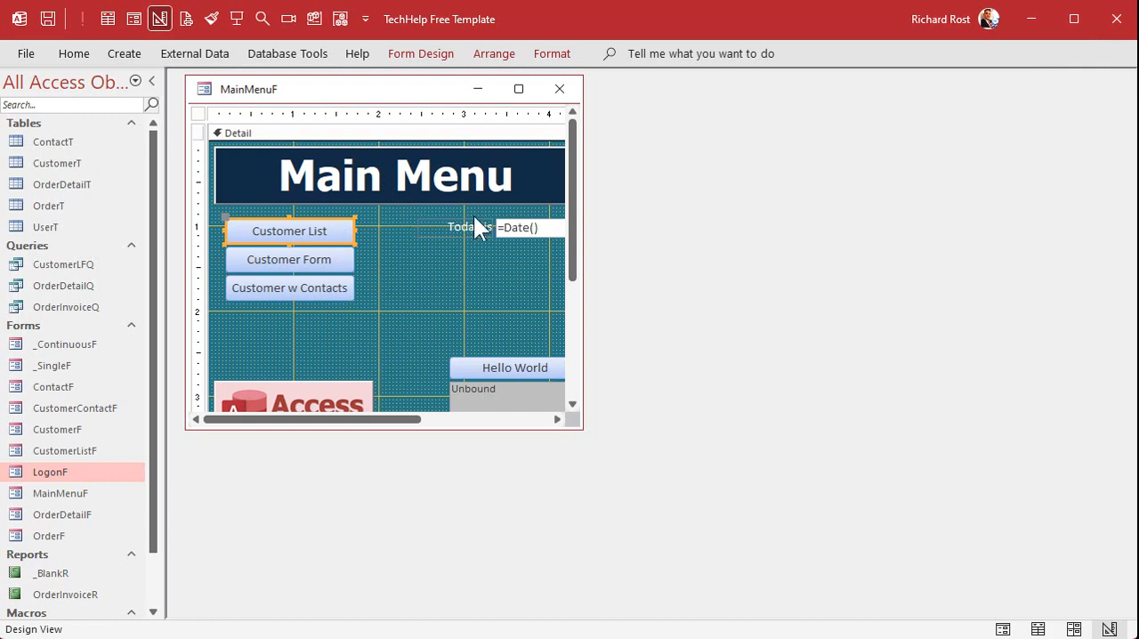
Log on again as Richard and view his 8 filtered customers in the Customer List
click(559, 89)
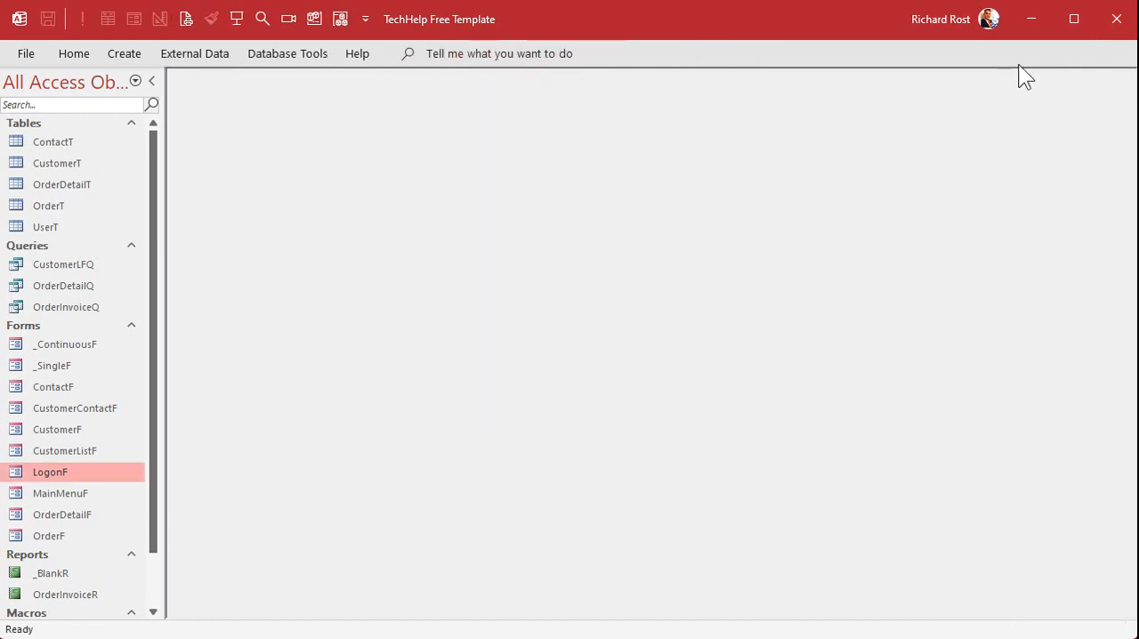
double_click(50, 472)
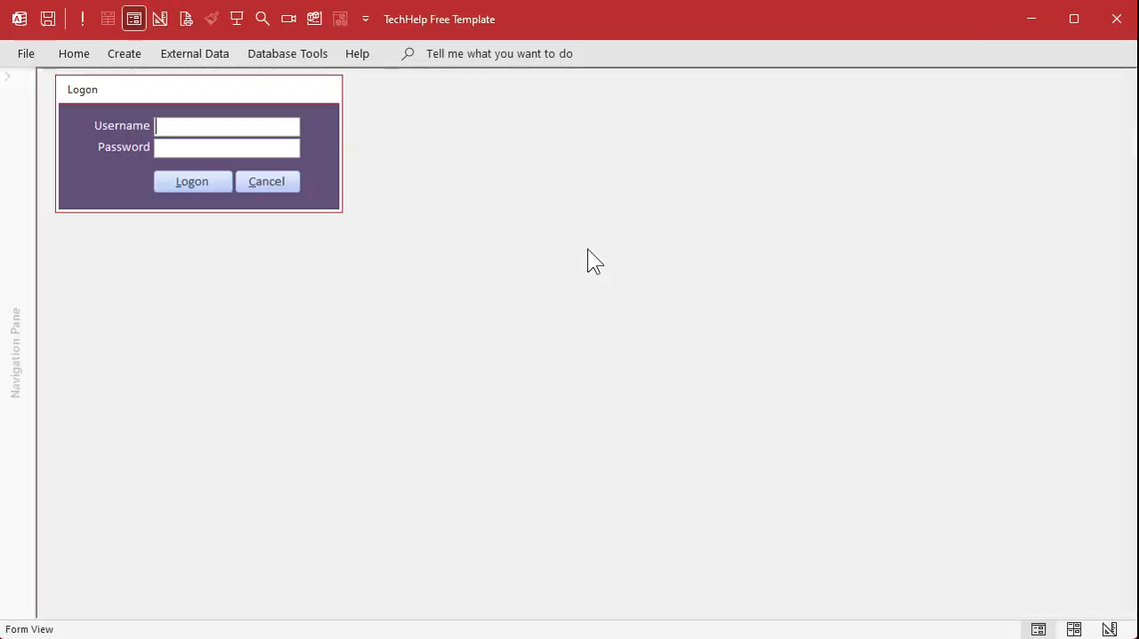
text(Richard)
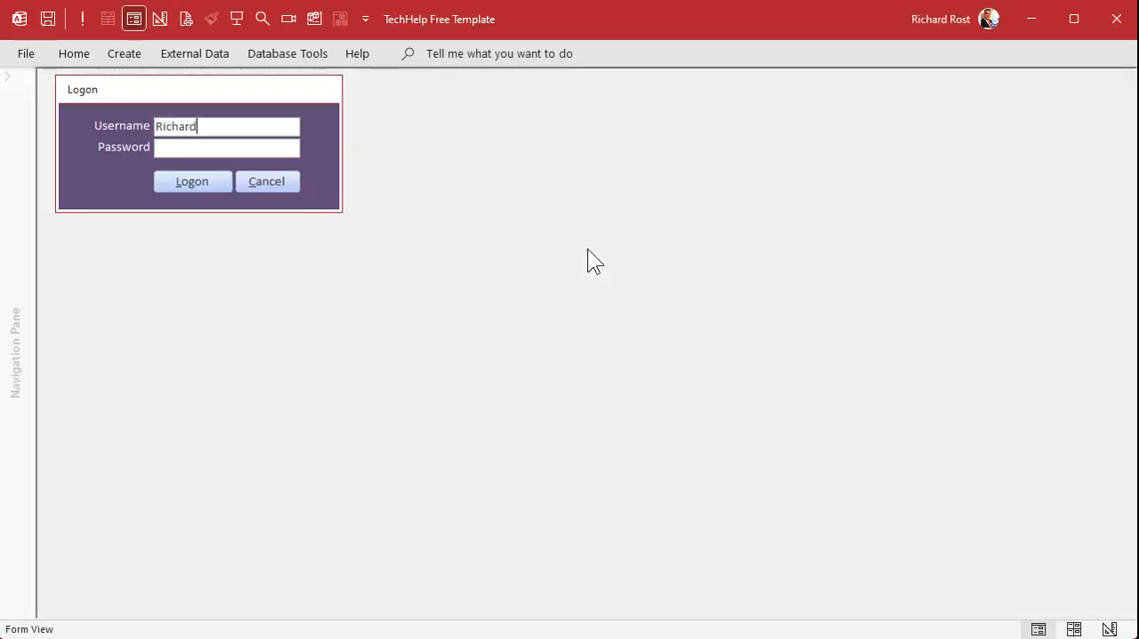
click(192, 182)
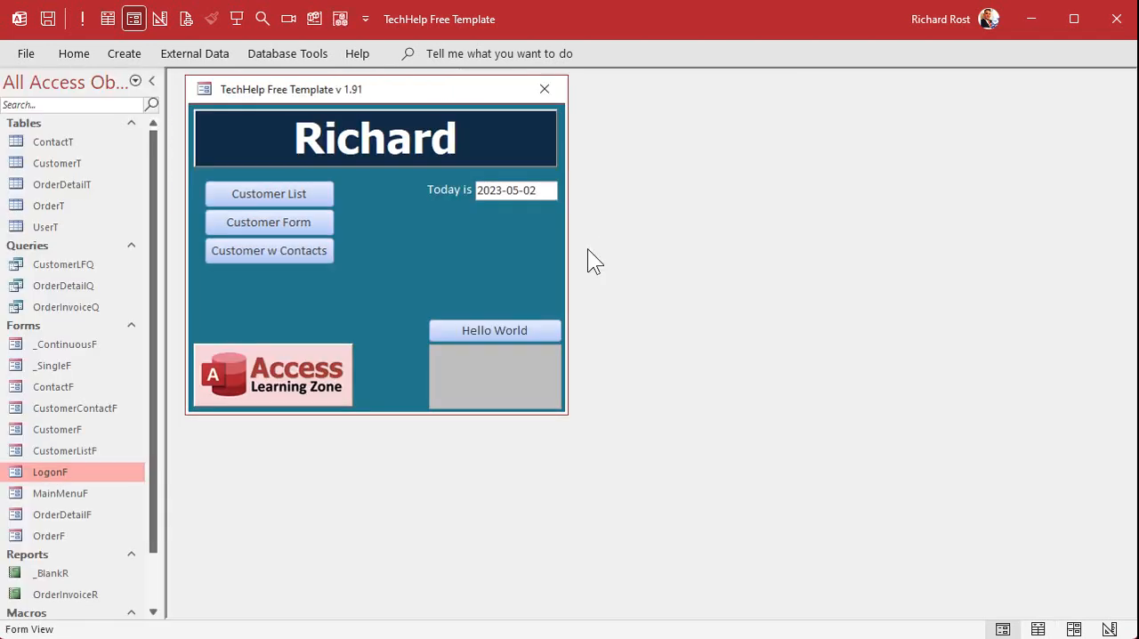
mouse_move(395, 253)
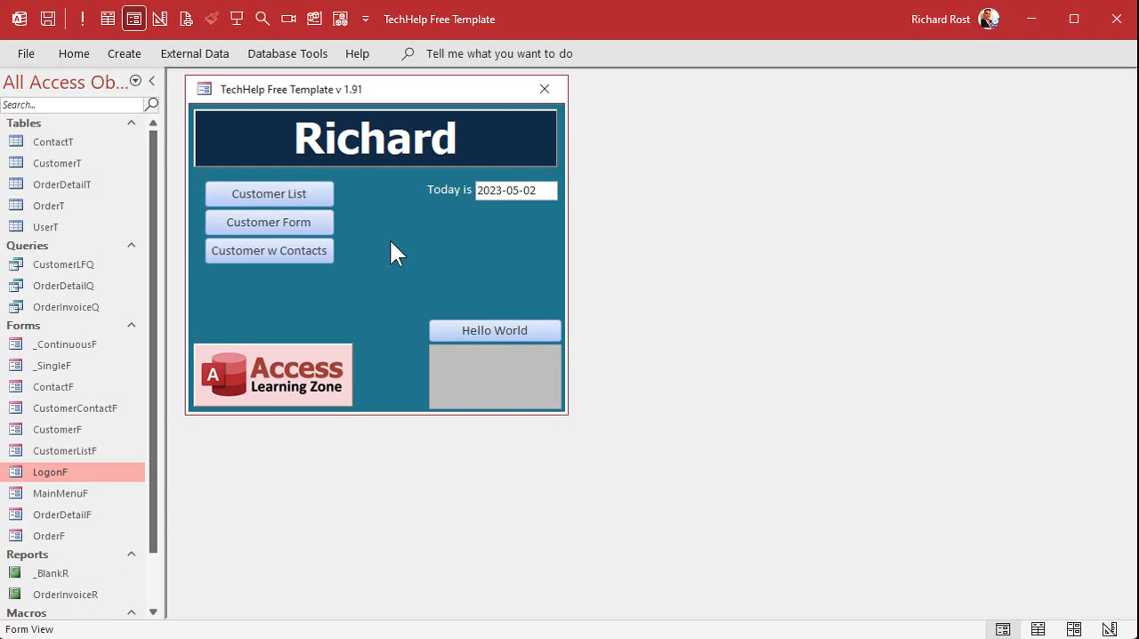
mouse_move(269, 192)
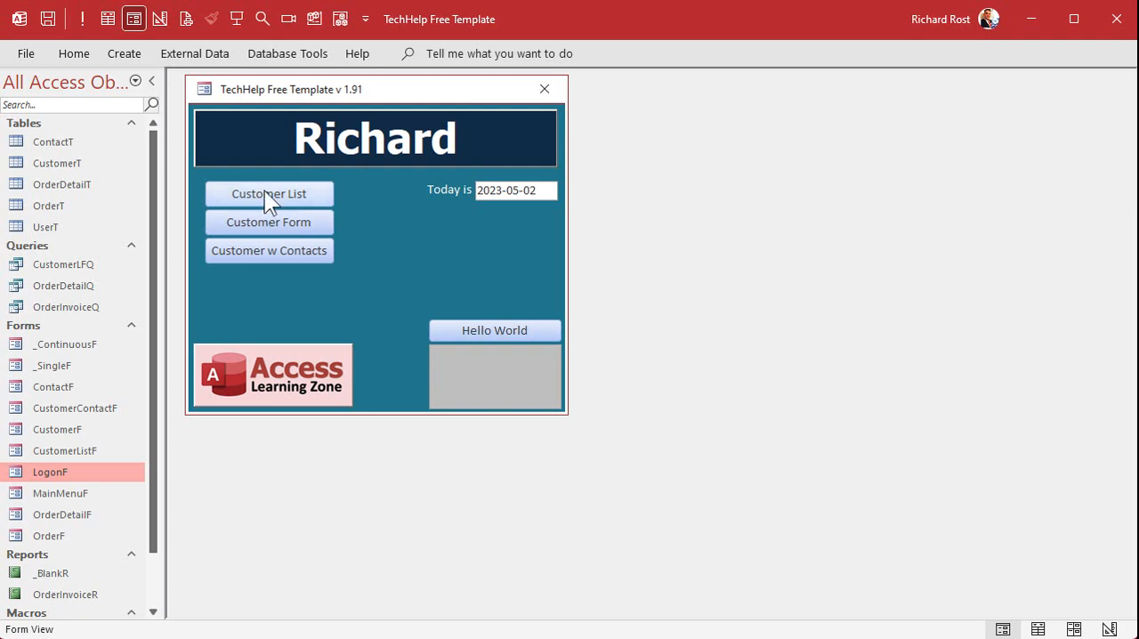
click(269, 192)
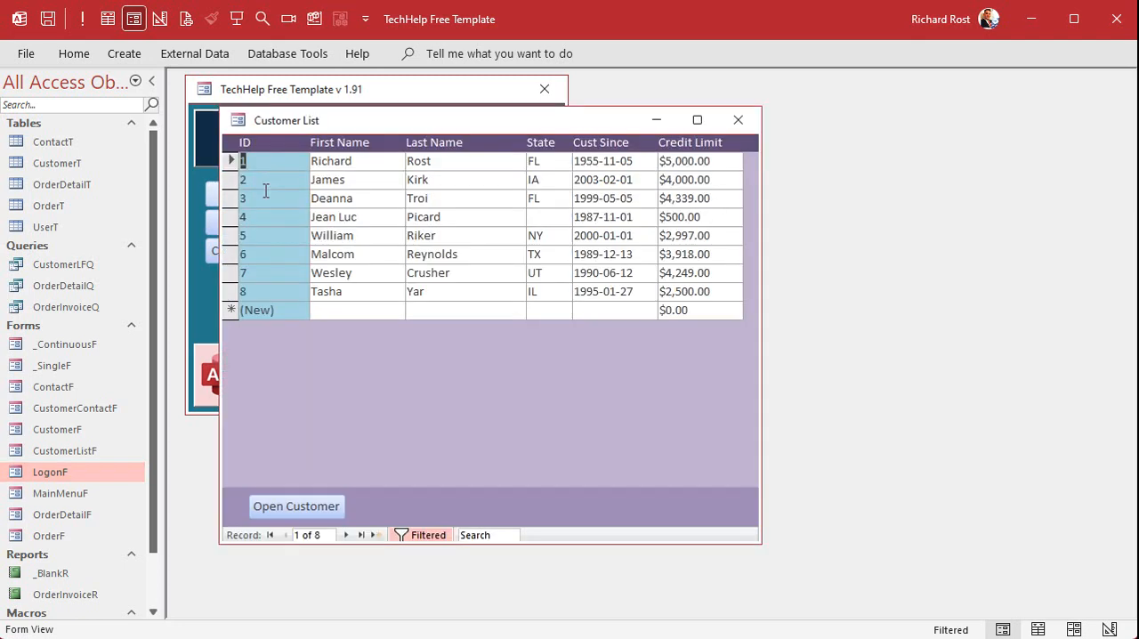
mouse_move(299, 552)
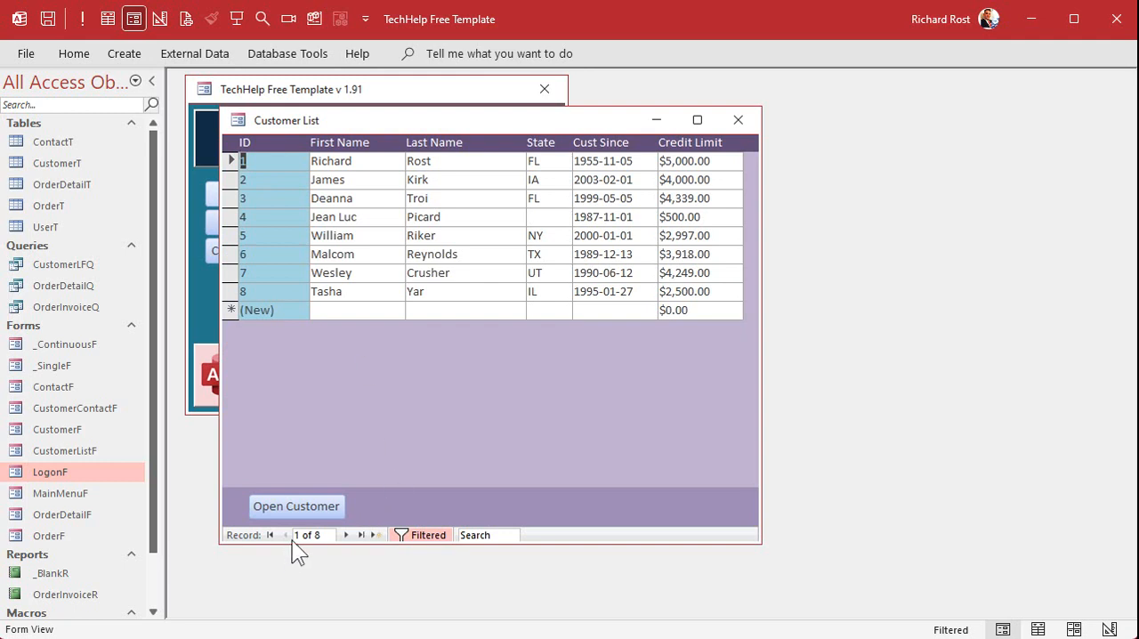
mouse_move(267, 398)
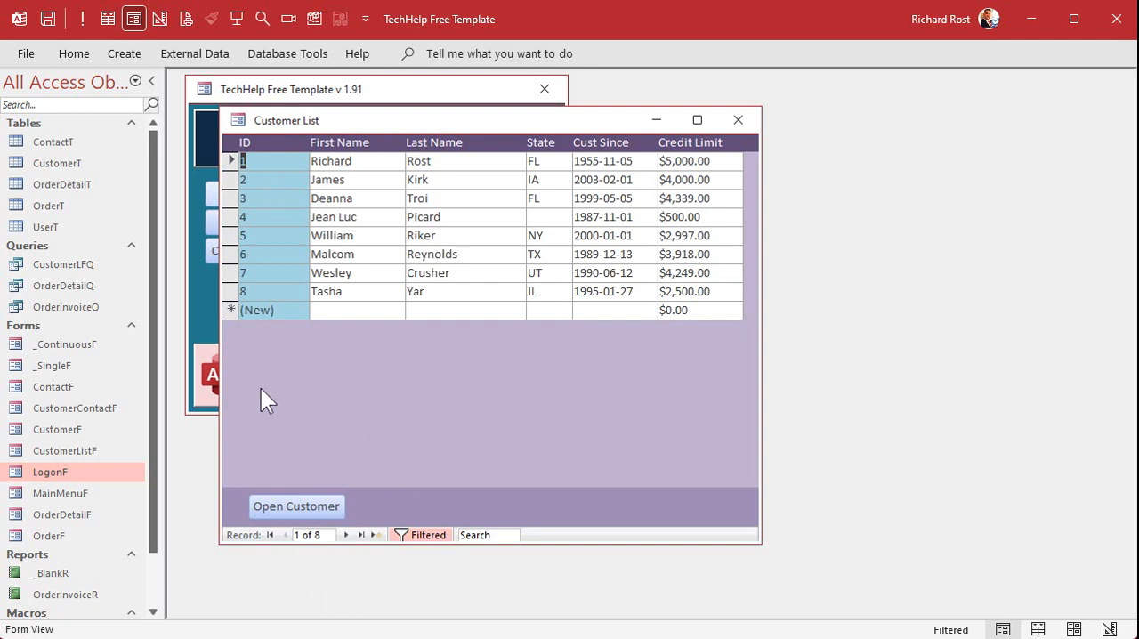
mouse_move(199, 310)
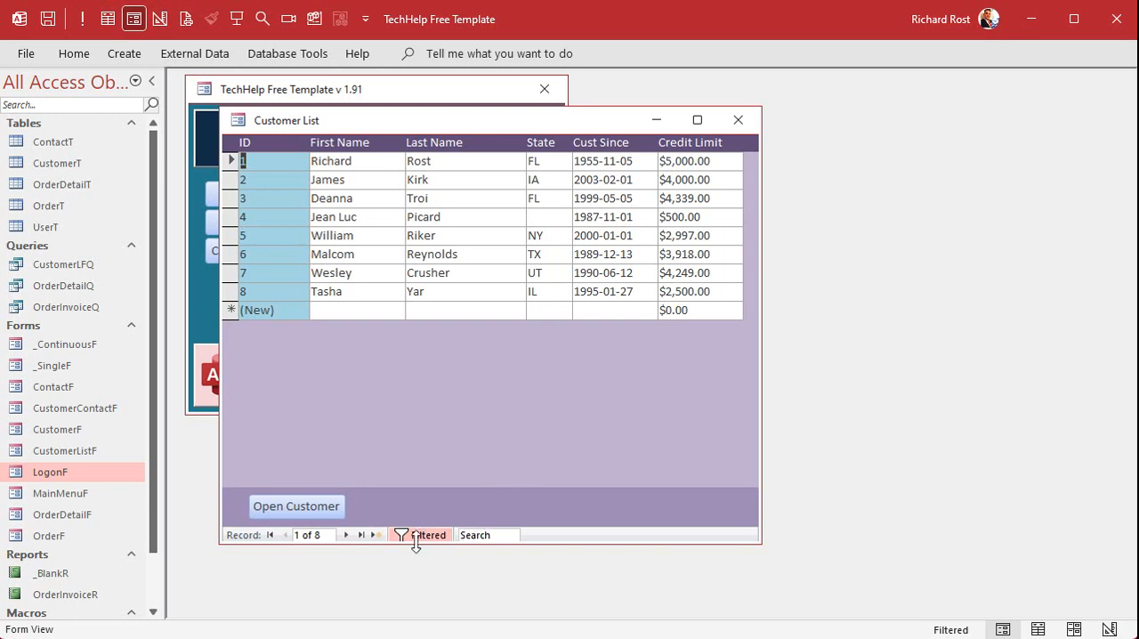
mouse_move(429, 534)
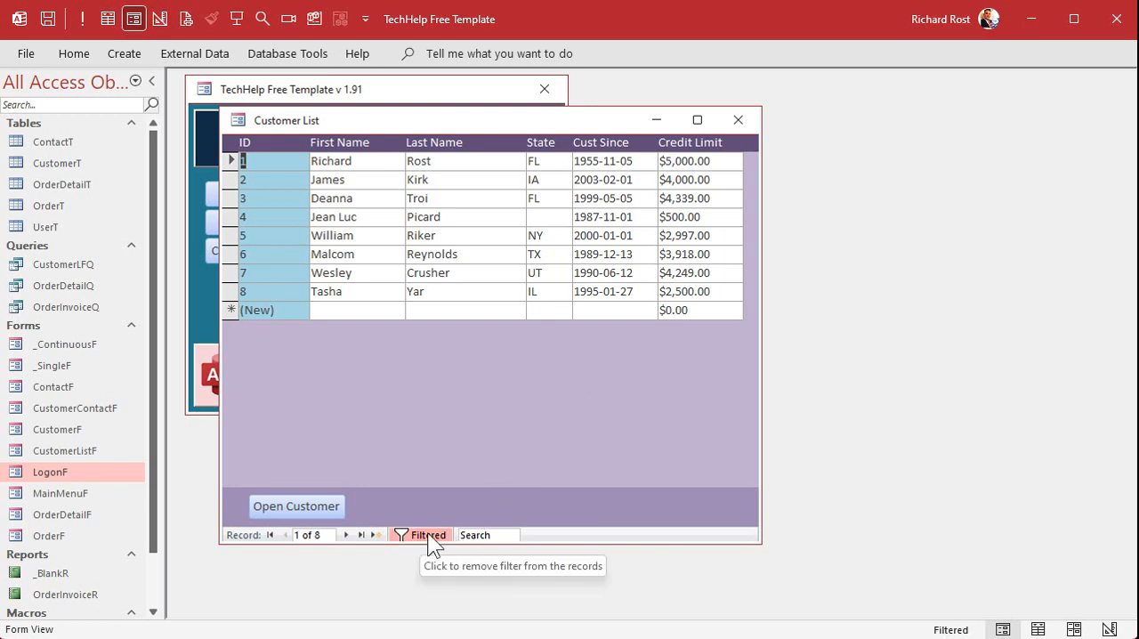
Set CustomerListF's Allow Filters to No so the 8-record filter cannot be toggled off
click(427, 534)
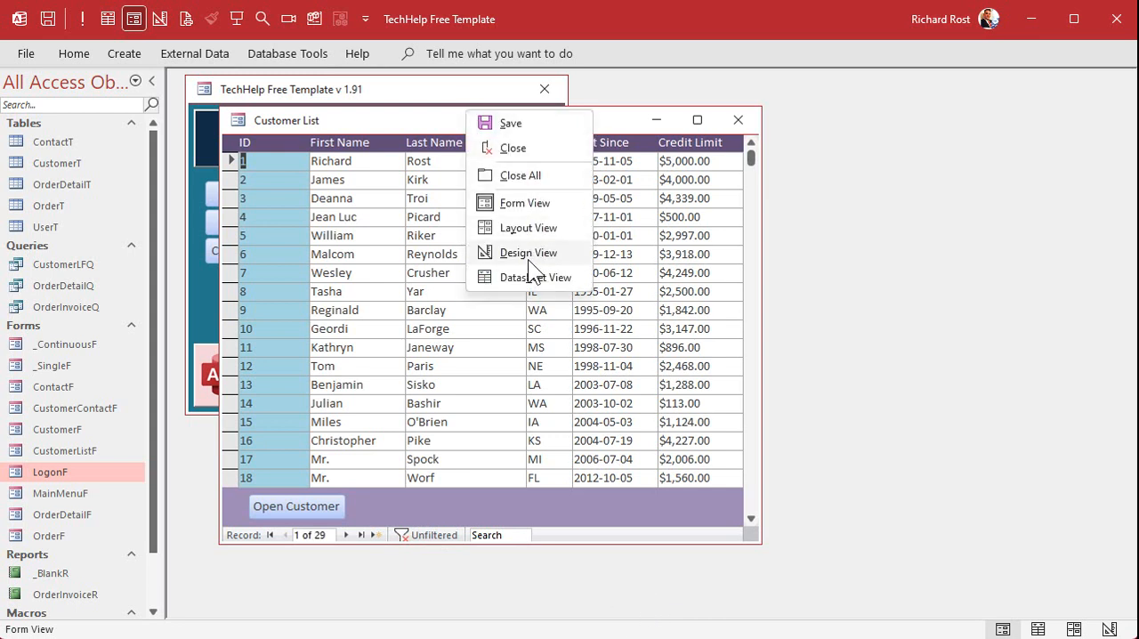
click(529, 253)
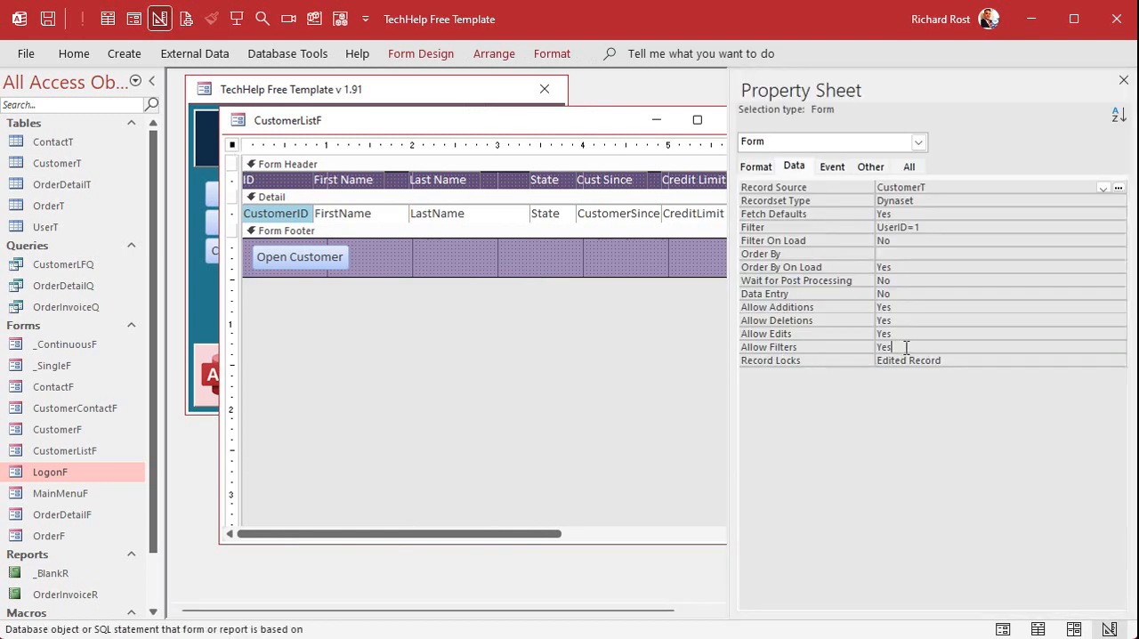
click(883, 347)
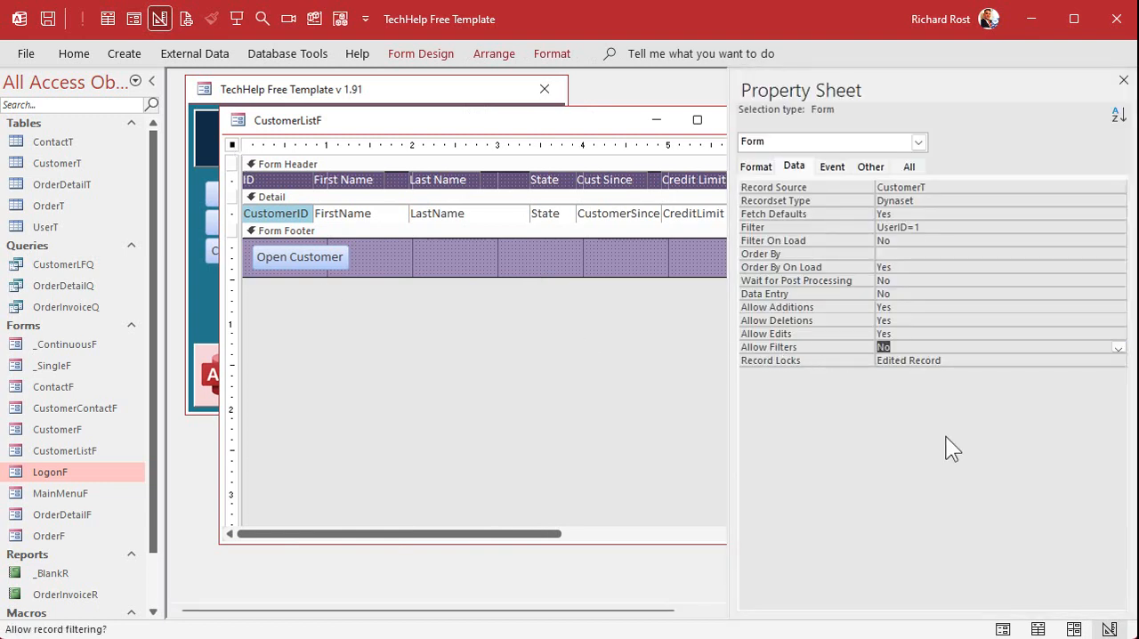
mouse_move(1130, 94)
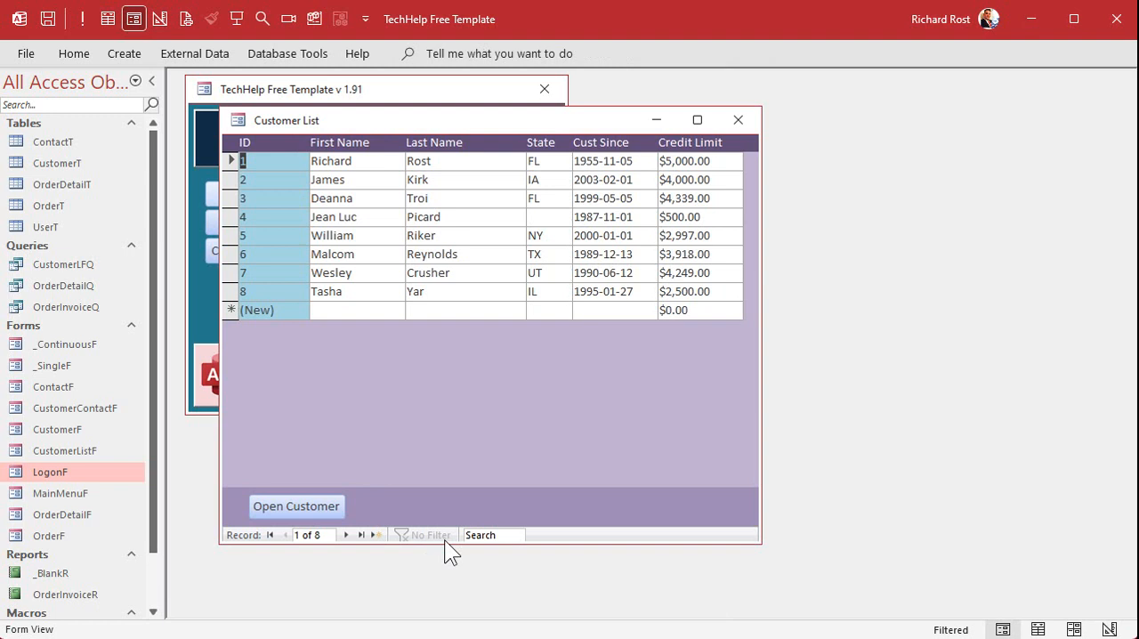
mouse_move(438, 543)
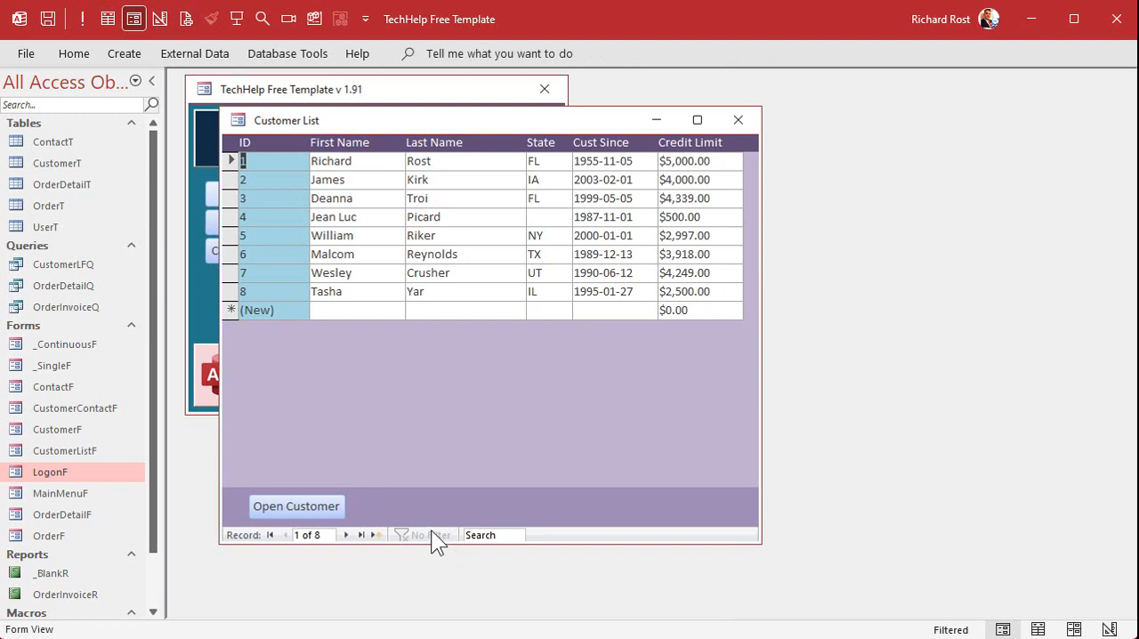
right_click(541, 235)
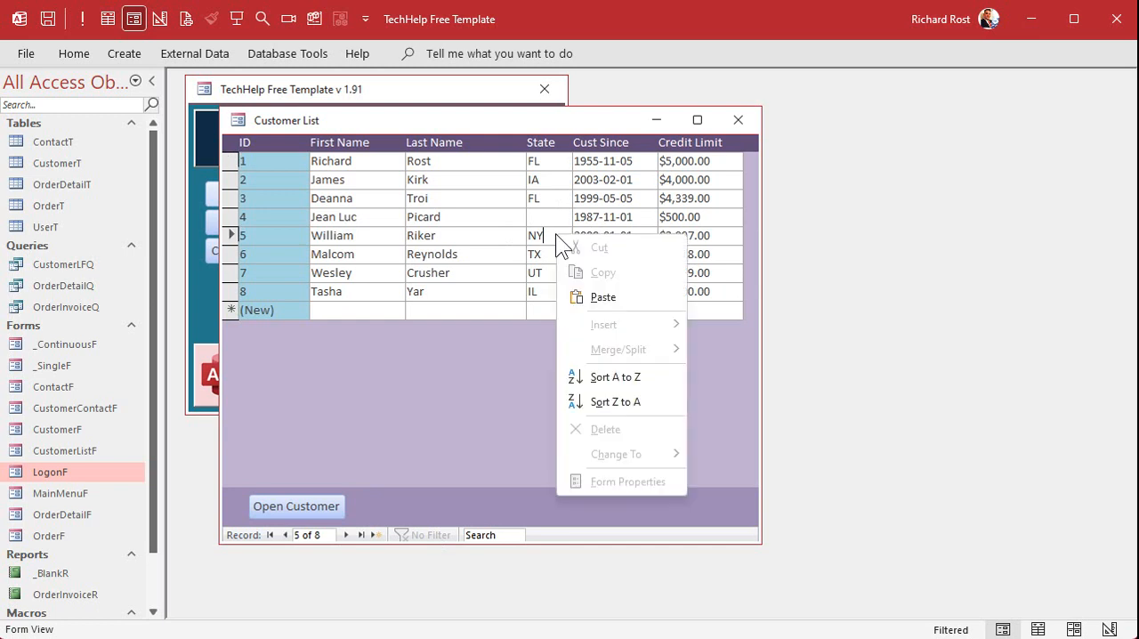
mouse_move(524, 292)
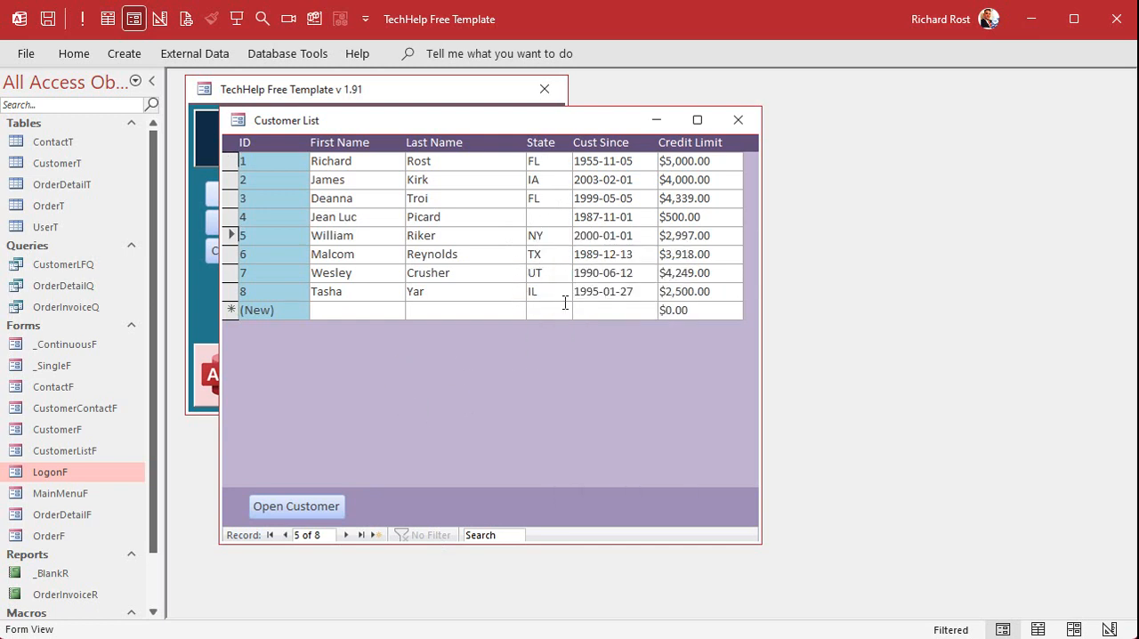
mouse_move(381, 488)
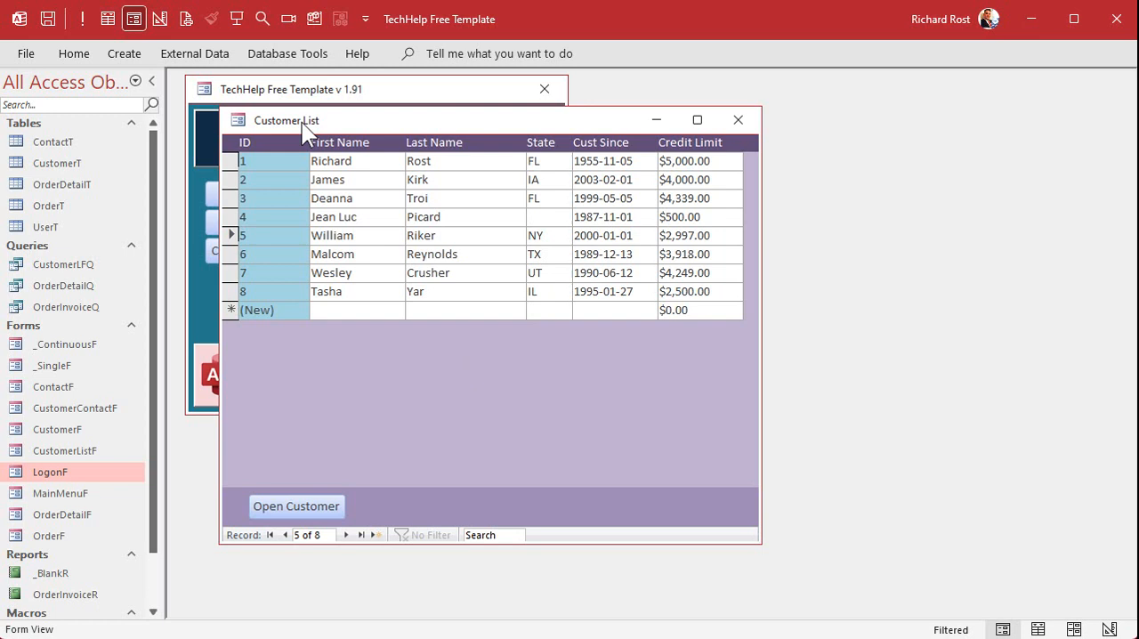
mouse_move(499, 385)
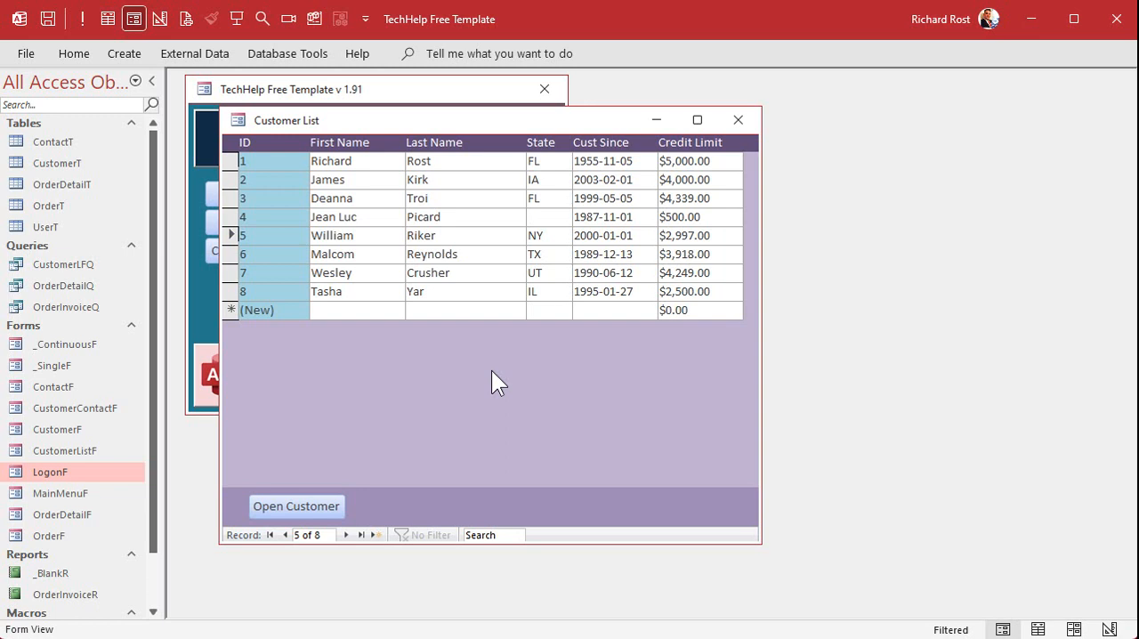
mouse_move(288, 184)
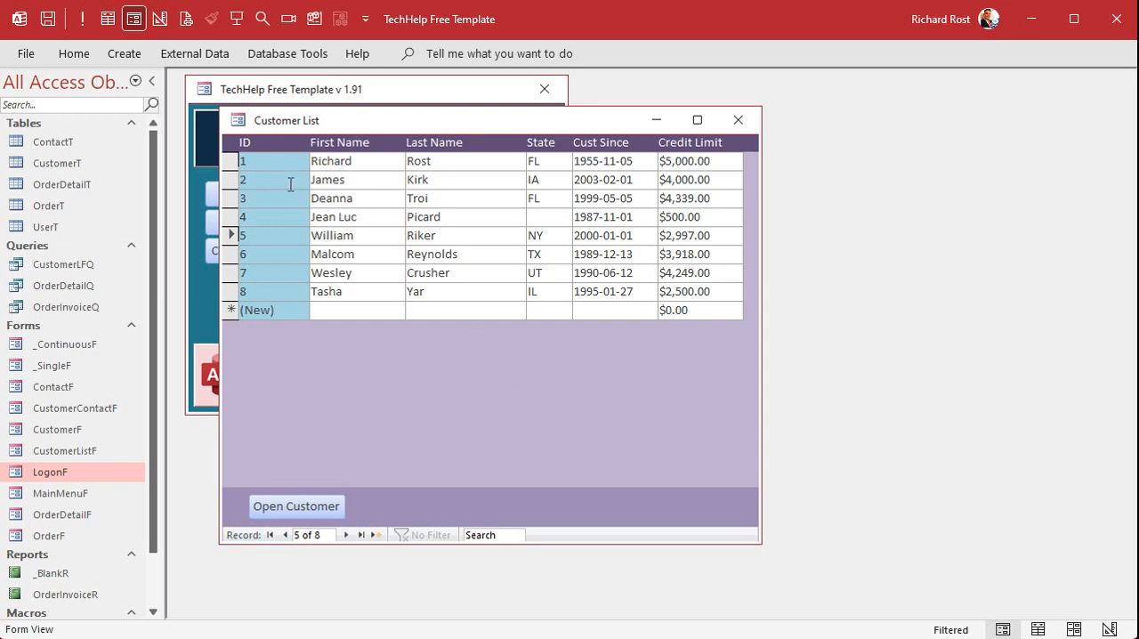
mouse_move(281, 192)
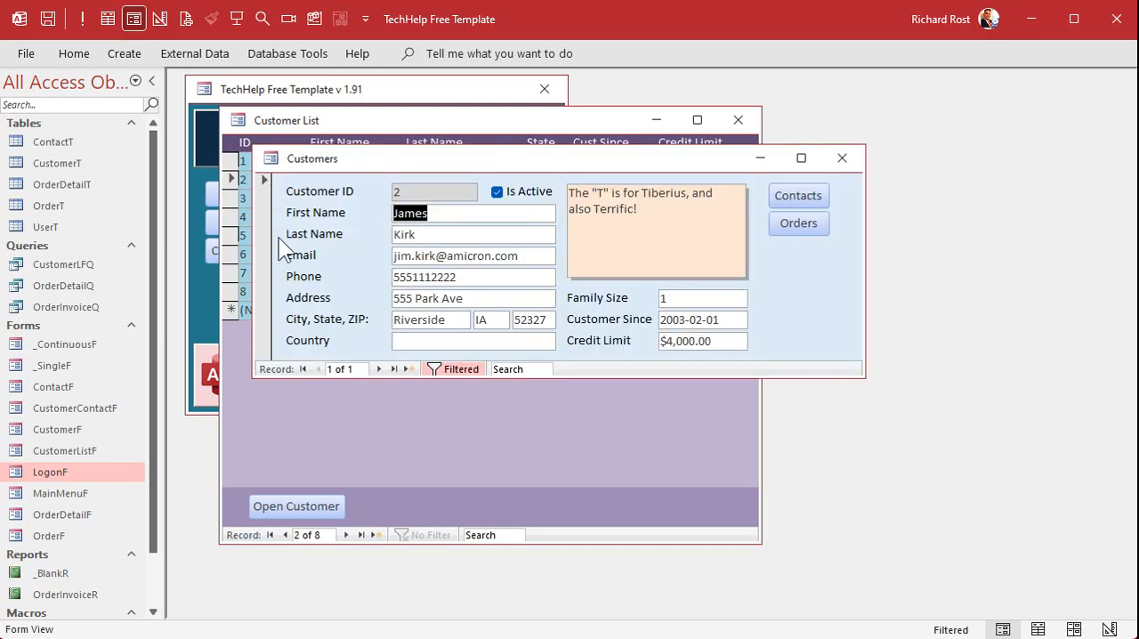
Set CustomerF's Allow Filters to No and close its design
click(455, 368)
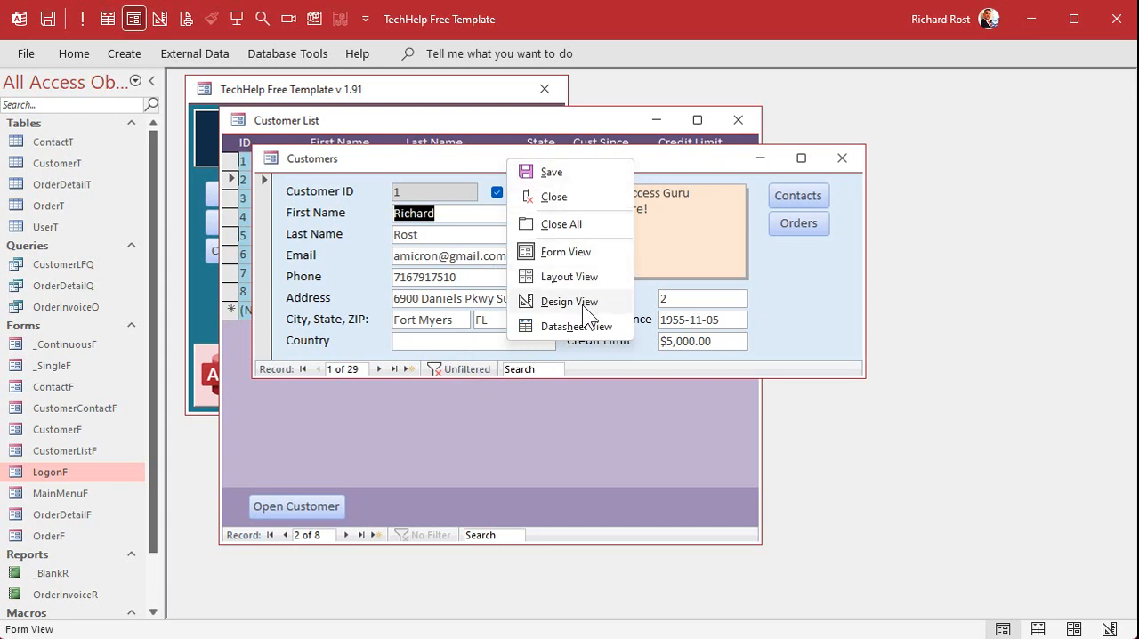
click(570, 301)
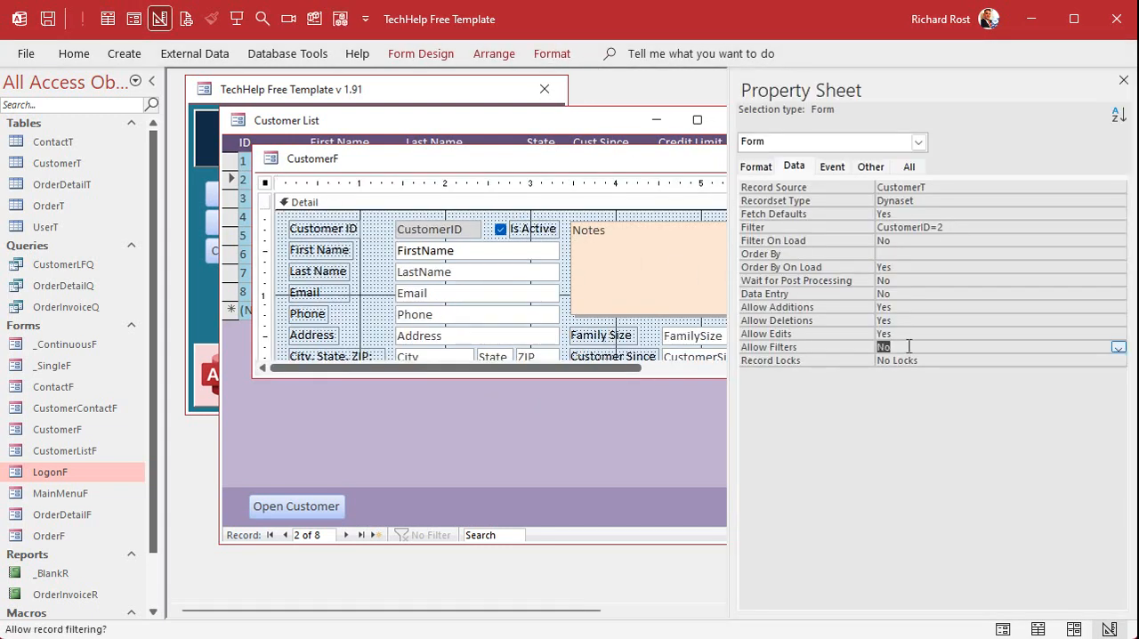
click(1124, 78)
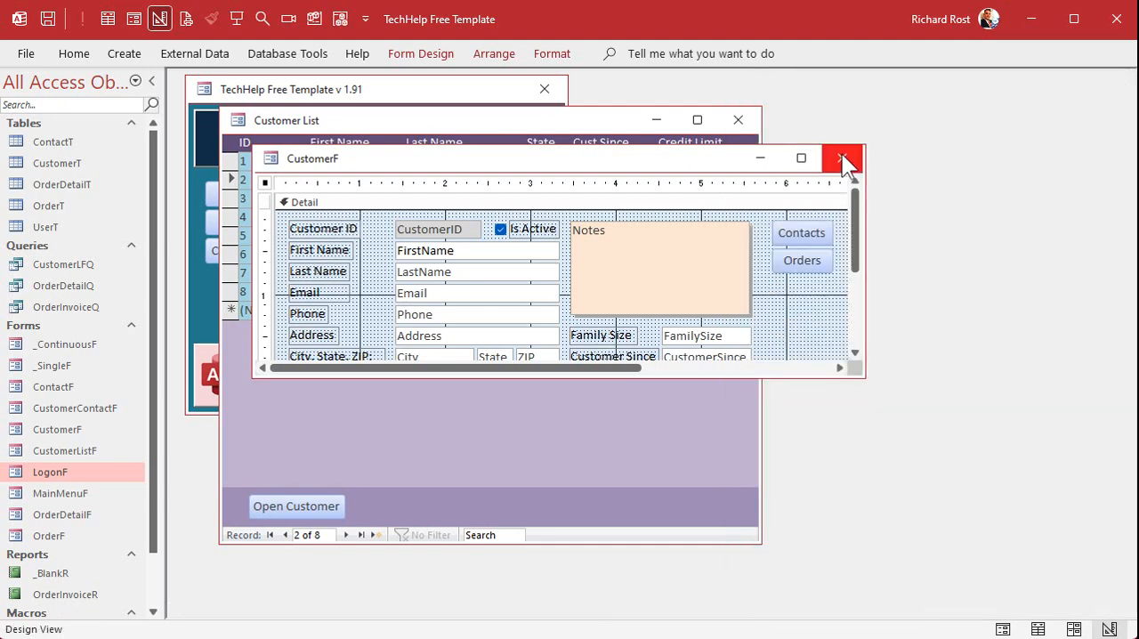
click(844, 157)
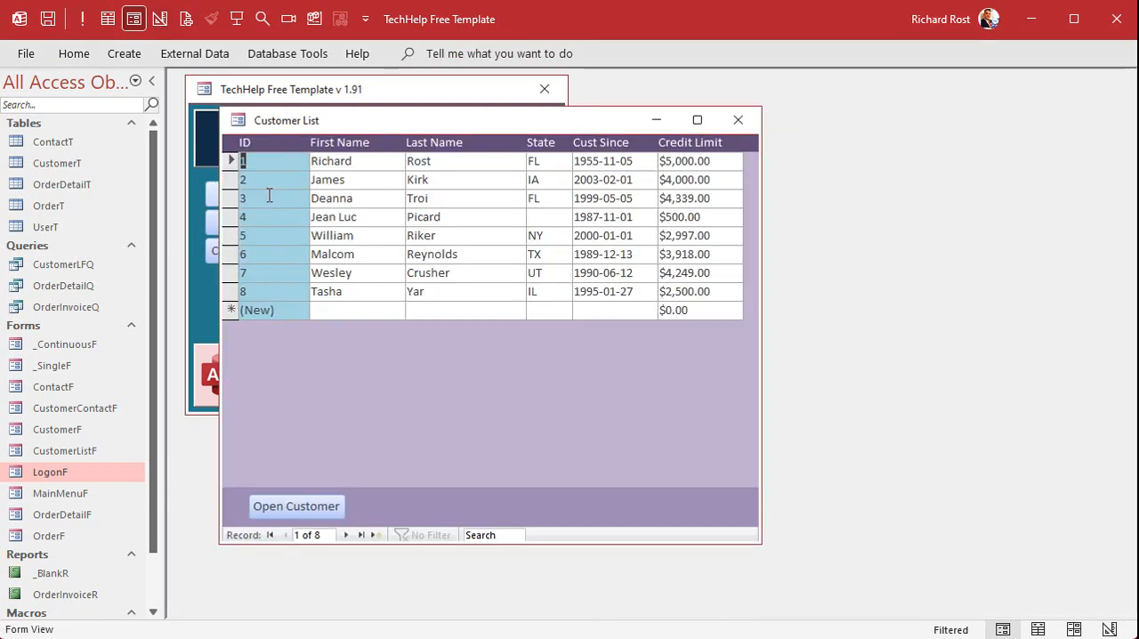
Check Malcom Reynolds's record opens alone, then close the forms back to the main menu
click(296, 505)
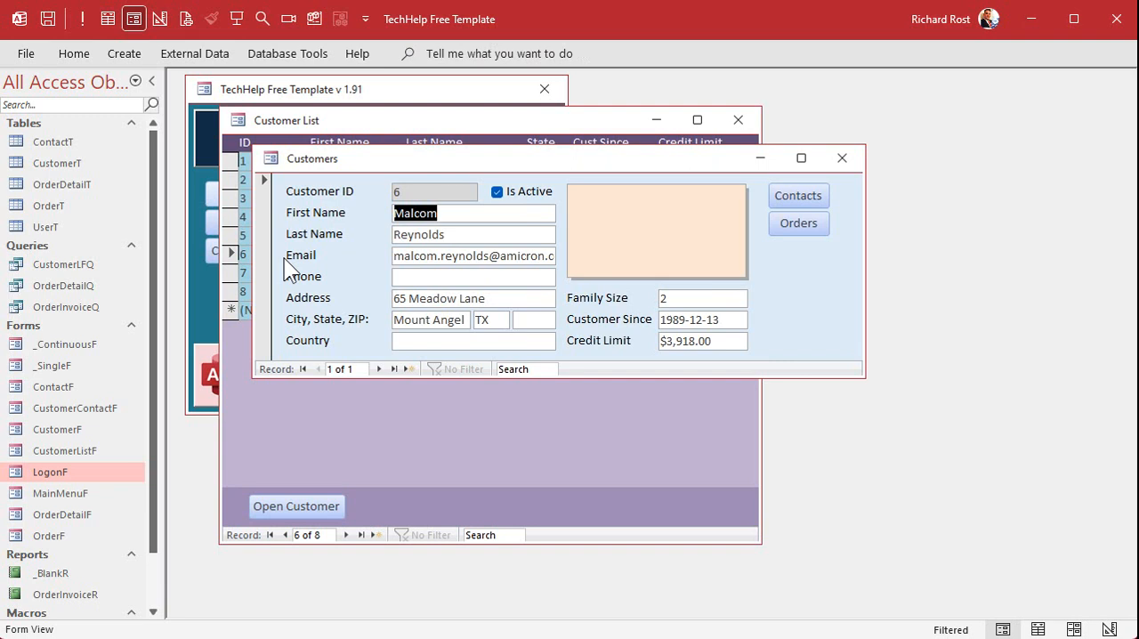
mouse_move(467, 383)
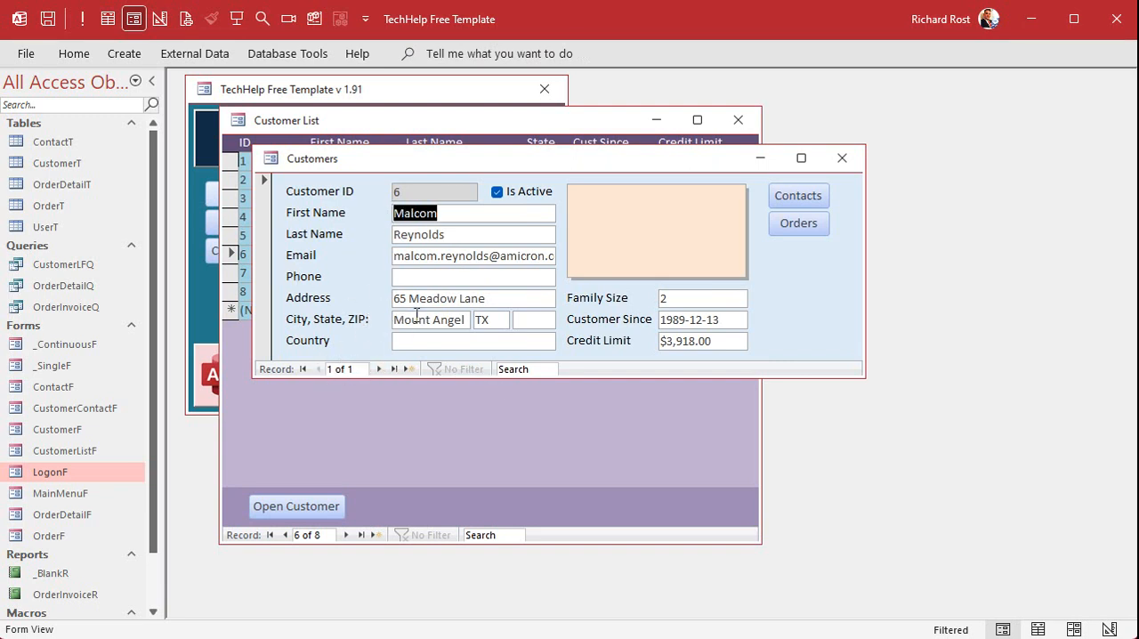
click(840, 157)
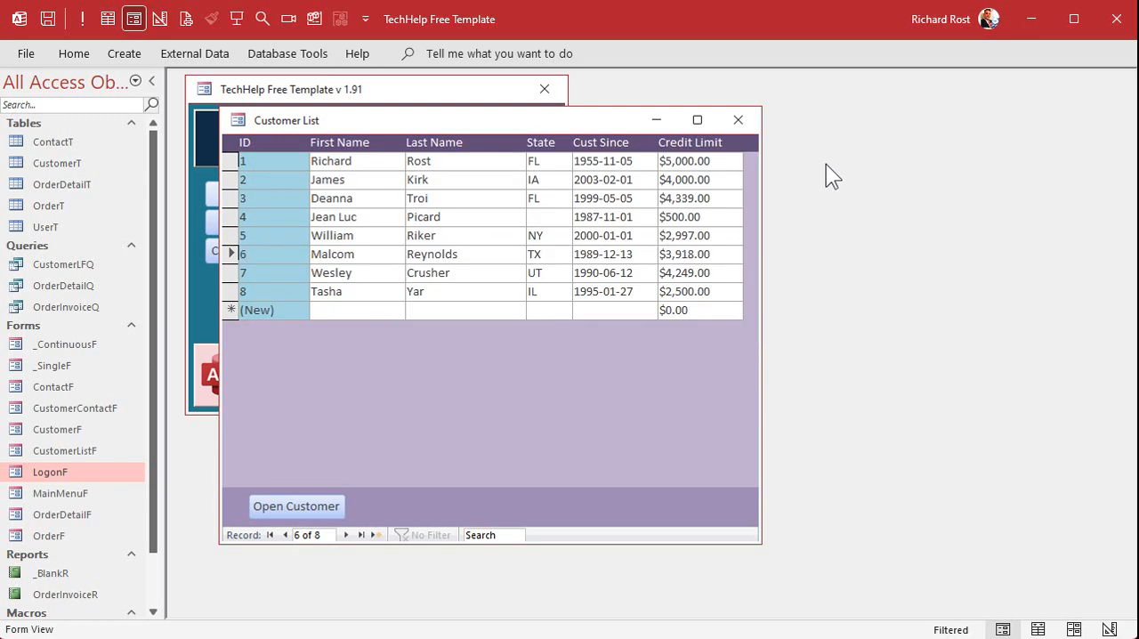
click(737, 120)
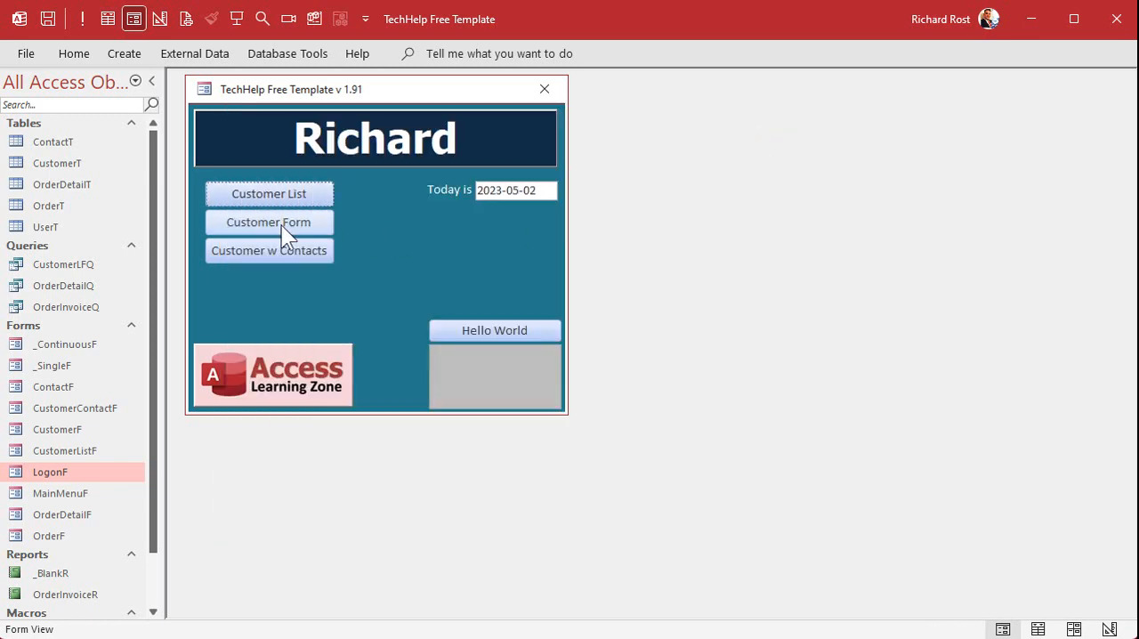
Revise the Customer List button's OpenForm condition in MainMenuF's code and save
click(269, 221)
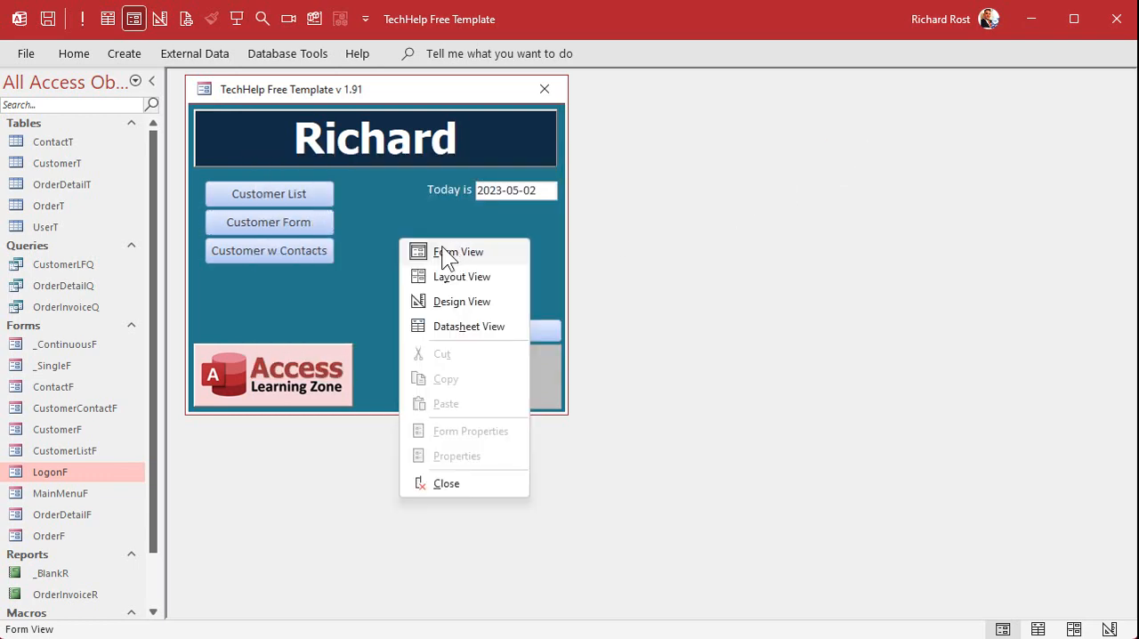
click(463, 301)
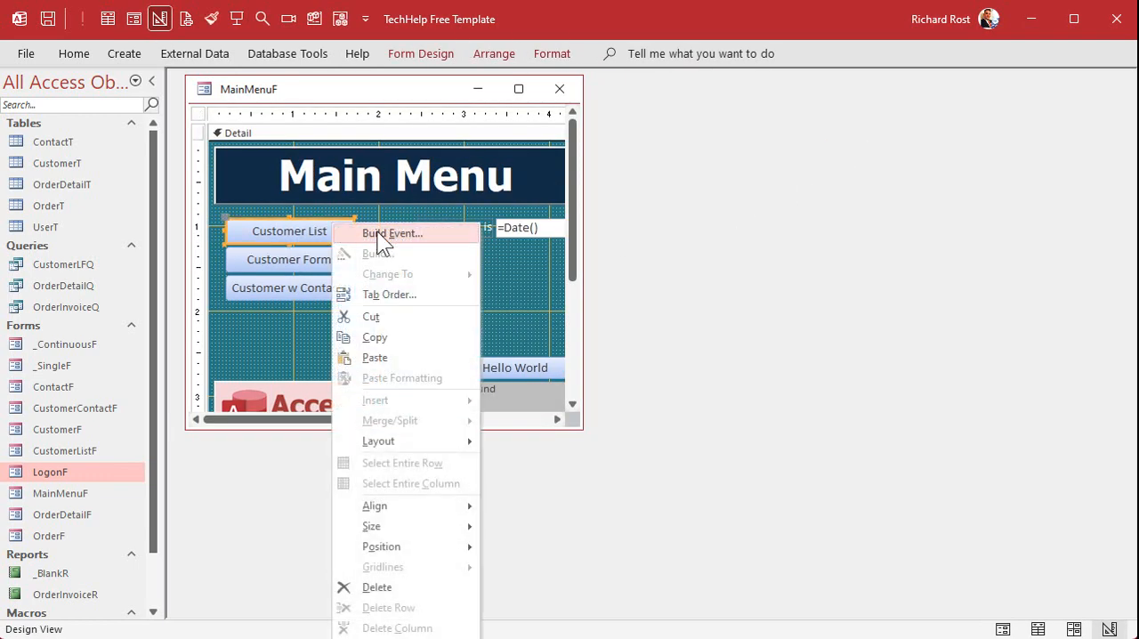
click(392, 234)
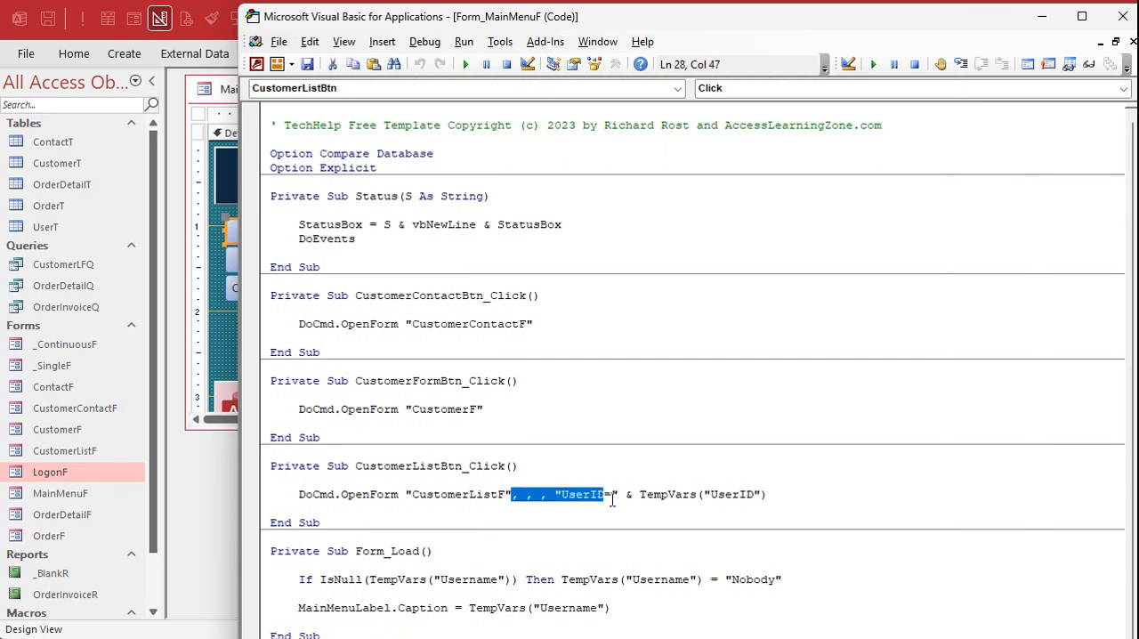
click(484, 409)
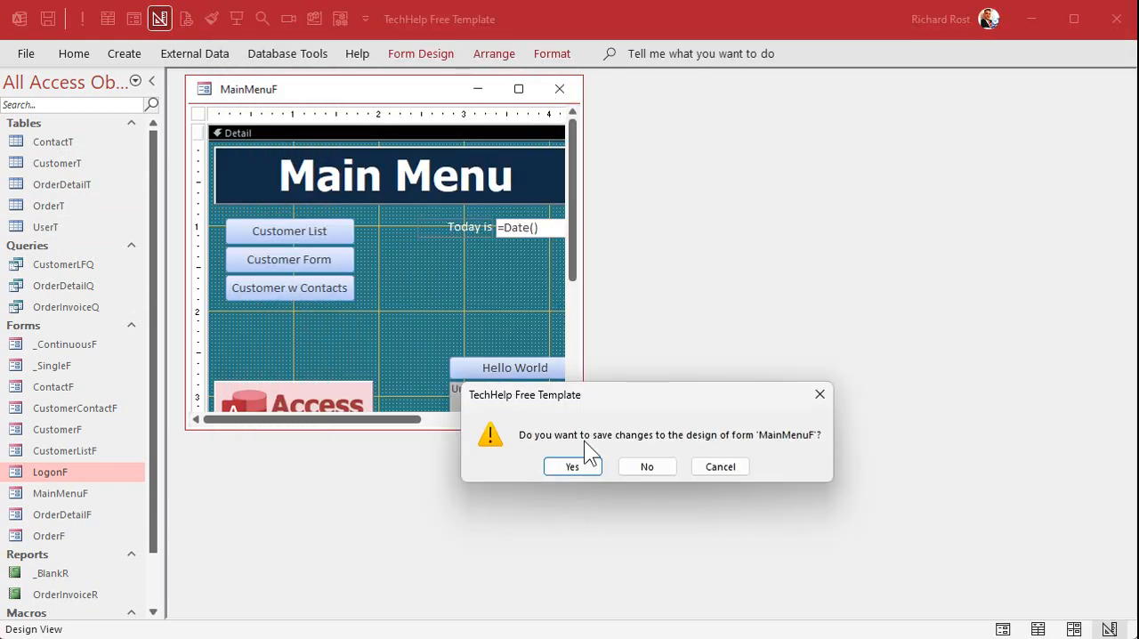
click(573, 466)
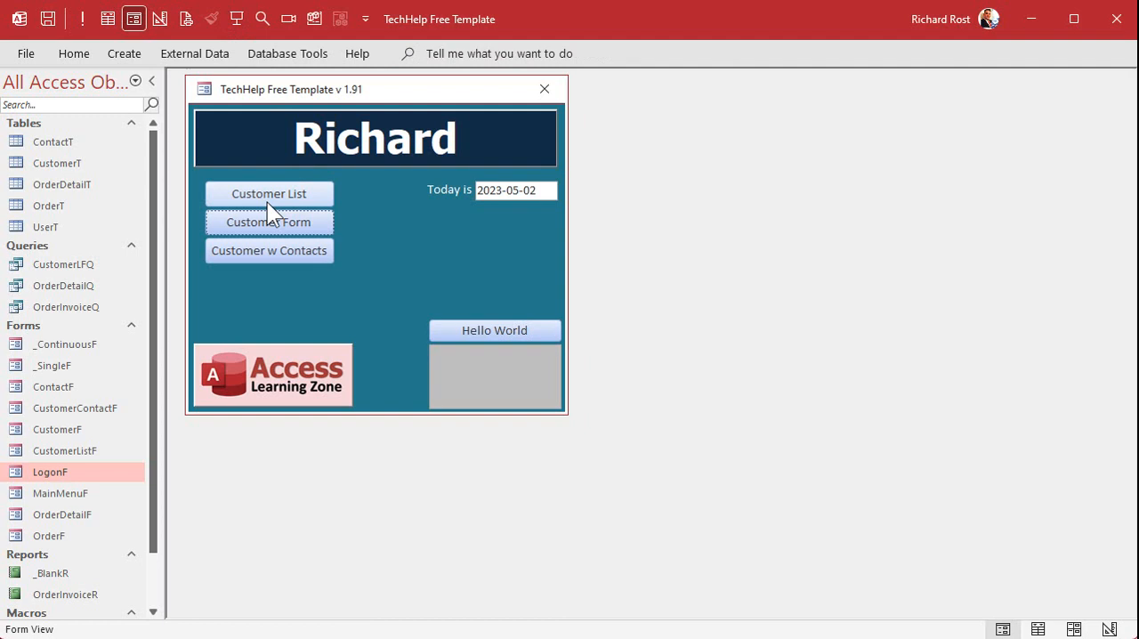
mouse_move(399, 310)
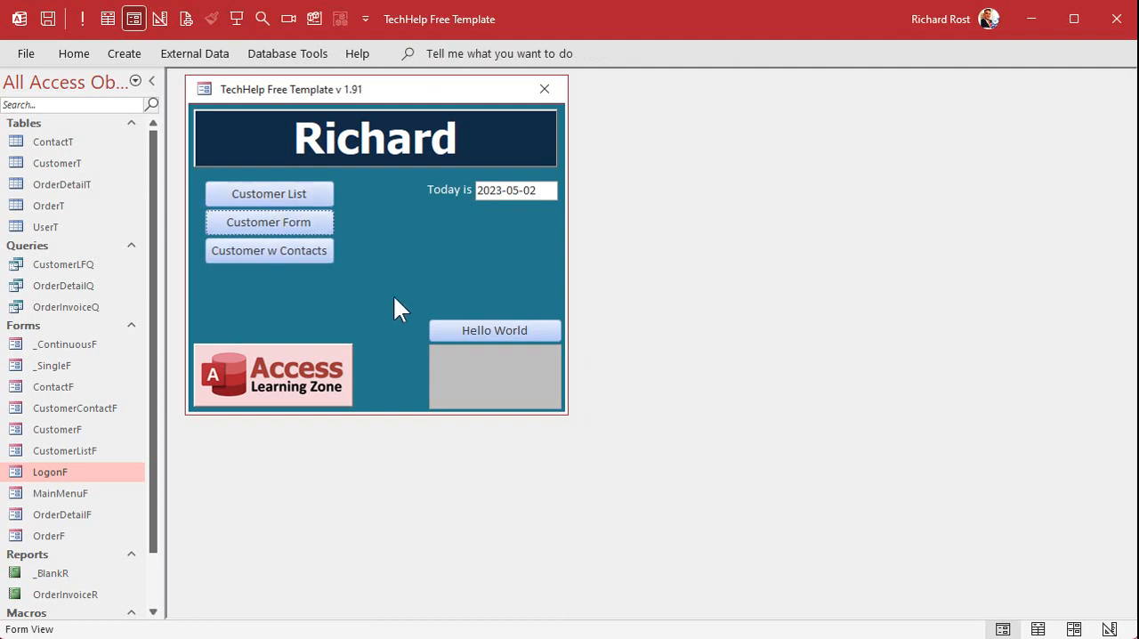
Test the customer form and its orders form, stepping through order records
click(269, 221)
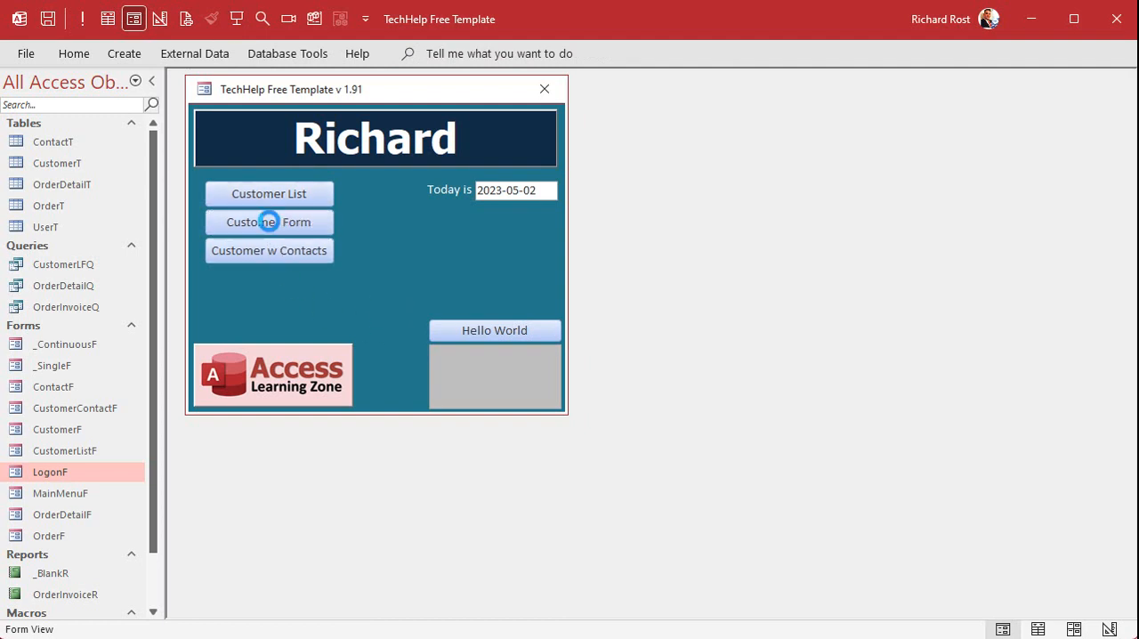
click(268, 221)
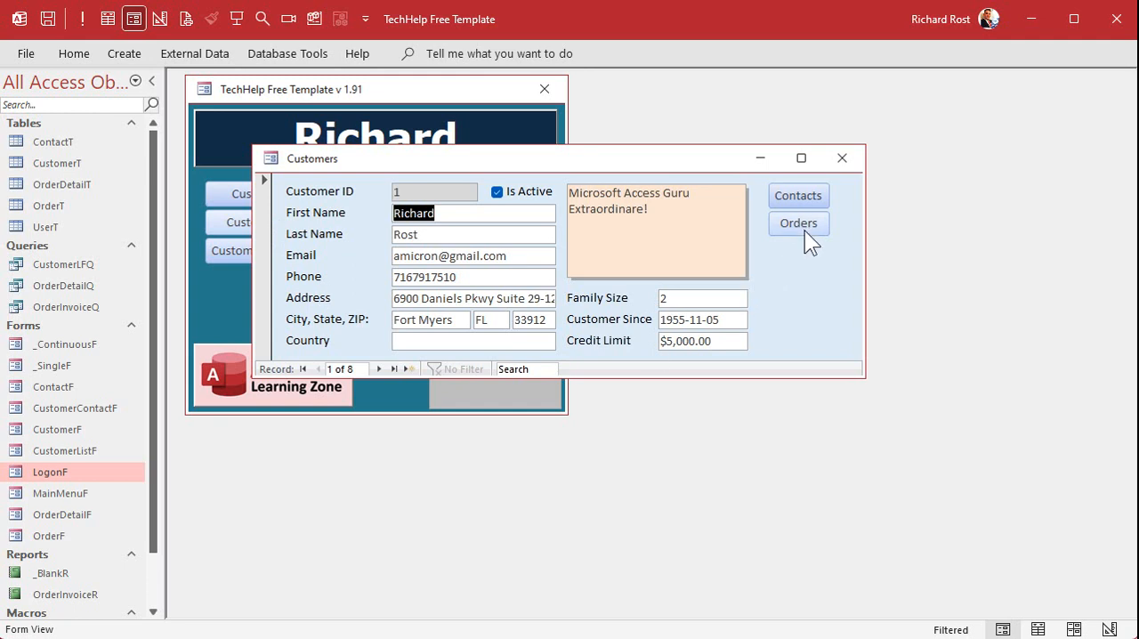
click(797, 222)
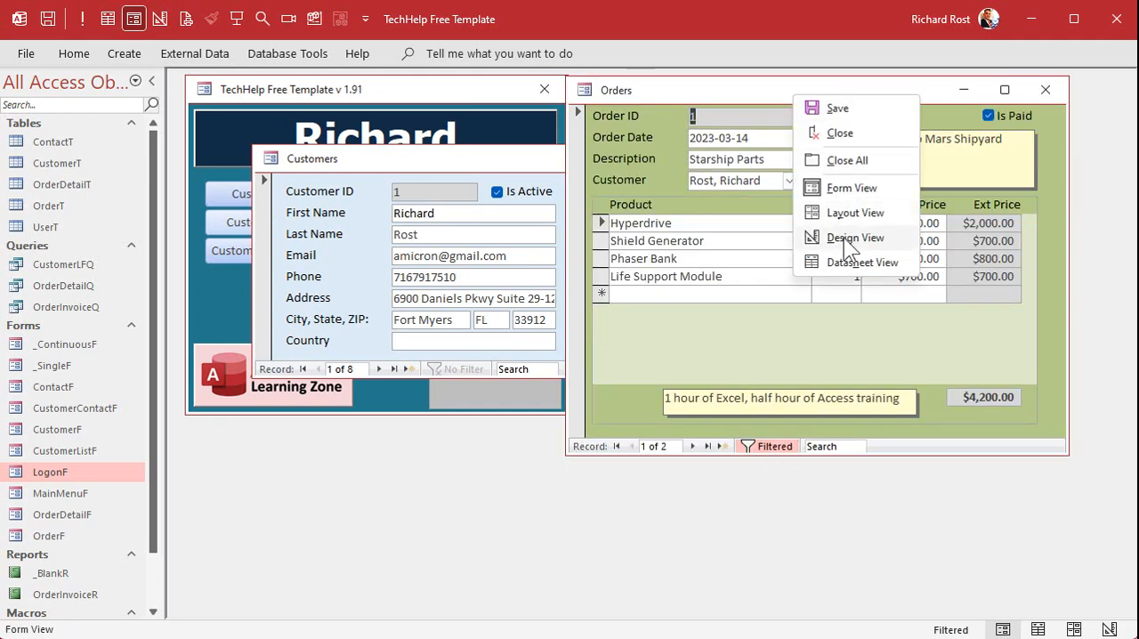
click(855, 237)
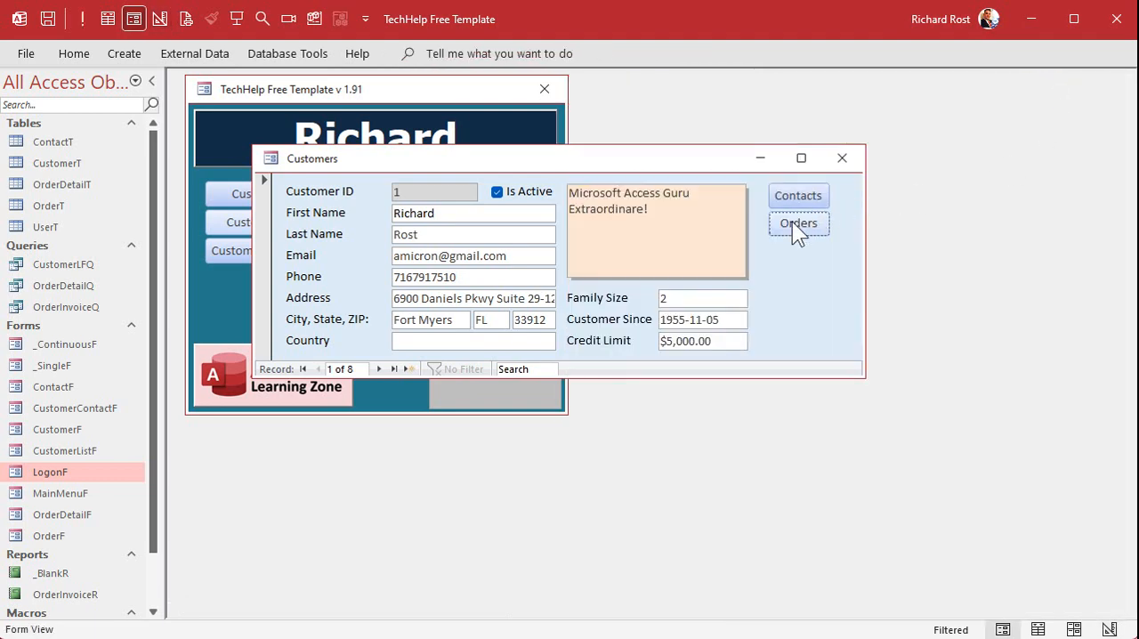
click(798, 223)
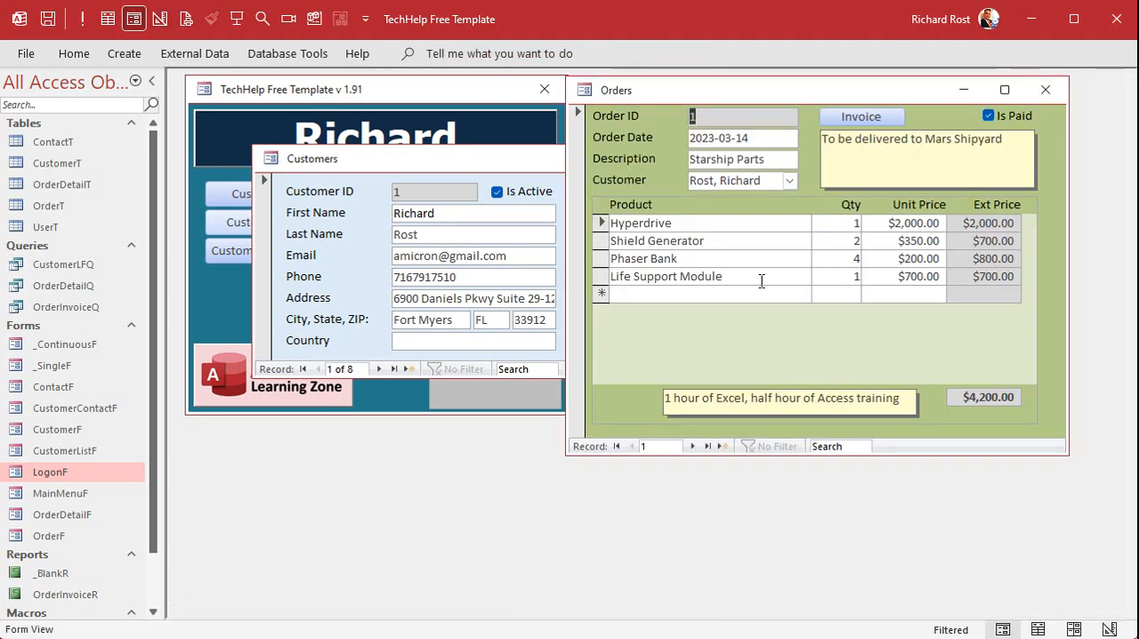
click(695, 445)
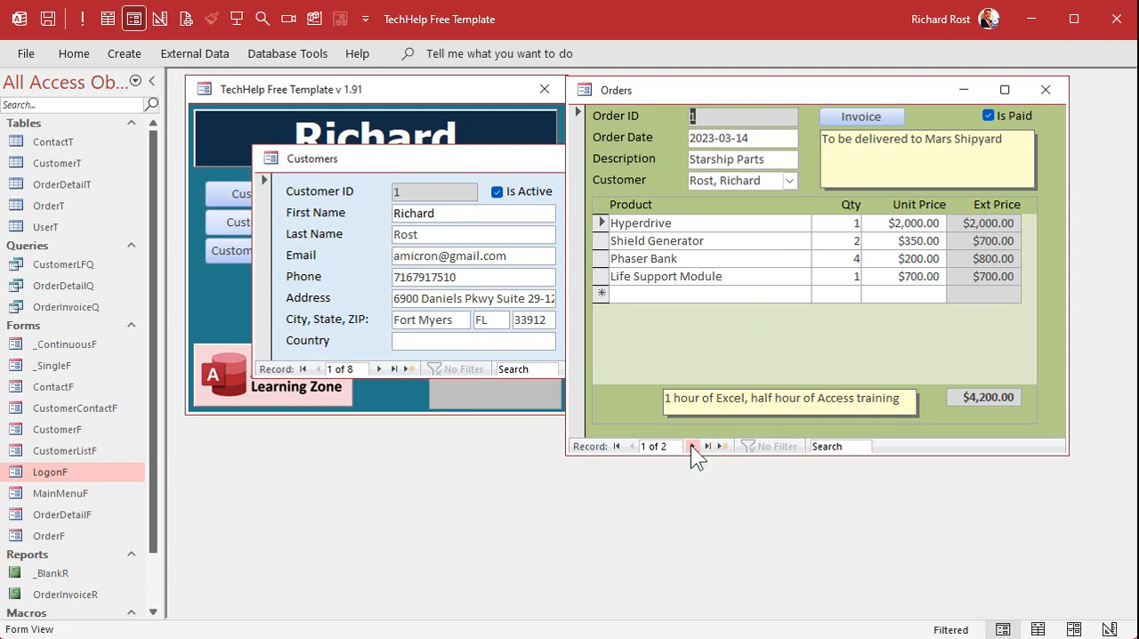
click(694, 445)
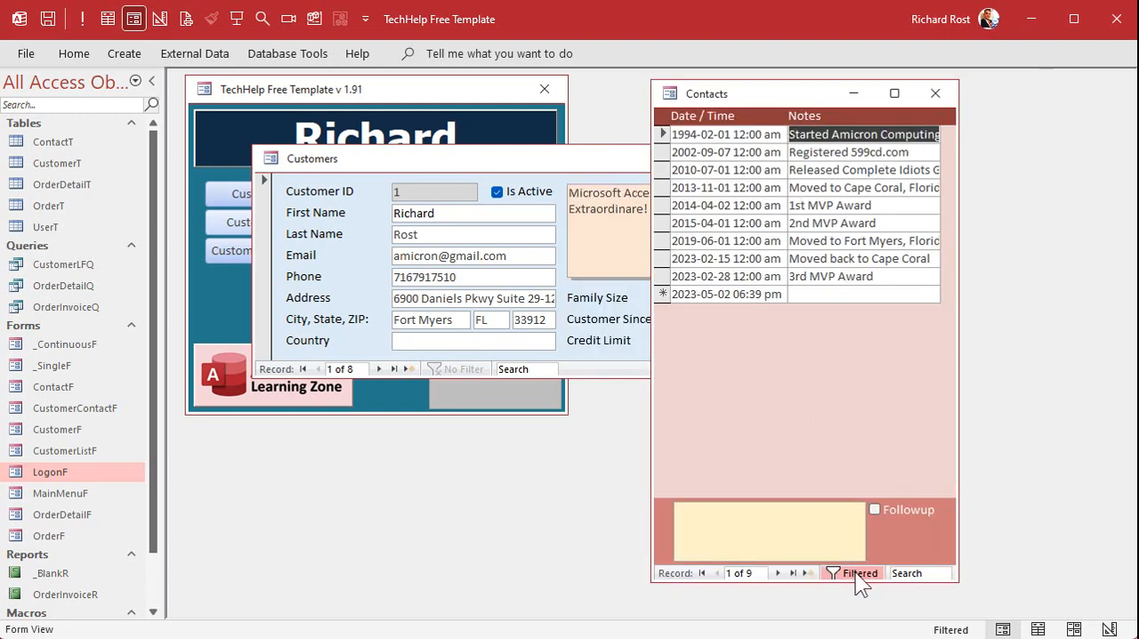
Set ContactF's Allow Filters to No and close the forms back to the main menu
click(851, 574)
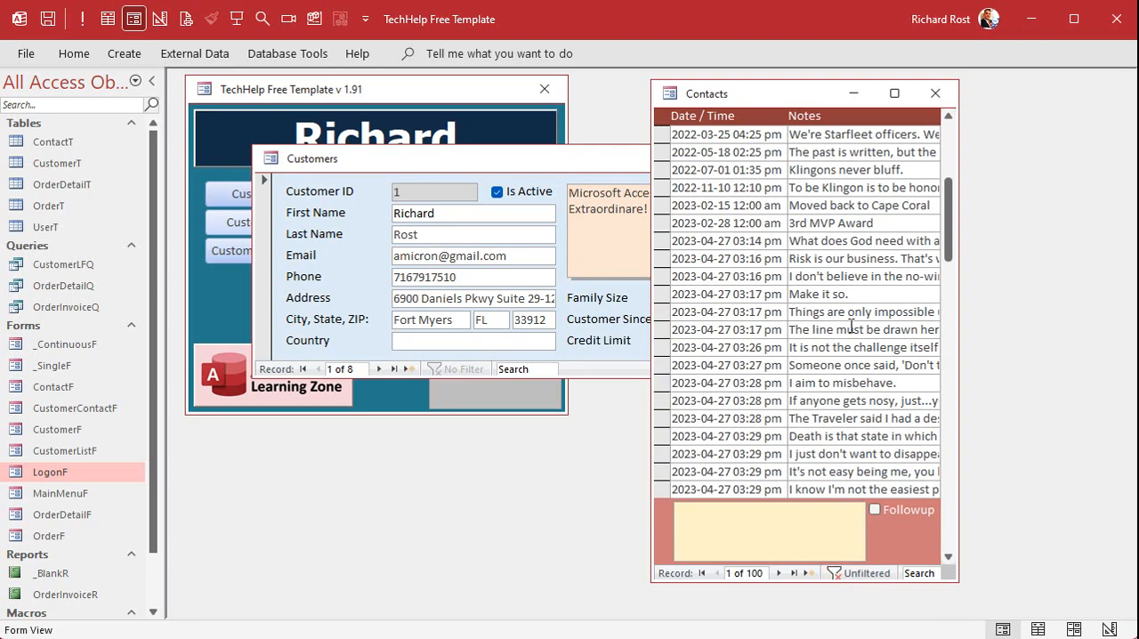
click(1107, 631)
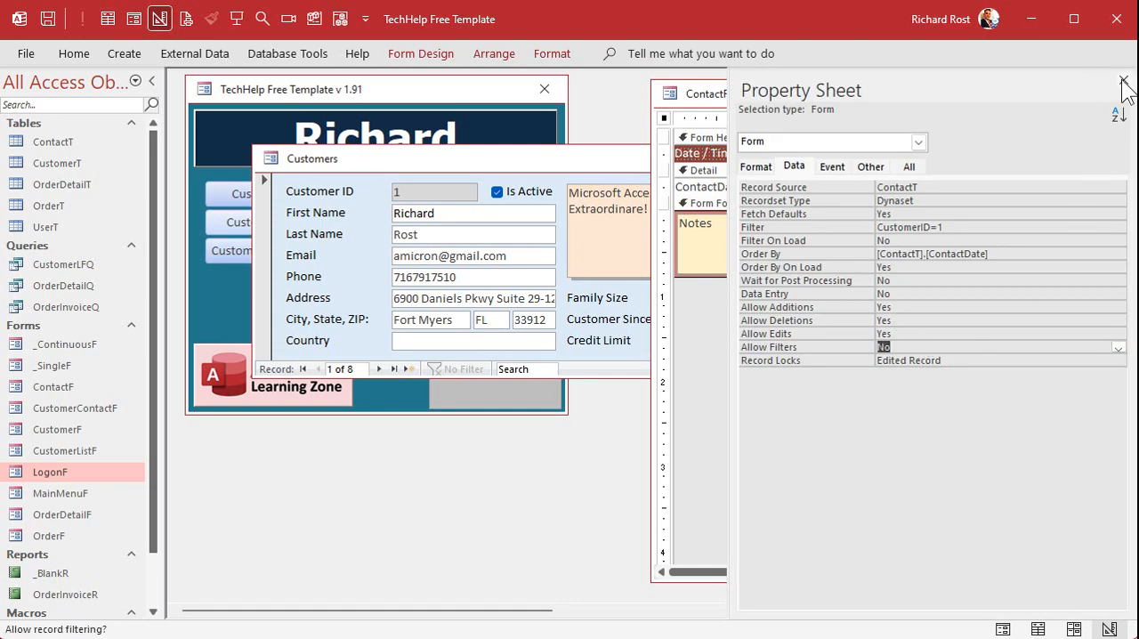
click(1123, 80)
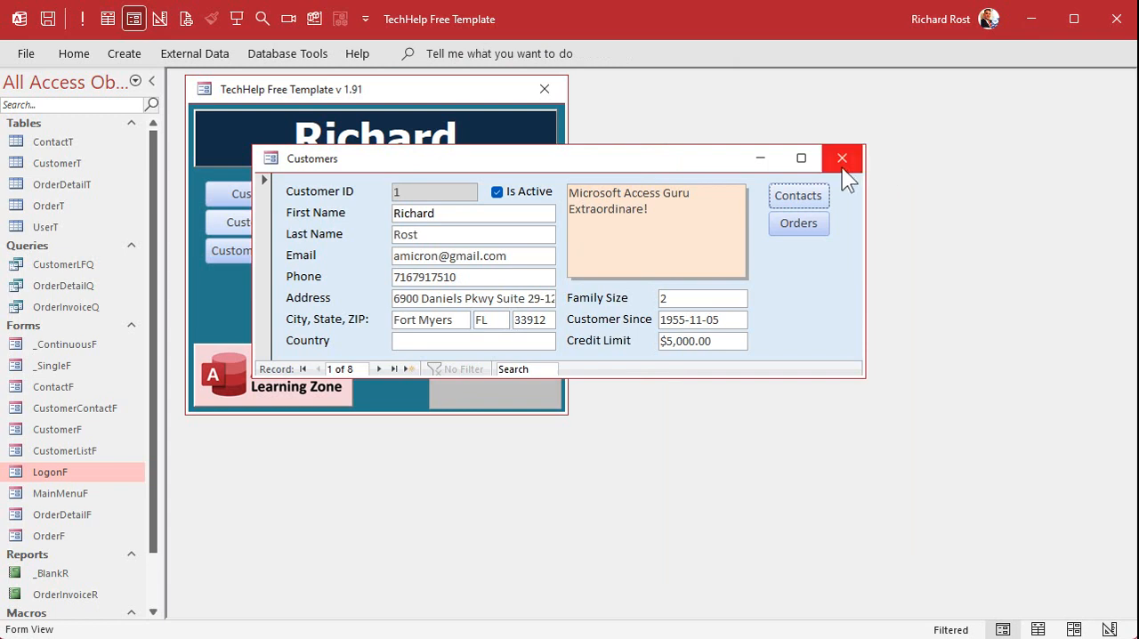
click(840, 157)
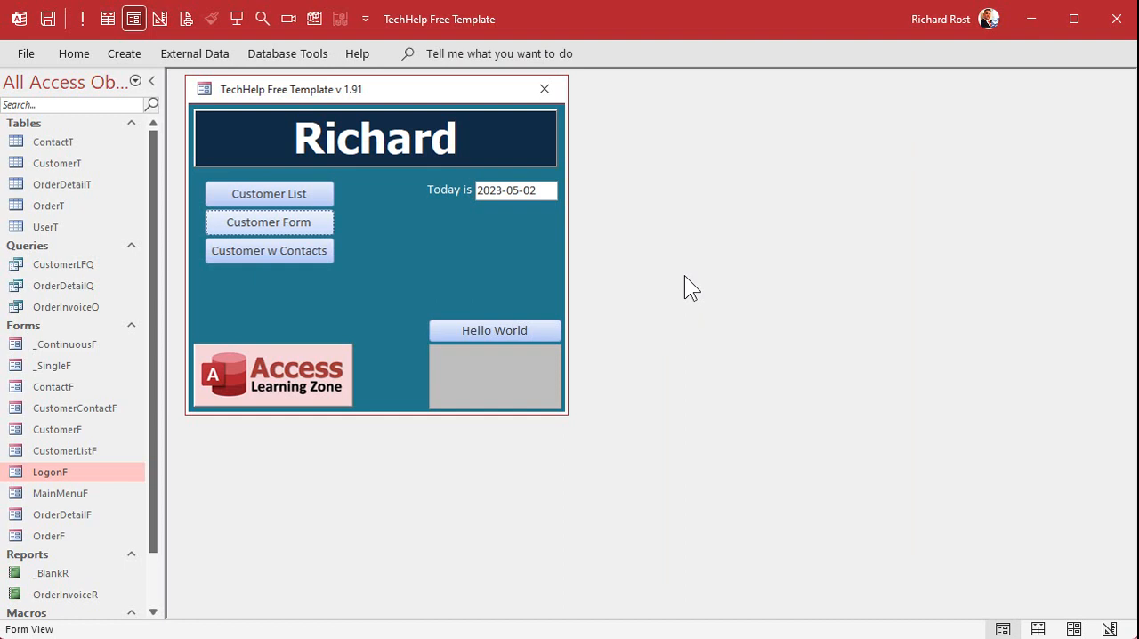
mouse_move(684, 292)
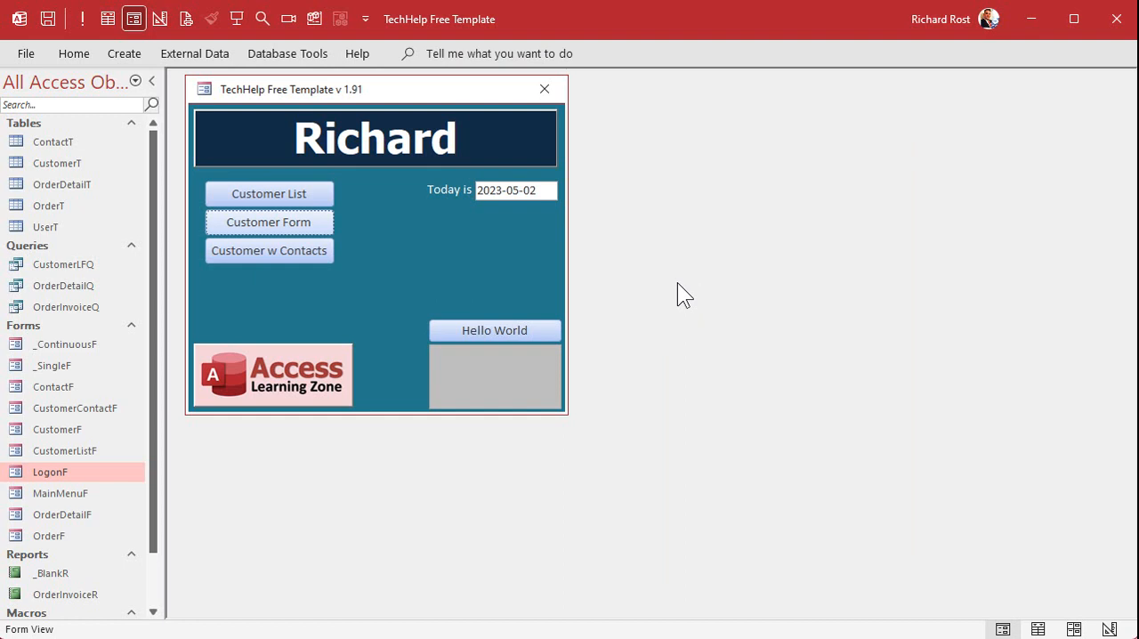
mouse_move(443, 260)
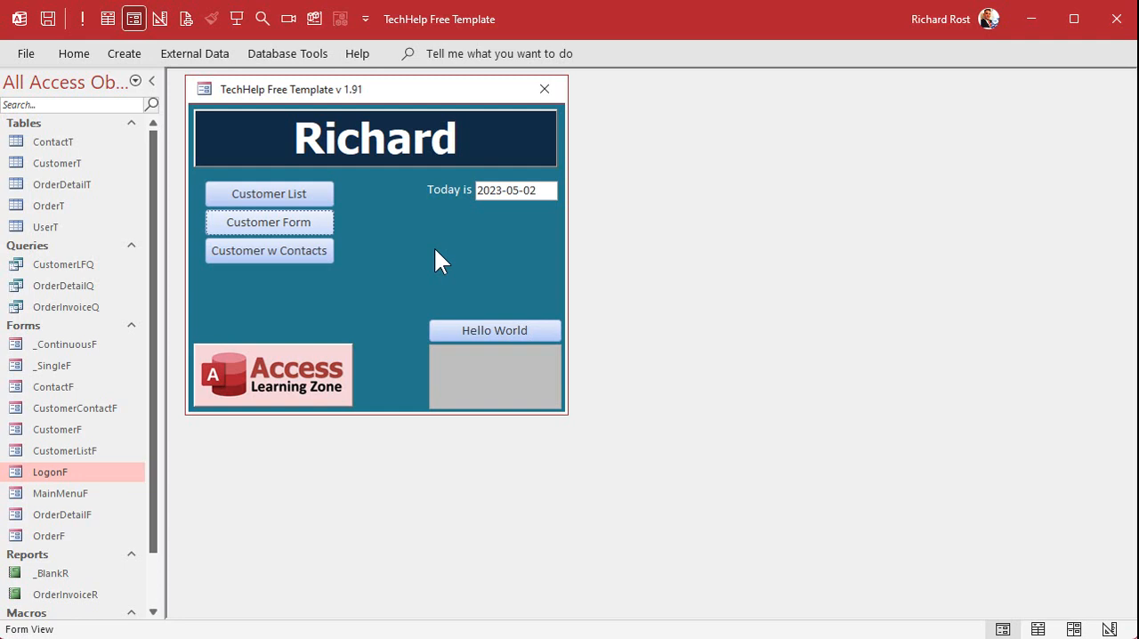
mouse_move(434, 259)
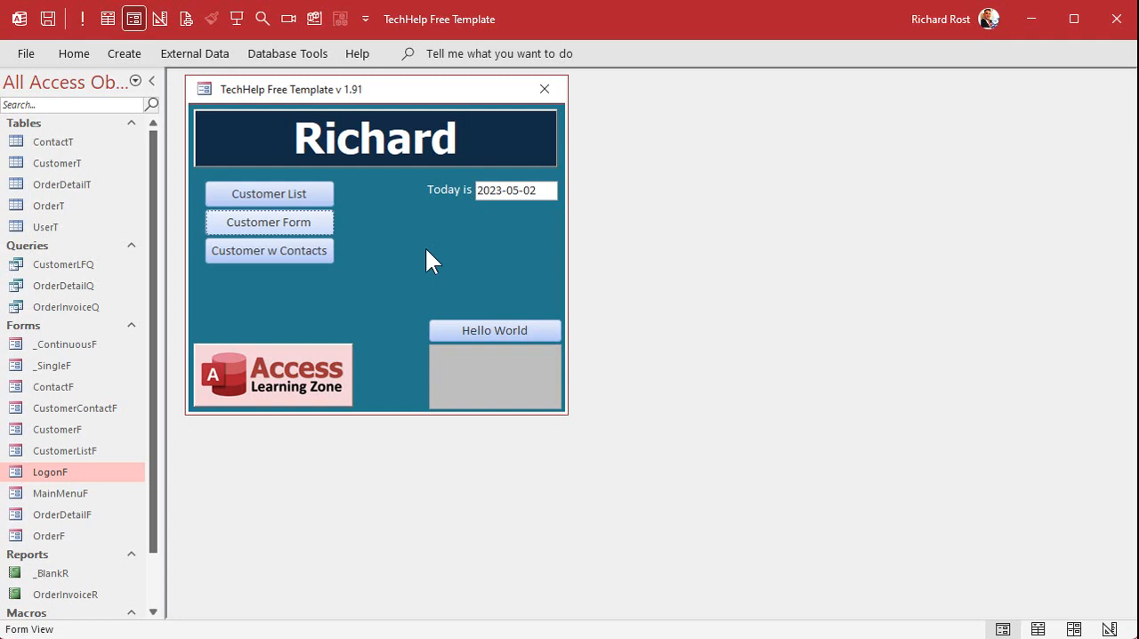
Open Customer Form from the main menu, start a new record, and switch to Design View
click(269, 221)
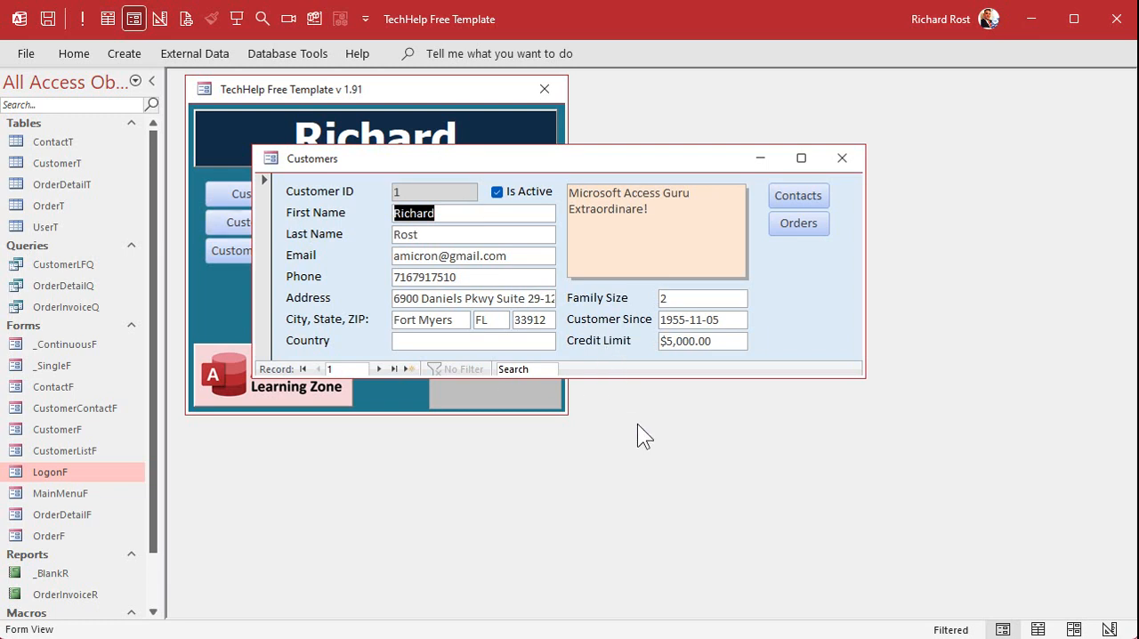
click(406, 369)
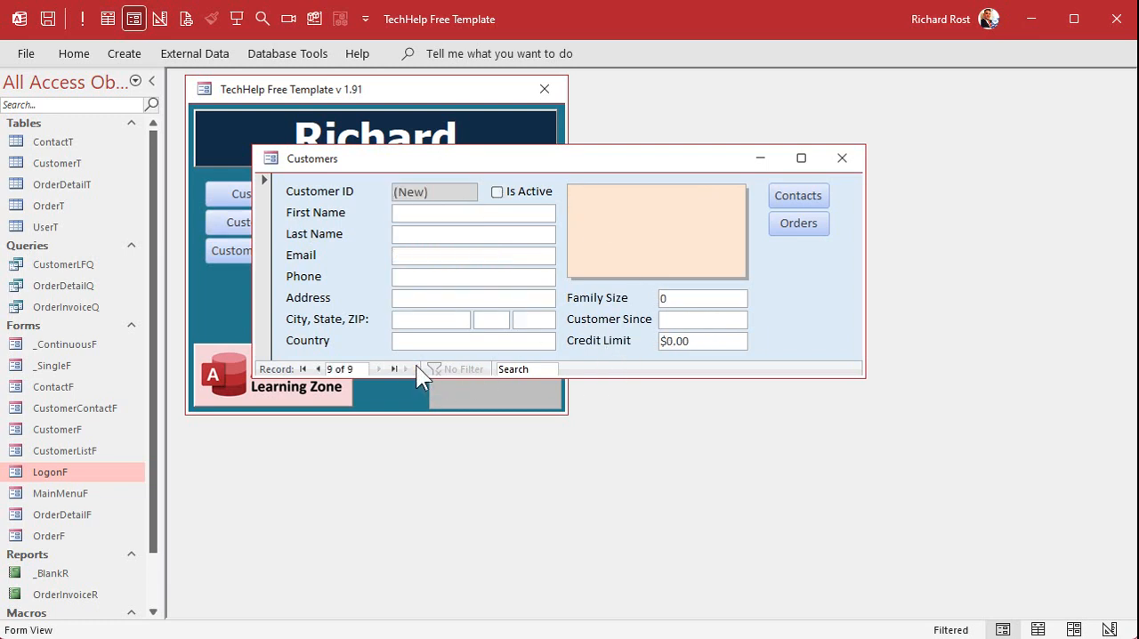
mouse_move(594, 346)
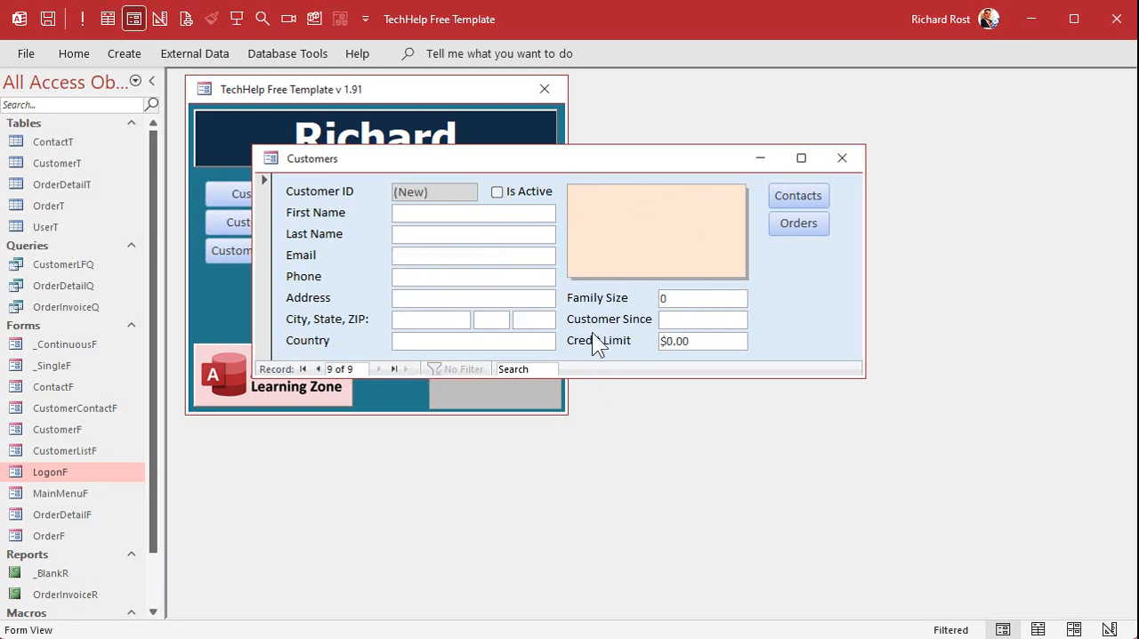
click(473, 214)
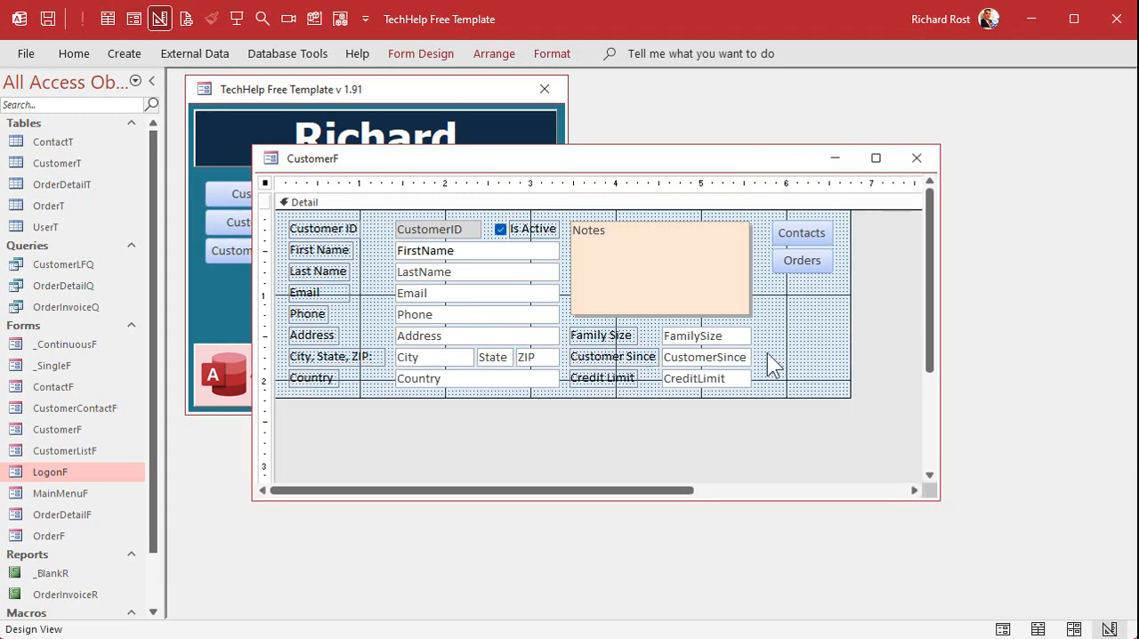
Set the UserID box's Default Value to =TempVars("UserID") in the Property Sheet
click(704, 379)
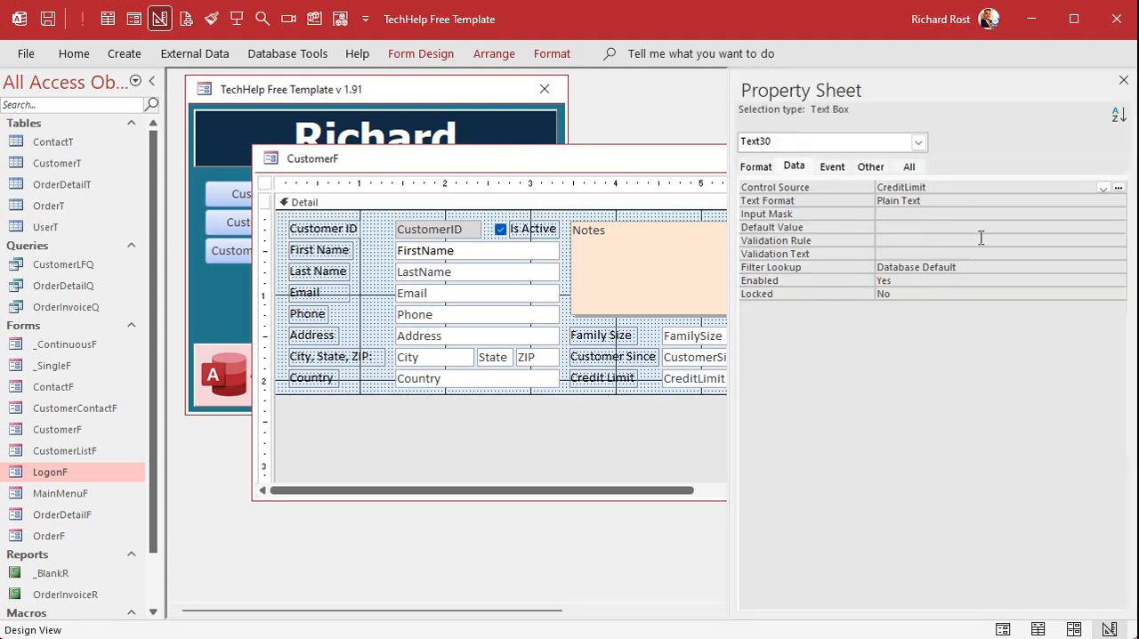
click(908, 167)
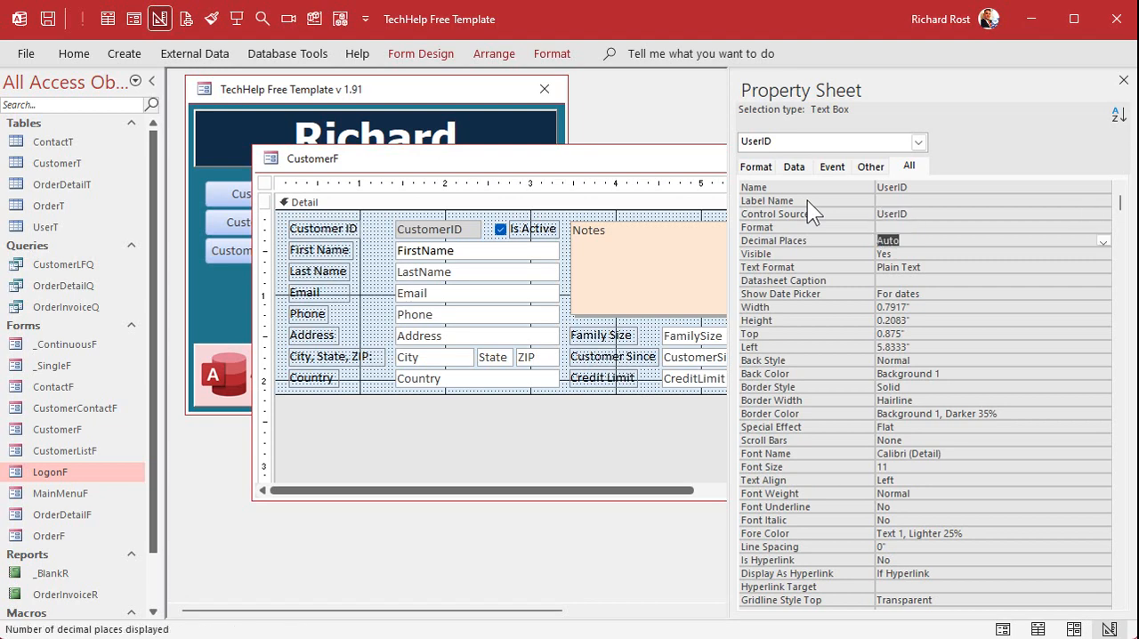
click(794, 167)
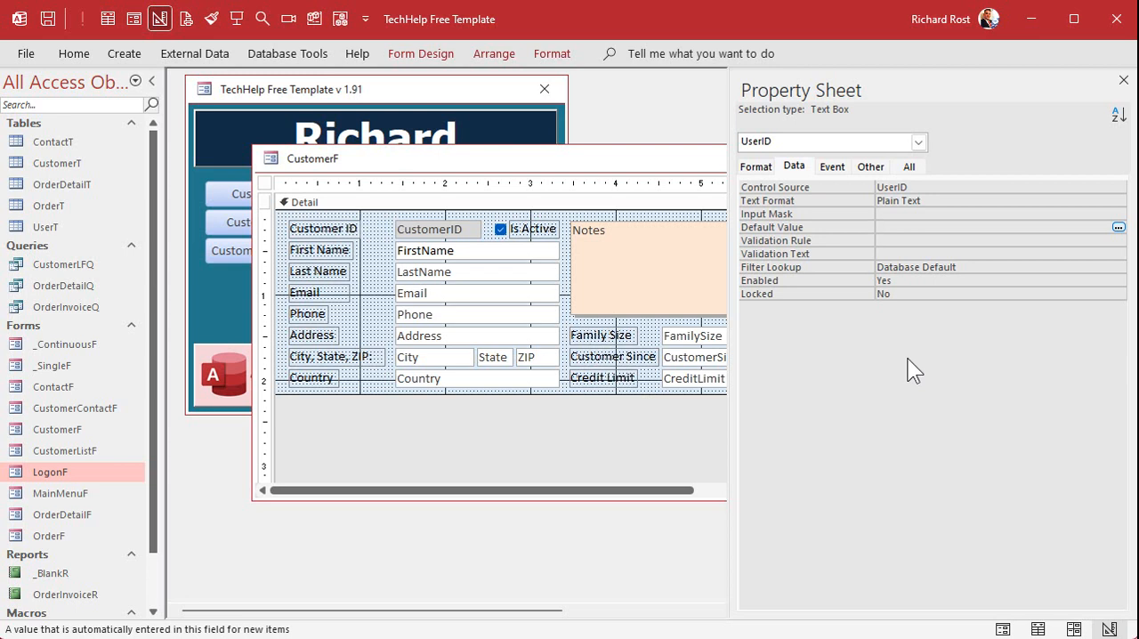
click(979, 228)
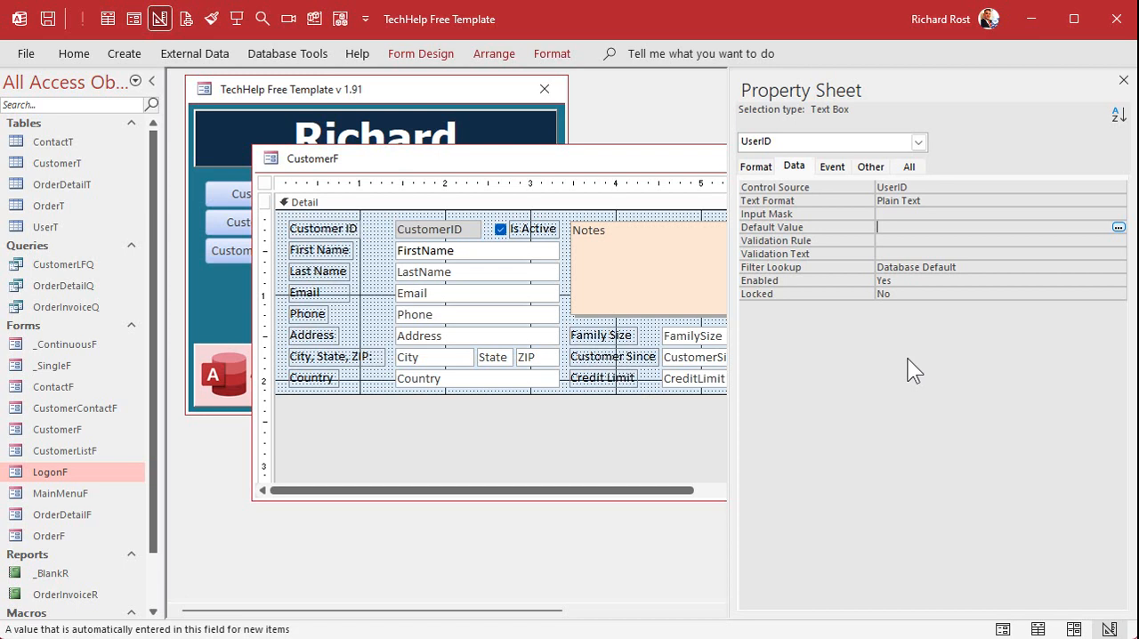
text(=TempVars("UserID)
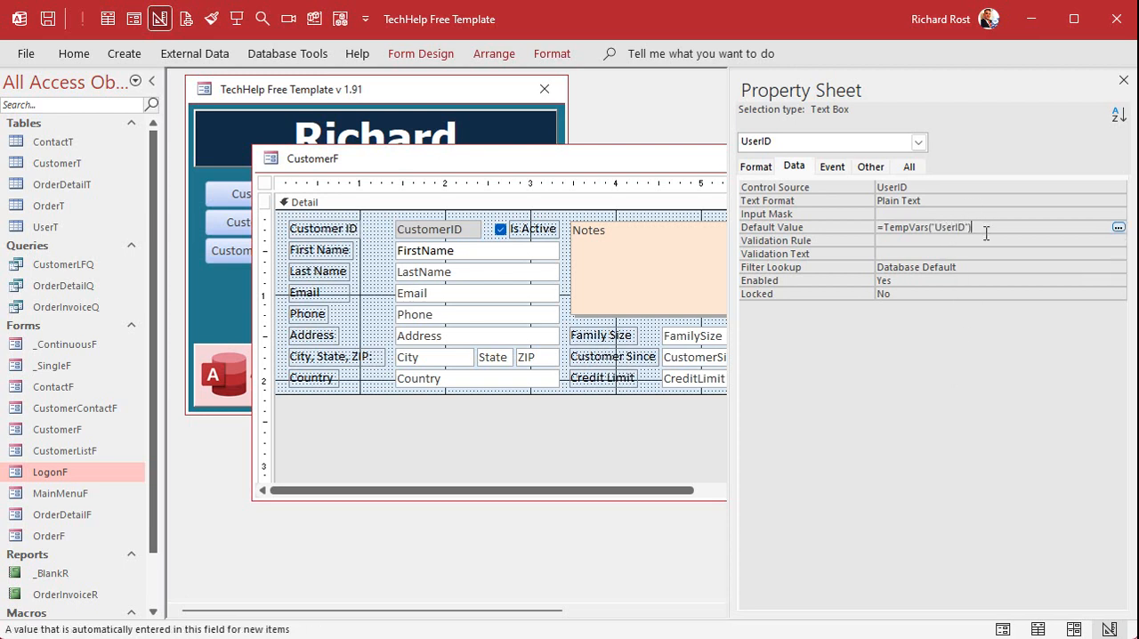
click(1118, 228)
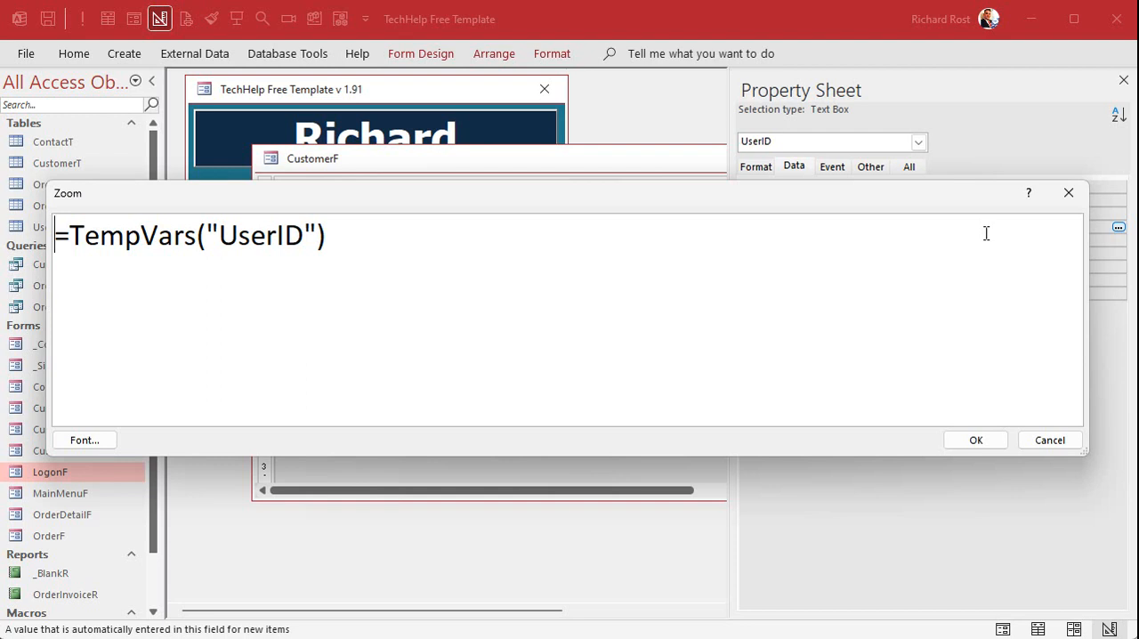
mouse_move(132, 242)
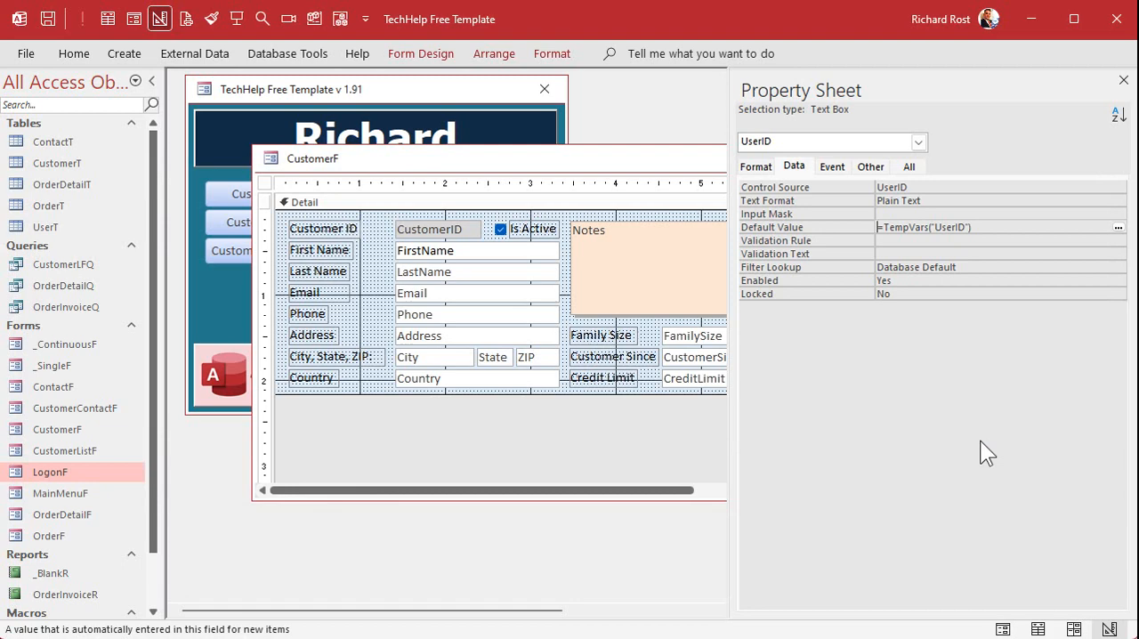
Colour the UserID text red, then save and close the customer form design
click(1123, 79)
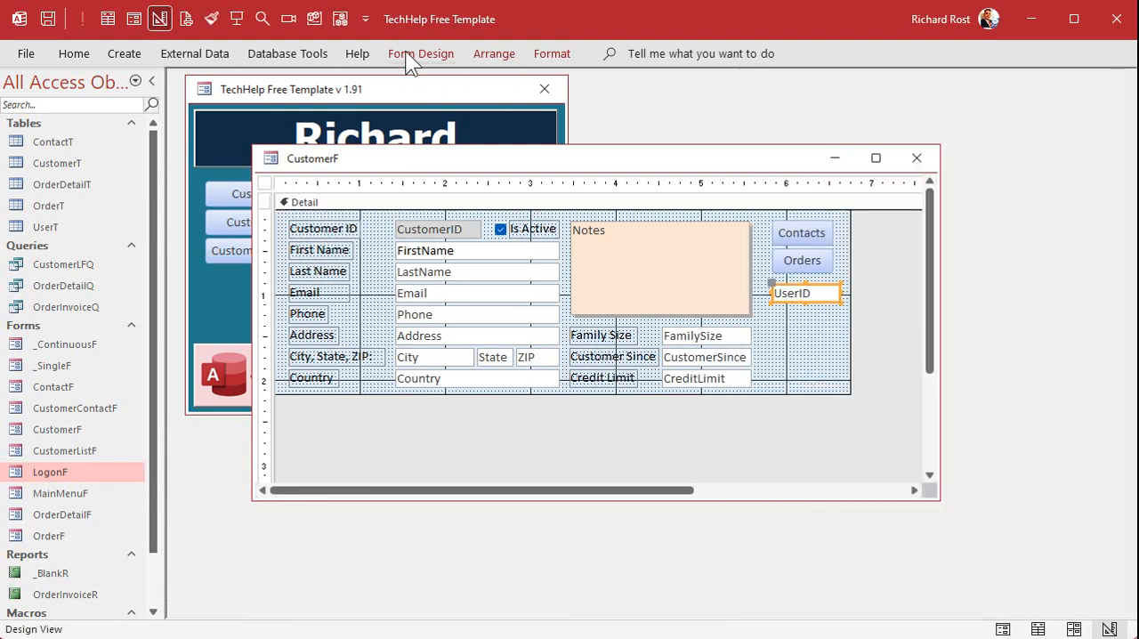
click(552, 54)
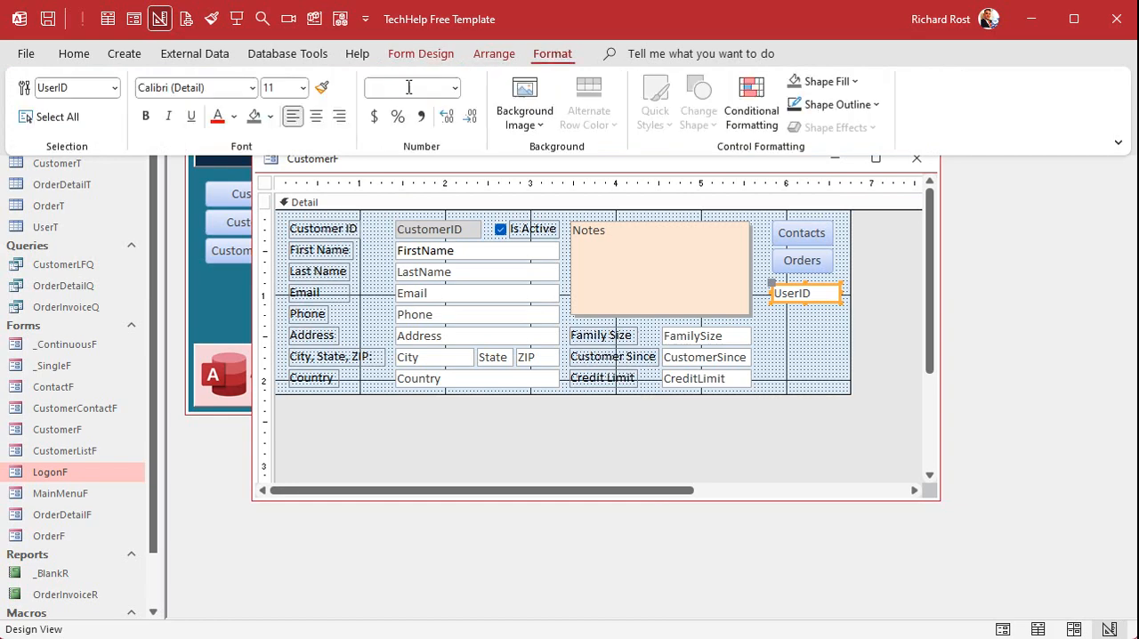
click(273, 117)
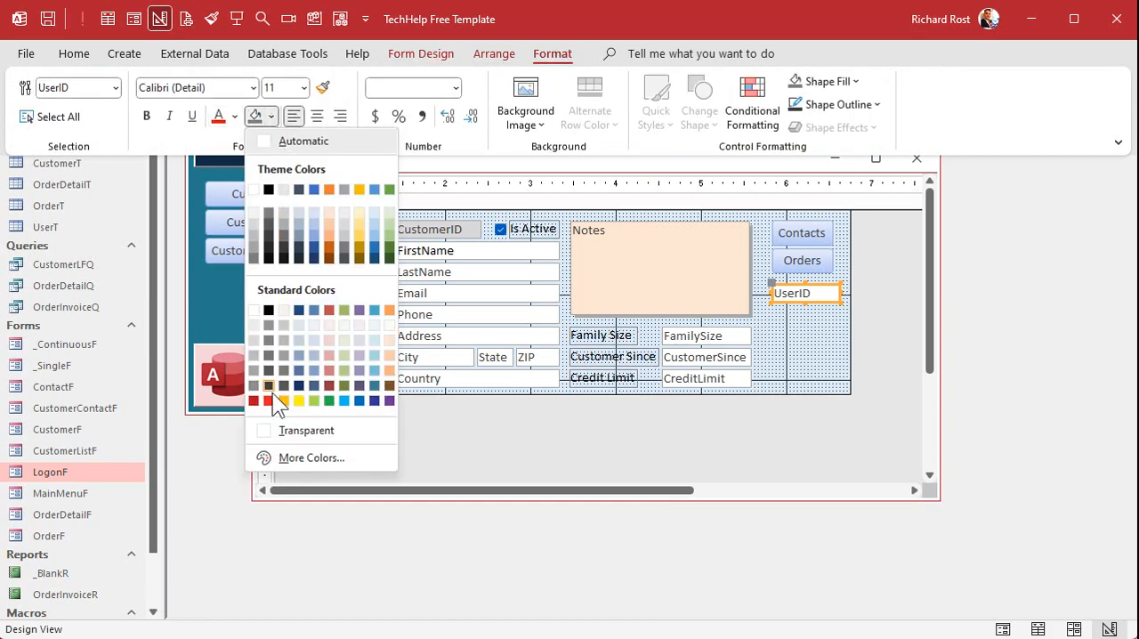
click(267, 399)
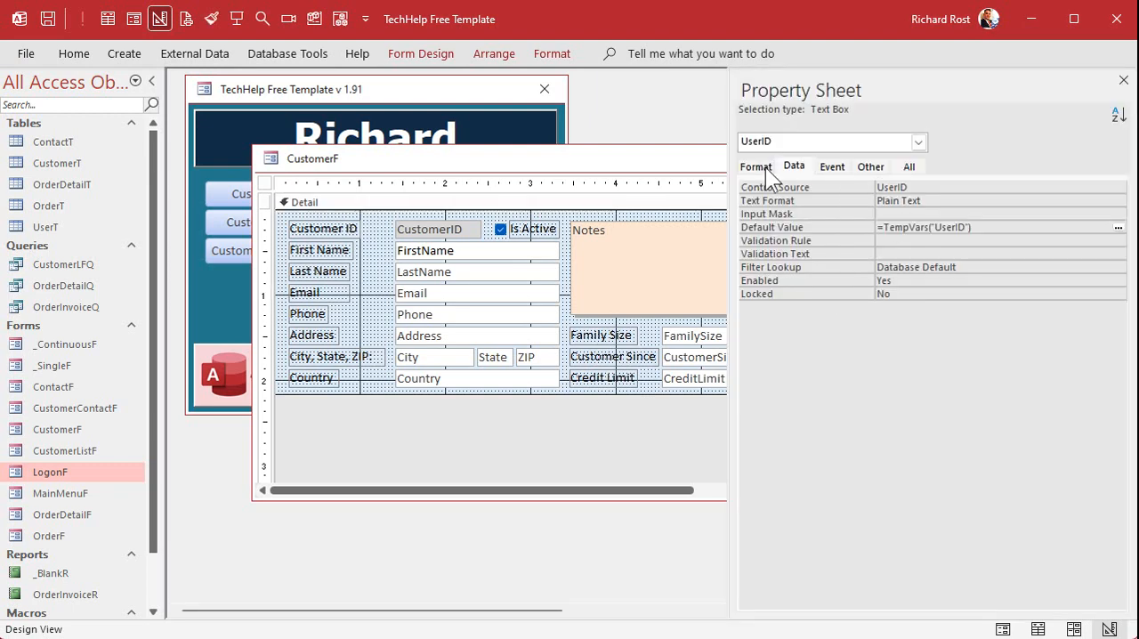
click(755, 167)
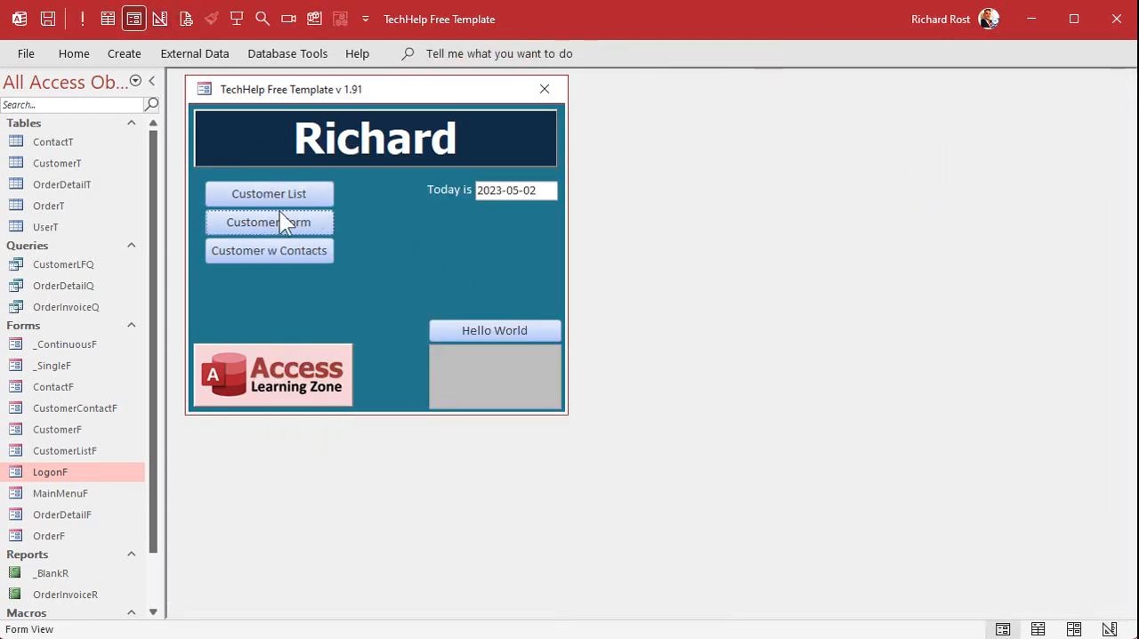
Add a new customer Harry Mudd through Customer Form and close it
click(269, 221)
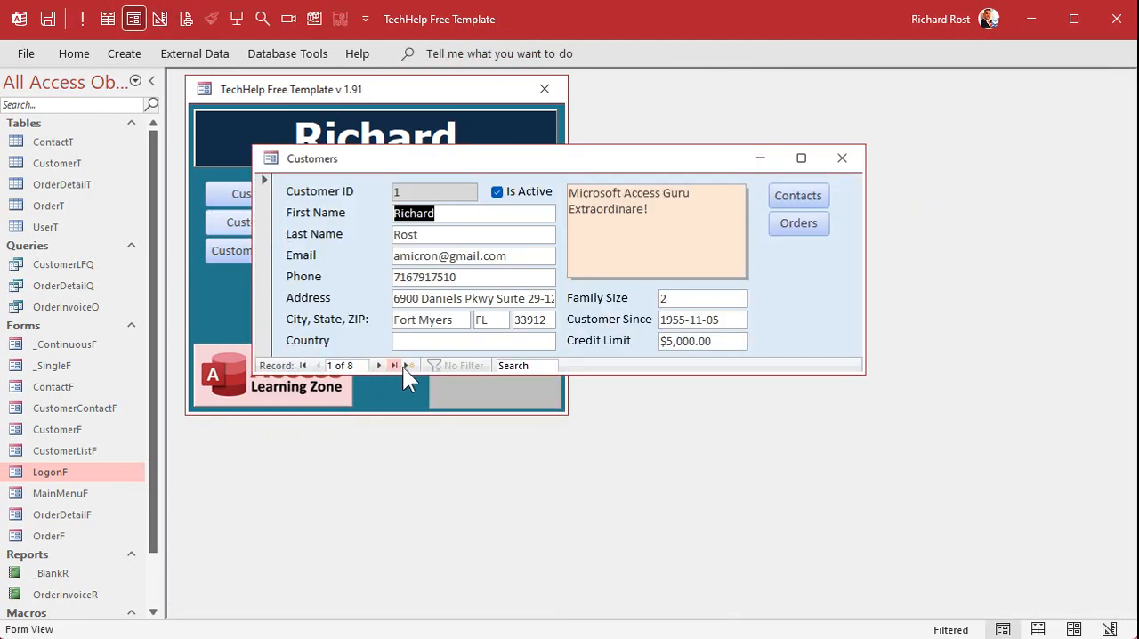
click(396, 365)
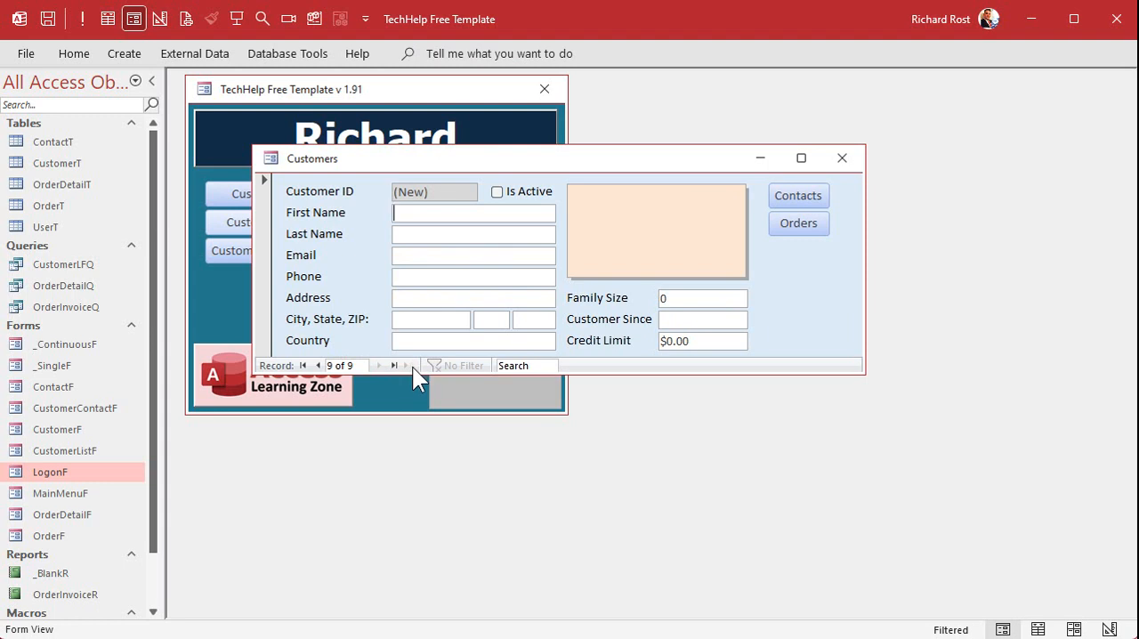
text(Mudd)
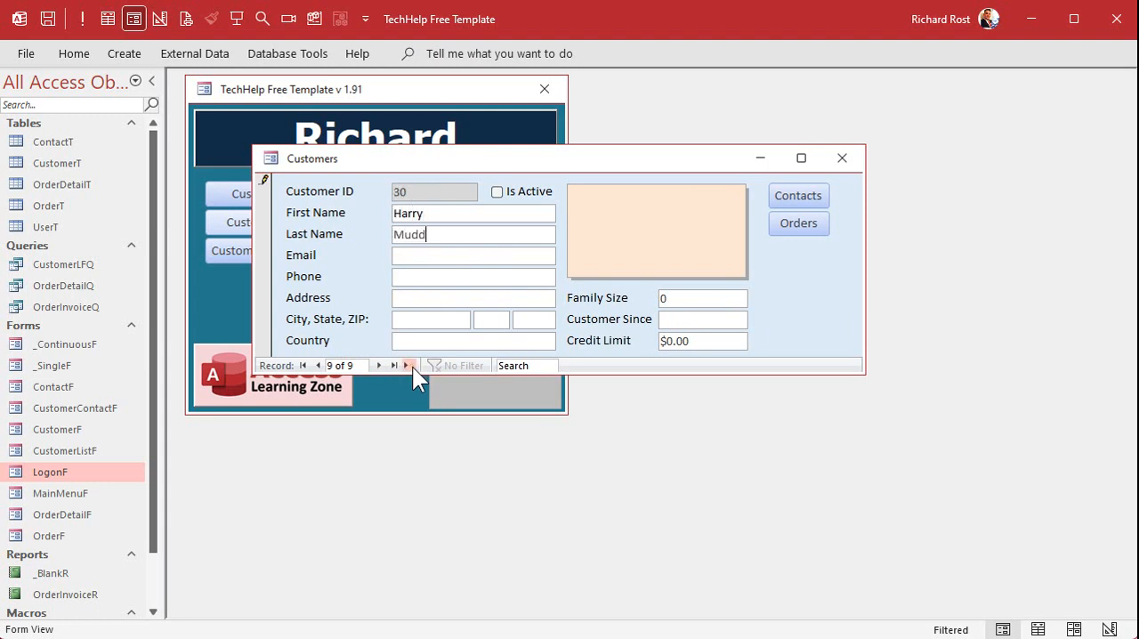
mouse_move(840, 156)
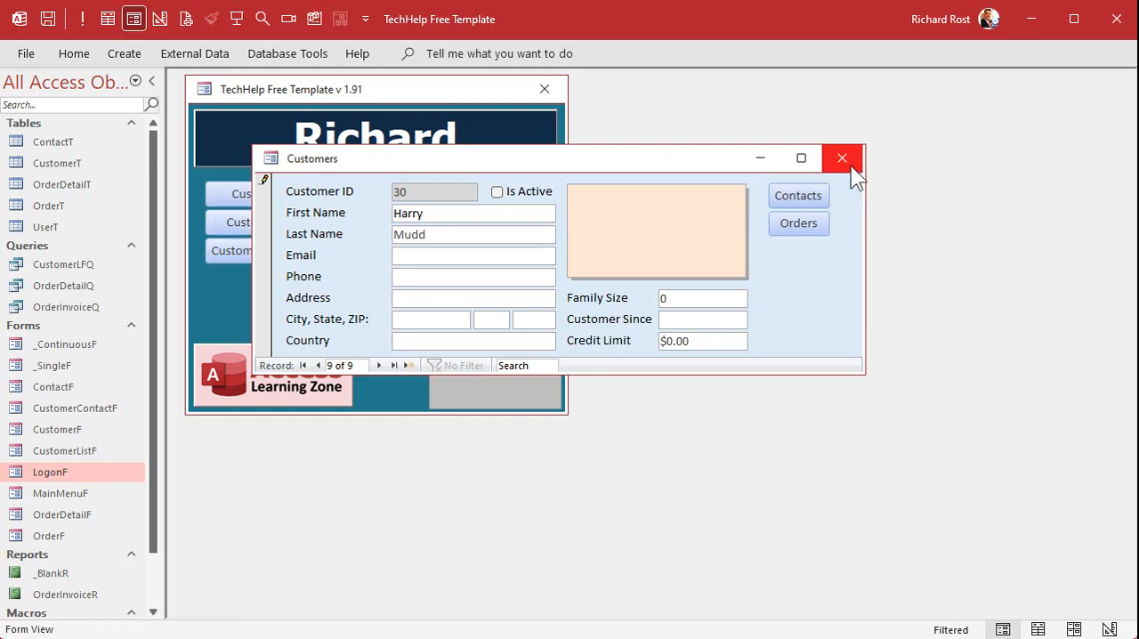
click(840, 156)
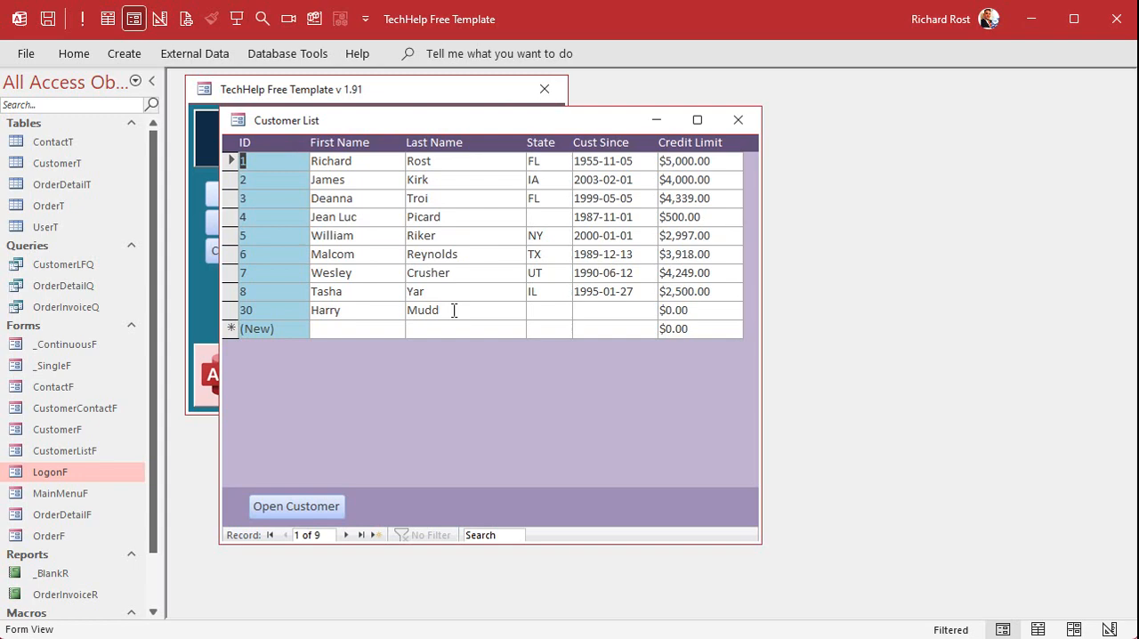
Check the Customer List and CustomerT table to confirm Harry Mudd appears with UserID
click(737, 119)
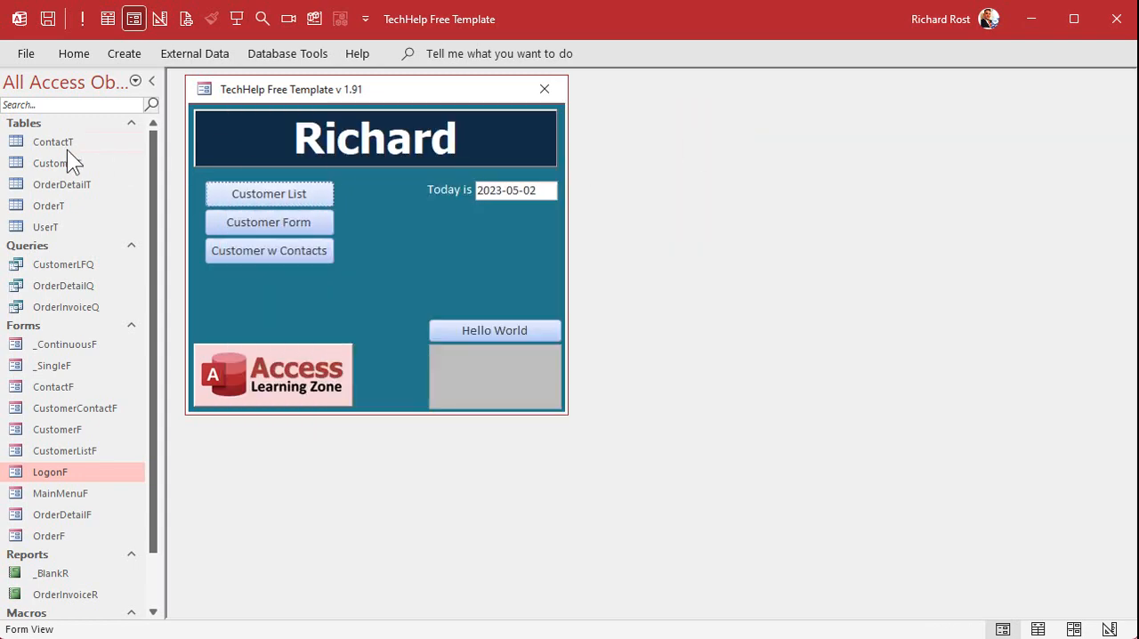
double_click(50, 163)
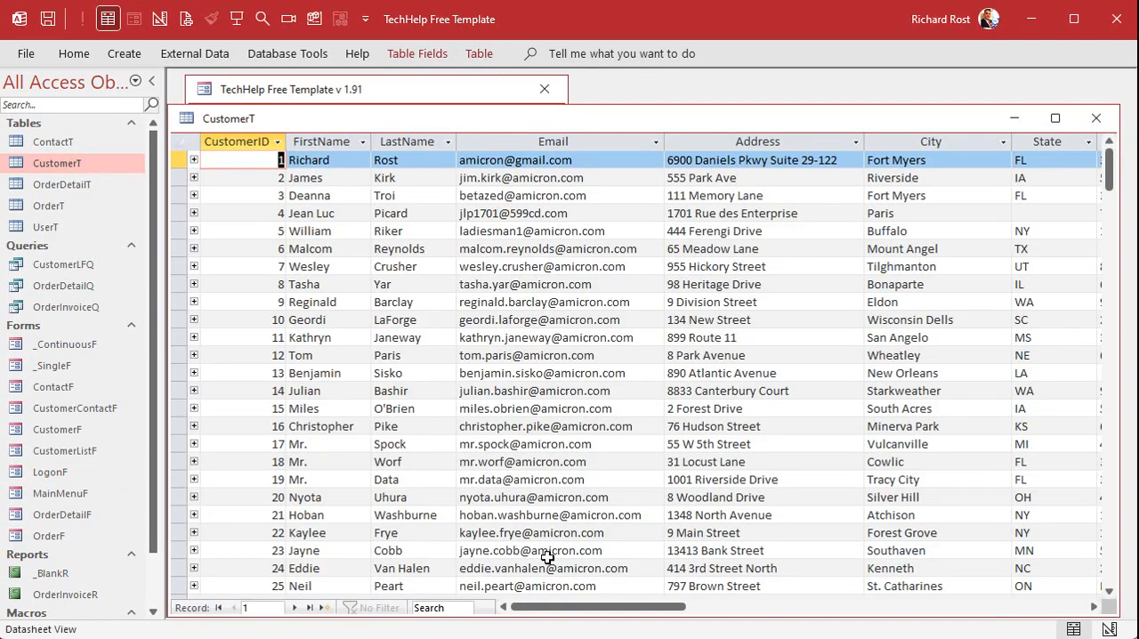
scroll(down, 3)
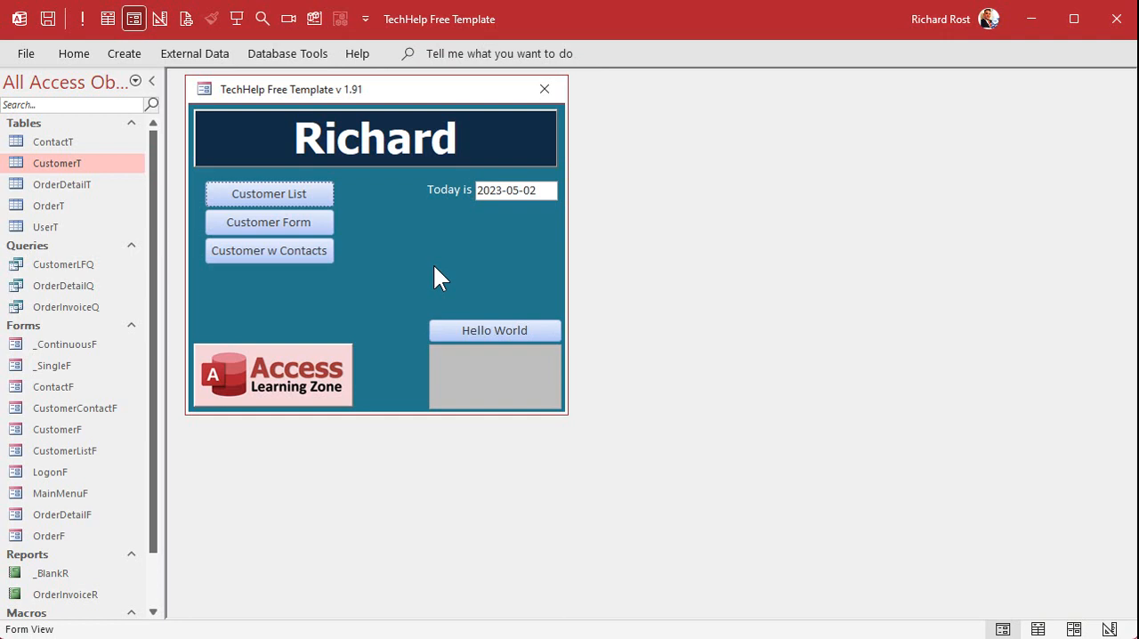
mouse_move(381, 484)
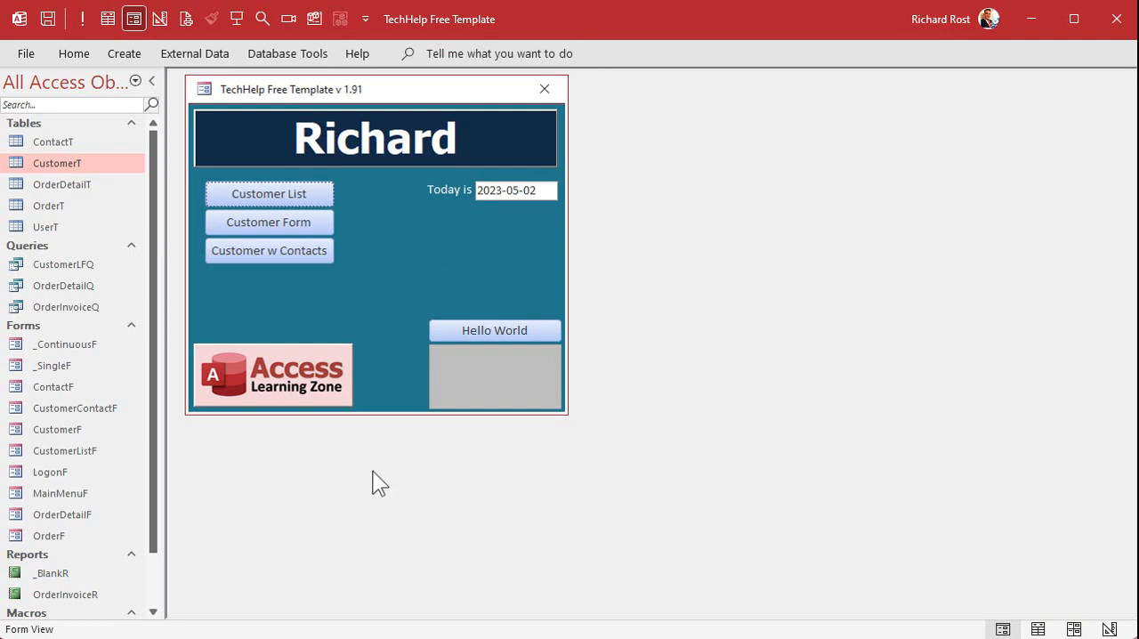
mouse_move(520, 285)
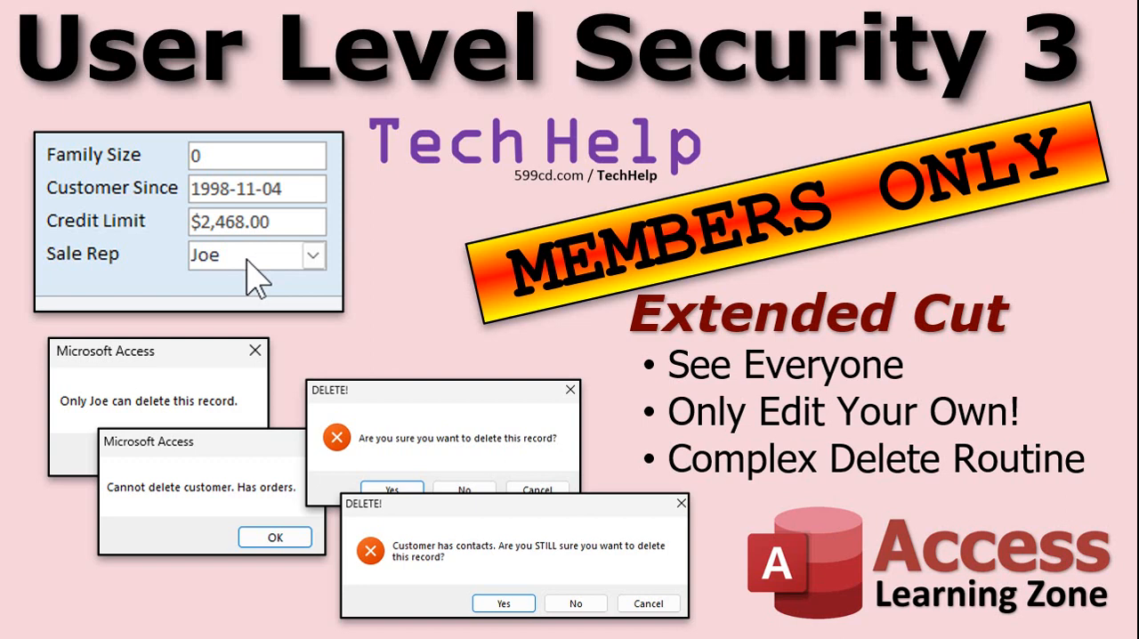
mouse_move(224, 507)
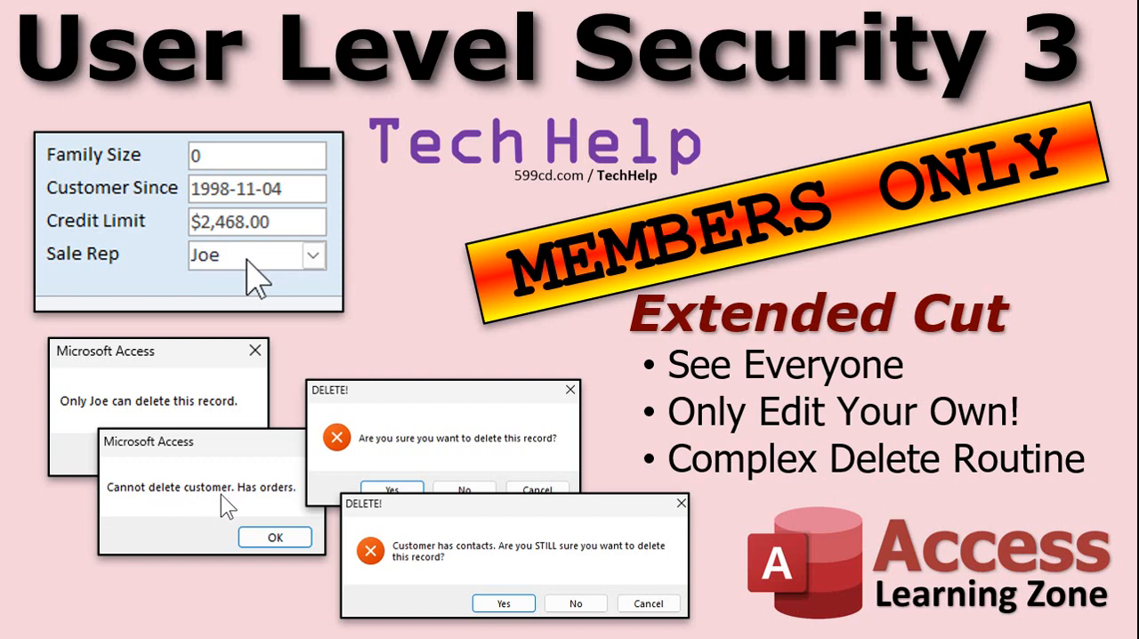
mouse_move(402, 452)
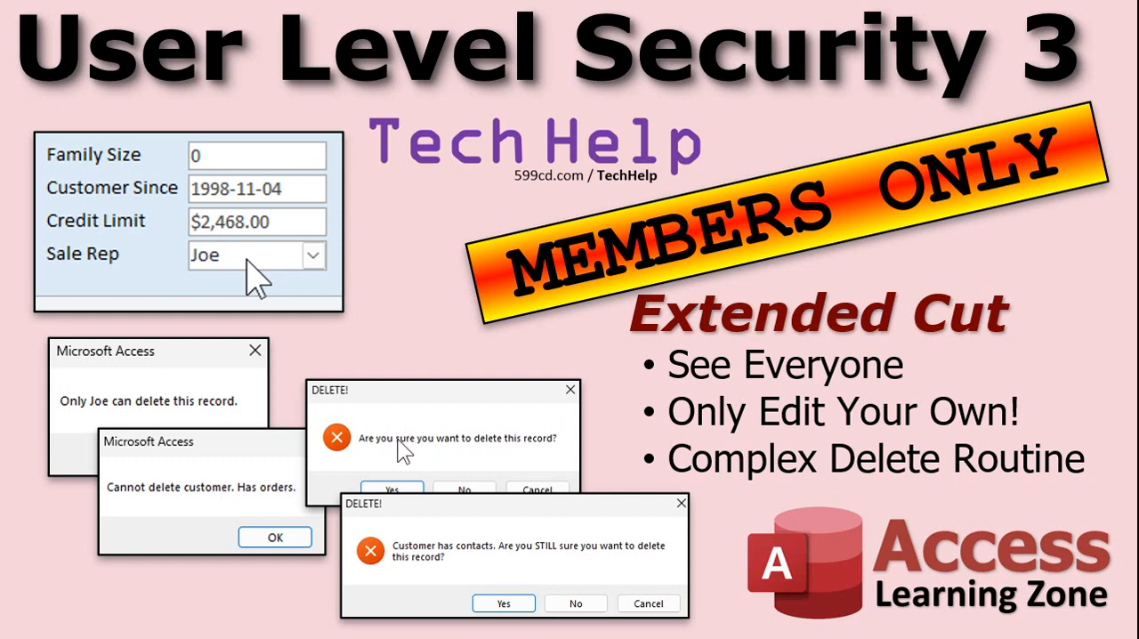
mouse_move(509, 459)
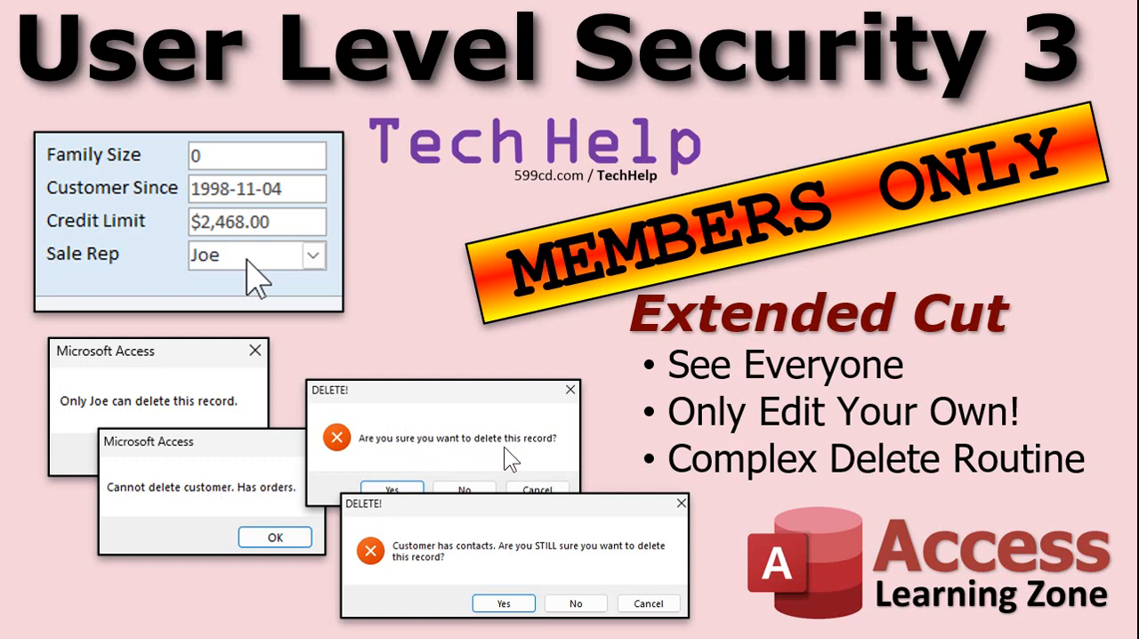
mouse_move(477, 612)
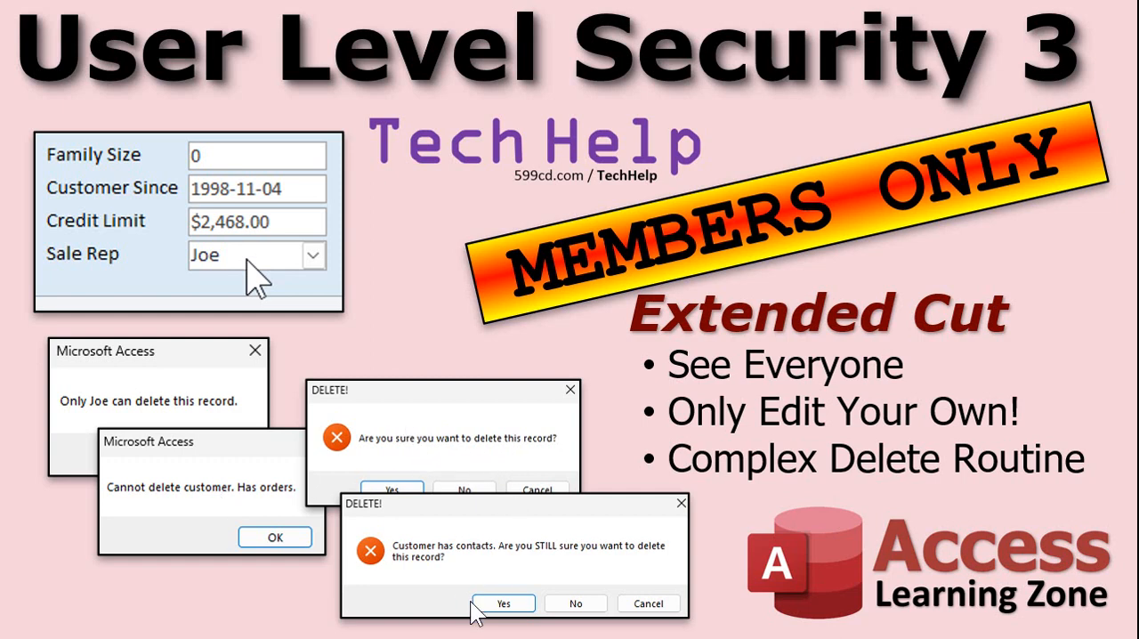
mouse_move(512, 568)
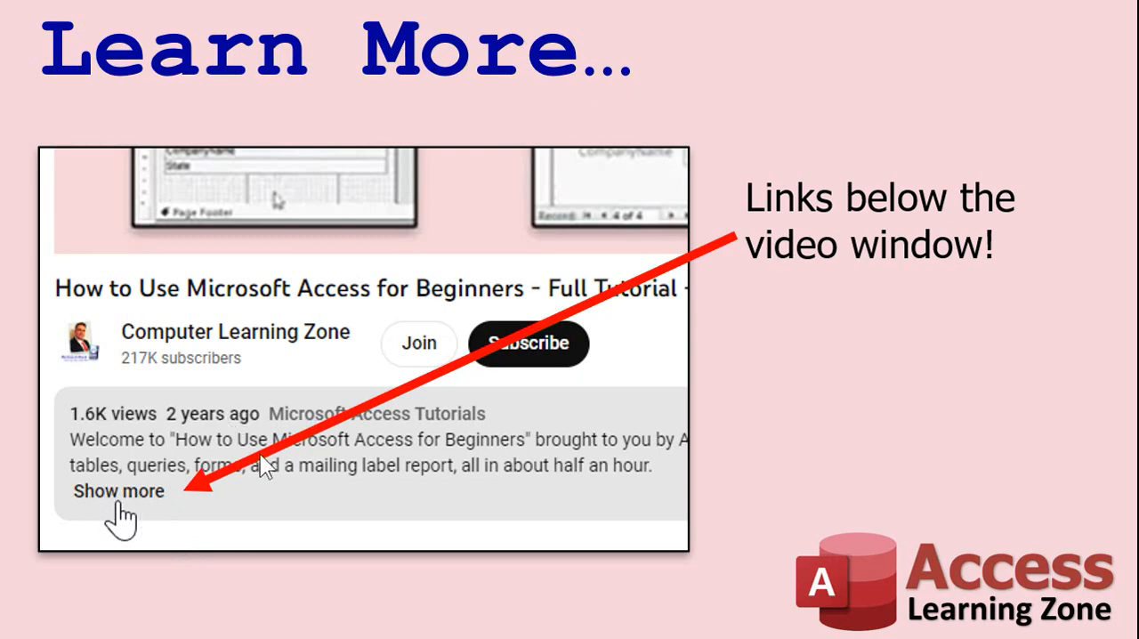
mouse_move(274, 193)
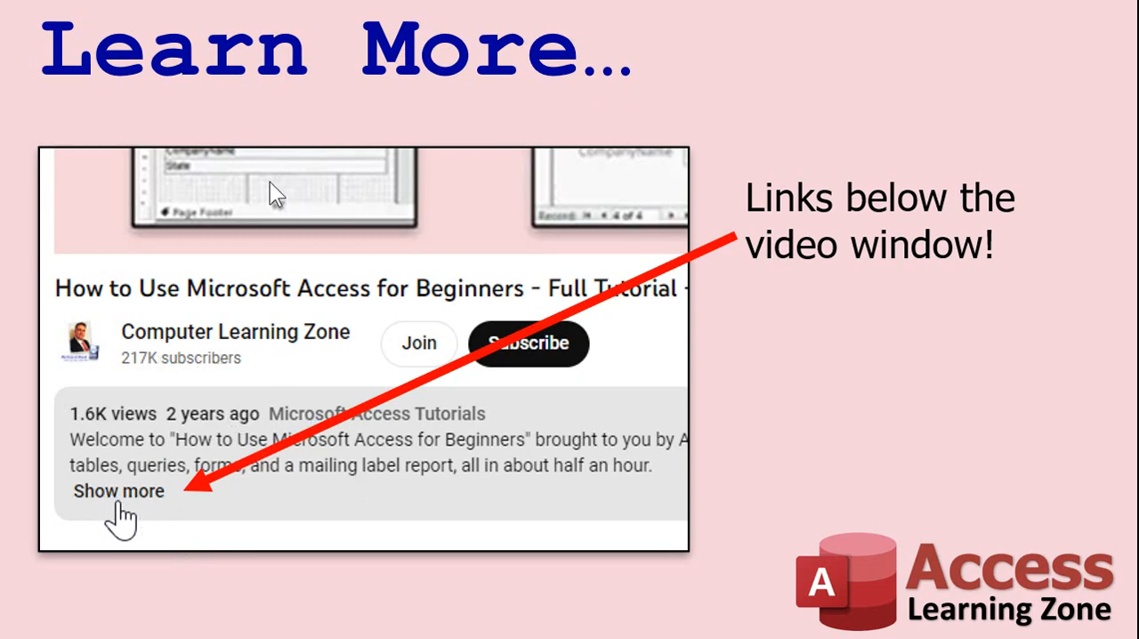